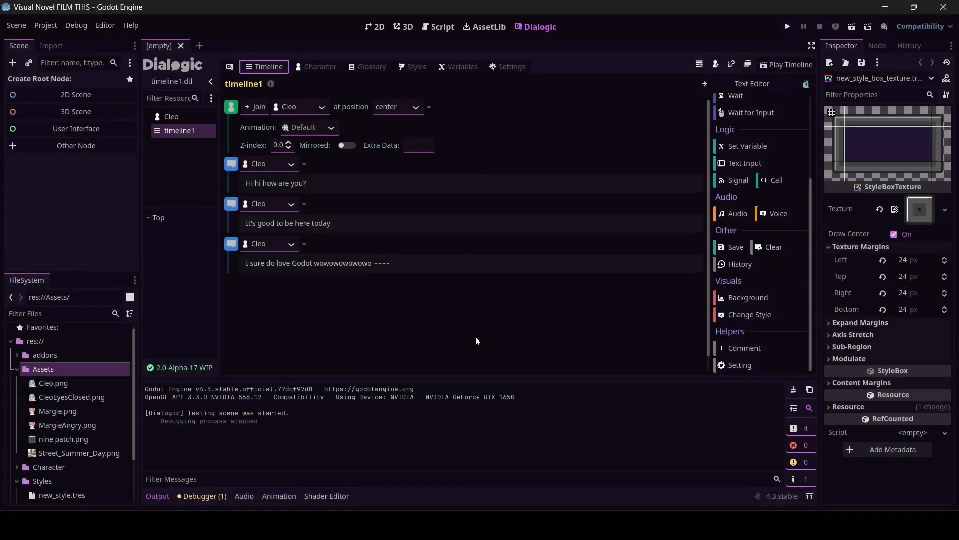
- Test-play the timeline, advance the dialogue, and close the test window
left_click(790, 65)
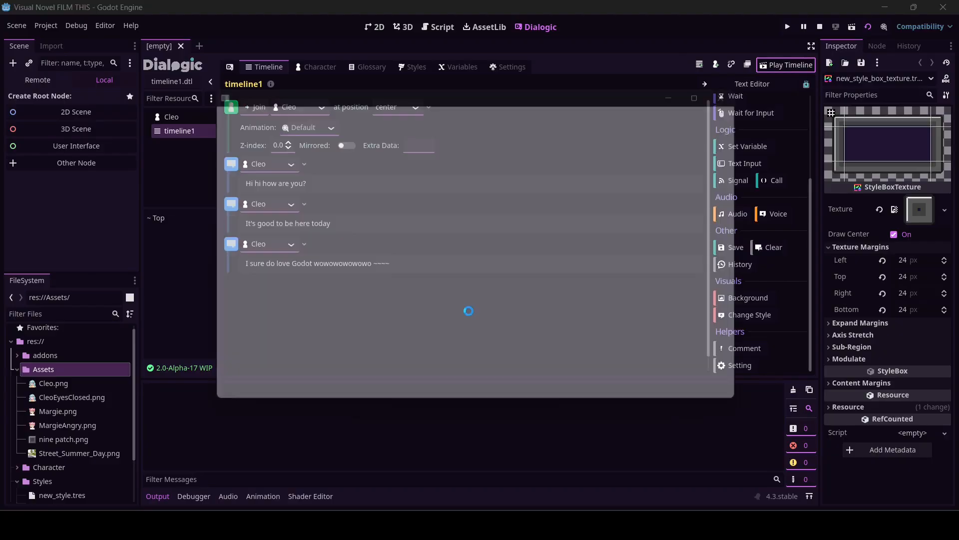
left_click(790, 65)
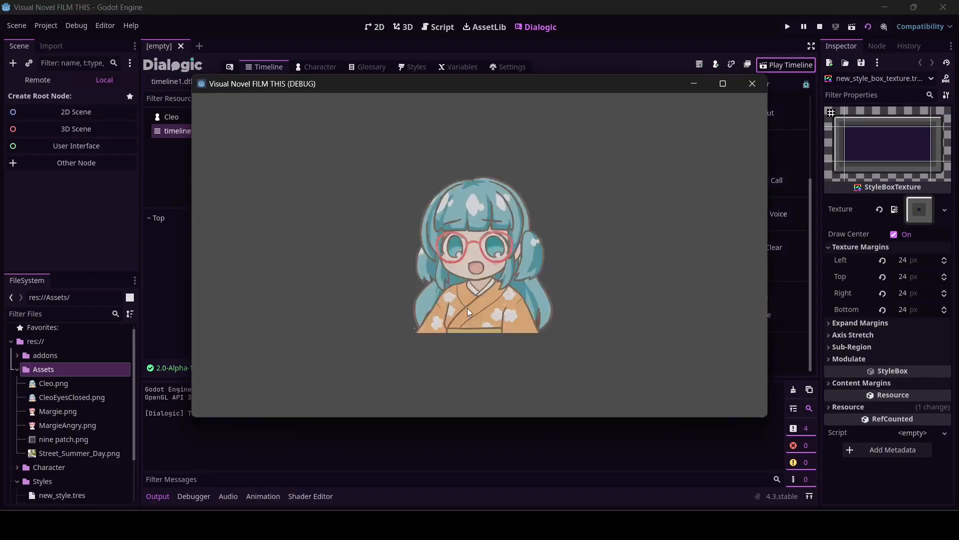
left_click(469, 312)
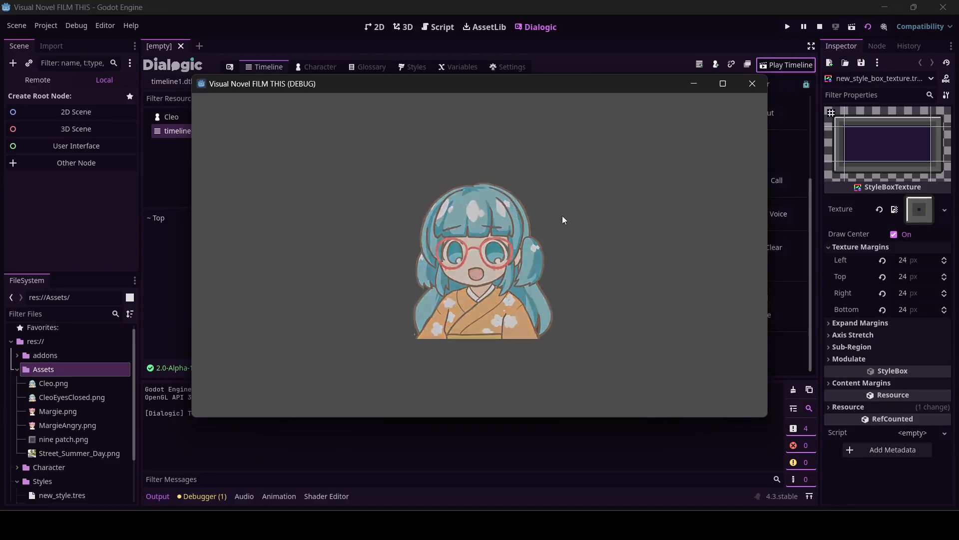
left_click(752, 84)
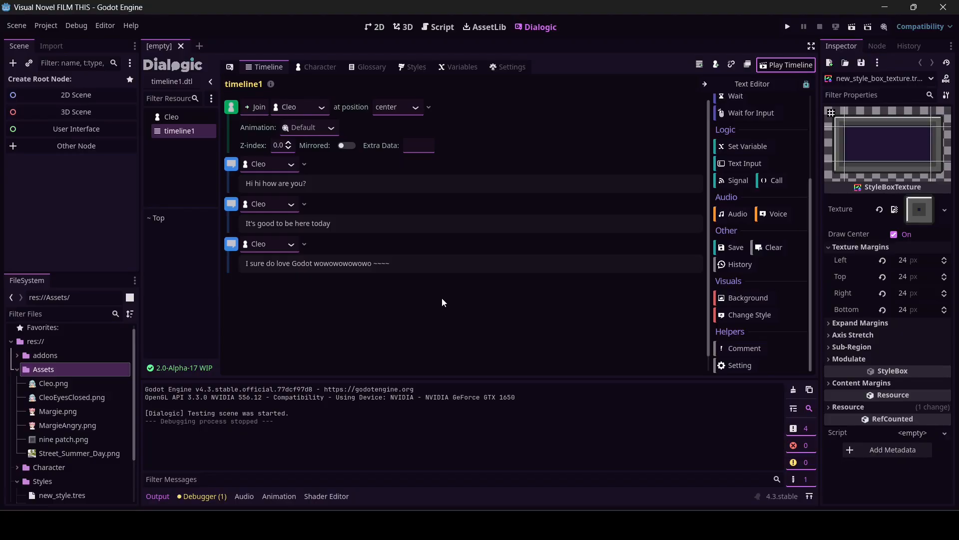
mouse_move(300, 85)
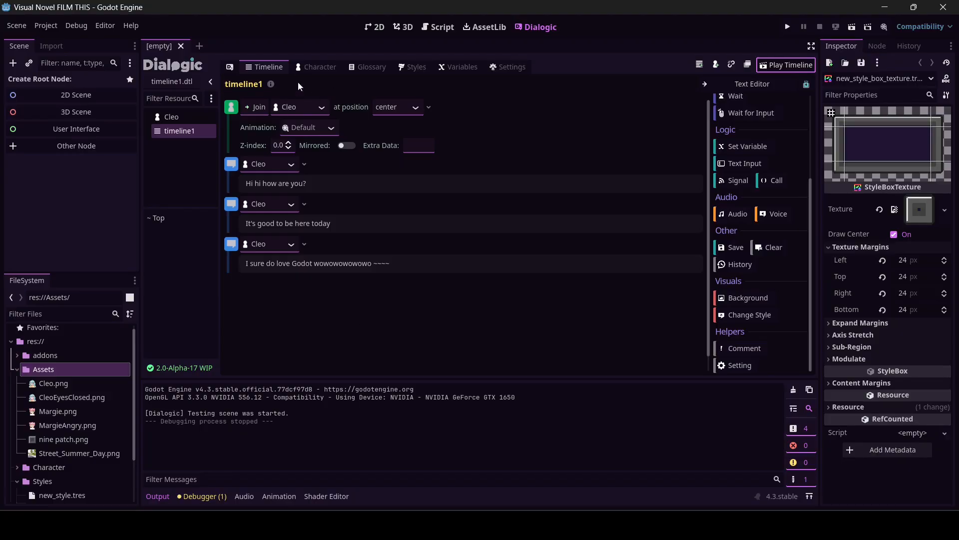
- Give Cleo an EyesClosed portrait using CleoEyesClosed.png and return to the timeline
left_click(319, 66)
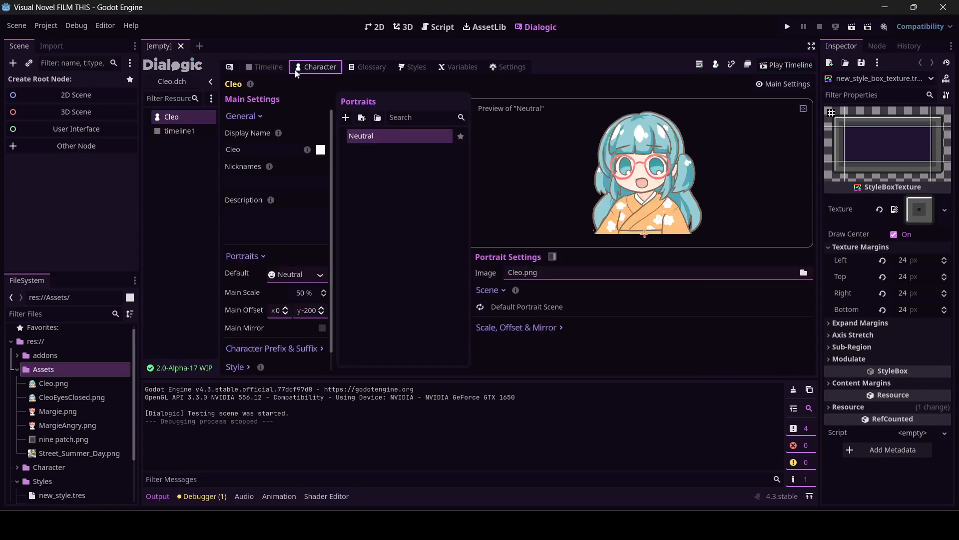
mouse_move(308, 147)
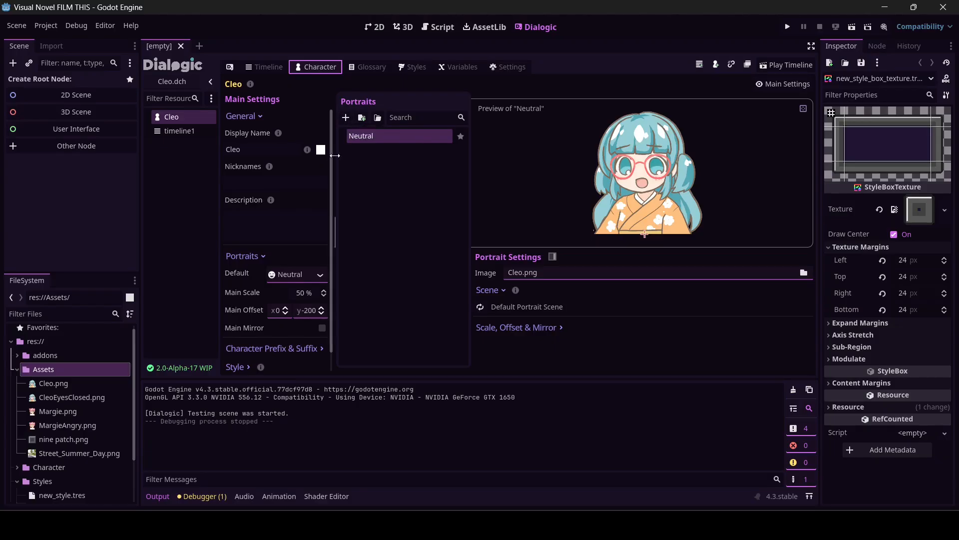
left_click(345, 117)
type("EyesClosed")
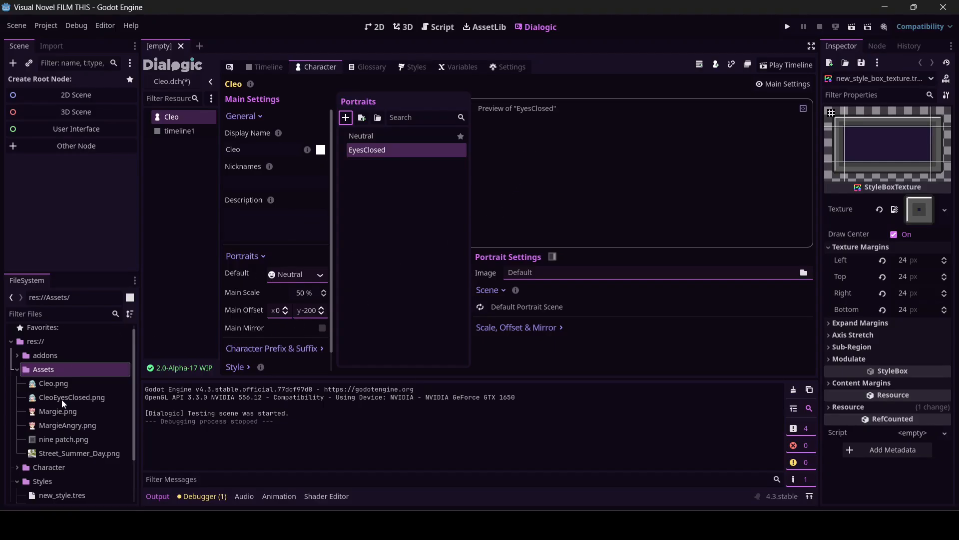
left_click(71, 397)
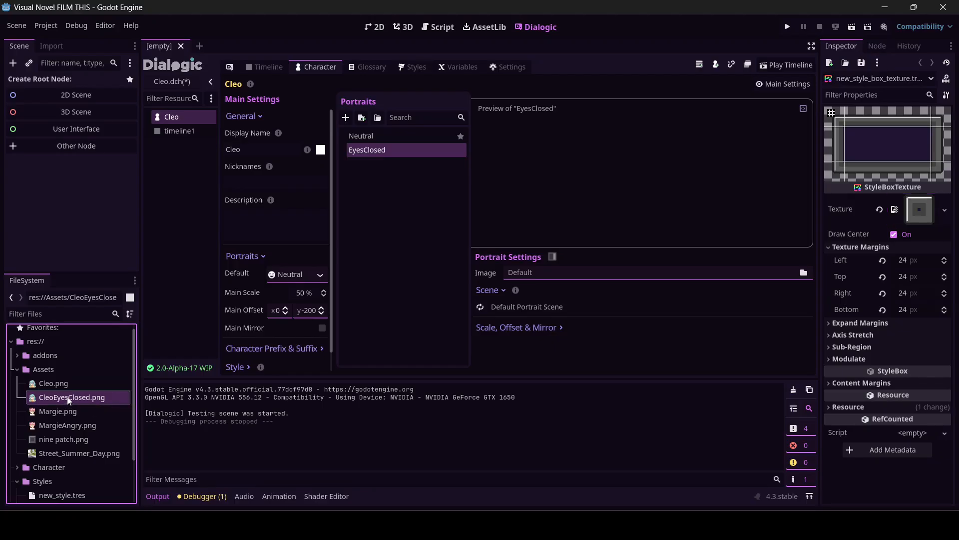
mouse_move(61, 454)
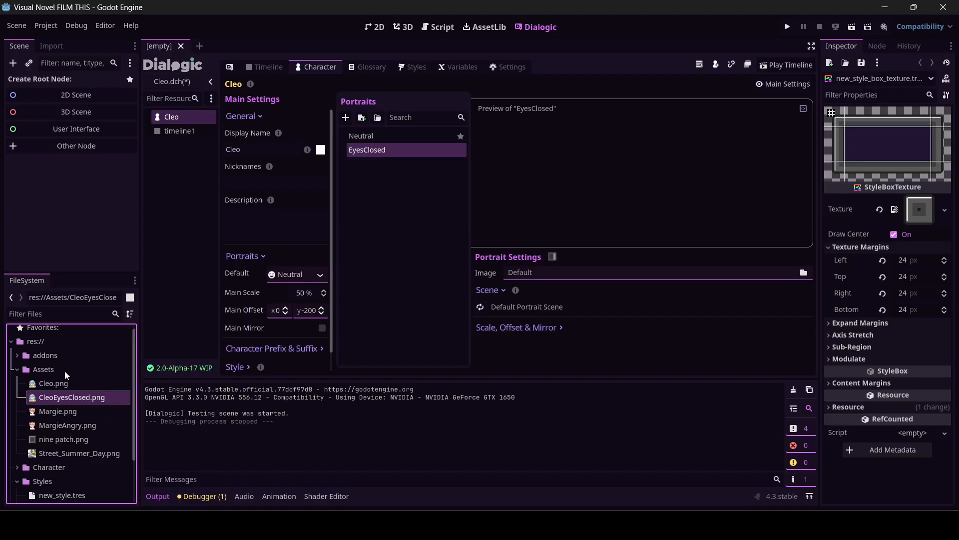
mouse_move(61, 376)
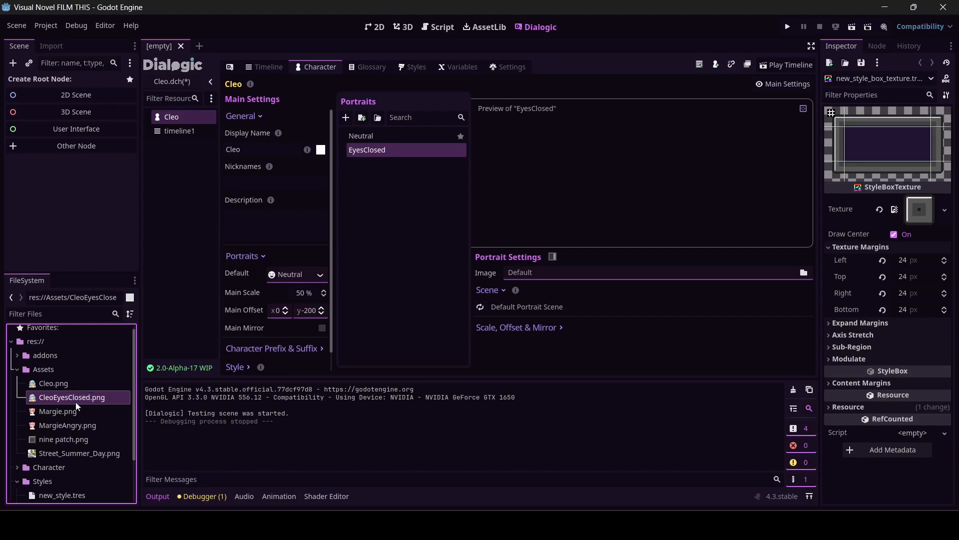
mouse_move(71, 397)
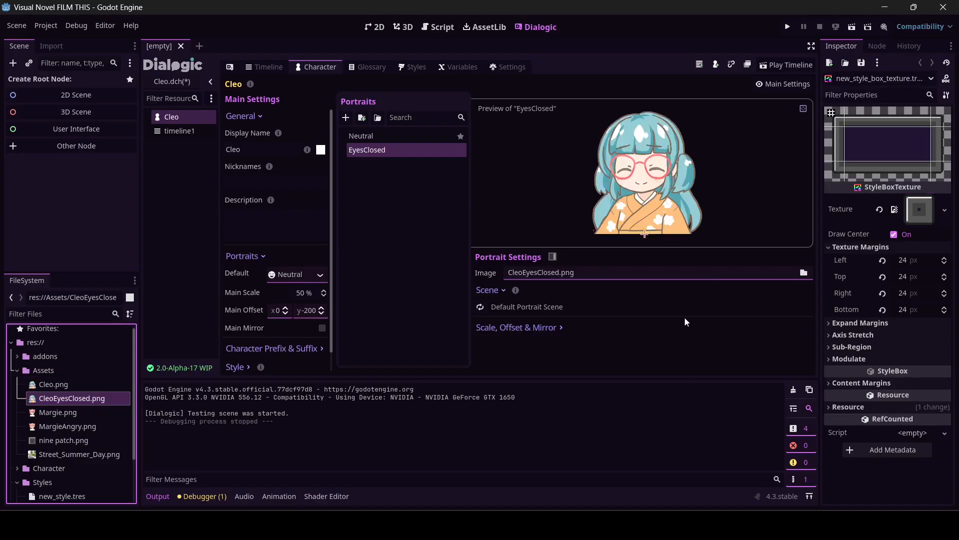
left_click(264, 66)
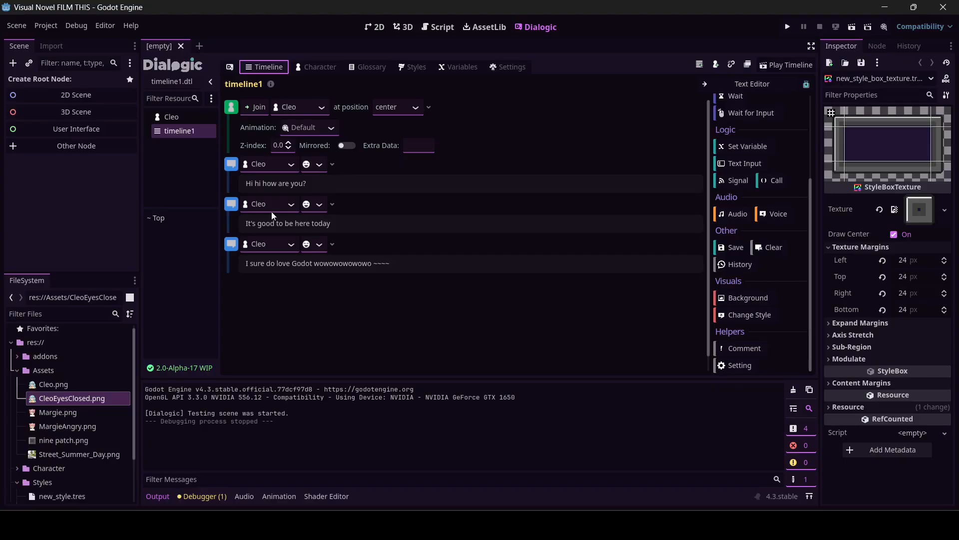
- Switch Cleo's second line to the EyesClosed portrait and test-play the timeline
left_click(313, 204)
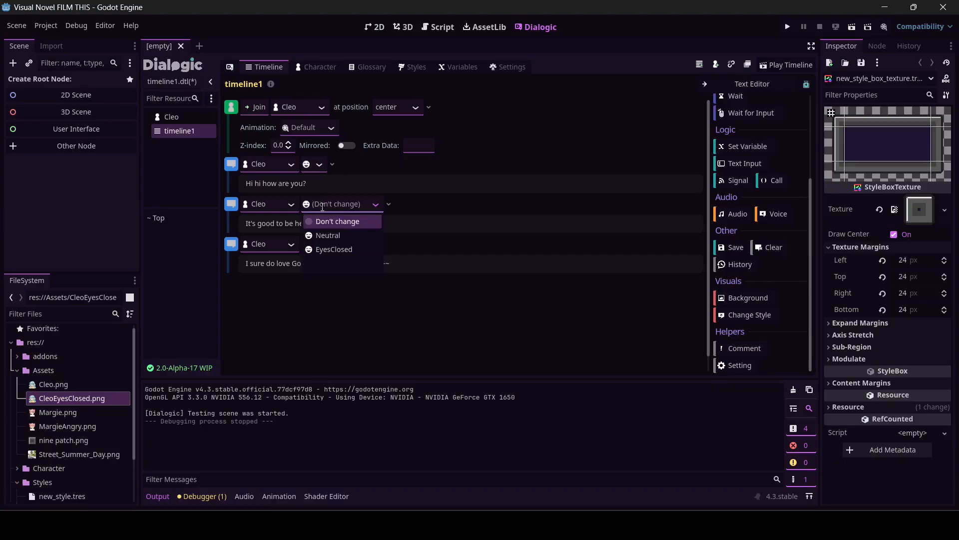
left_click(333, 249)
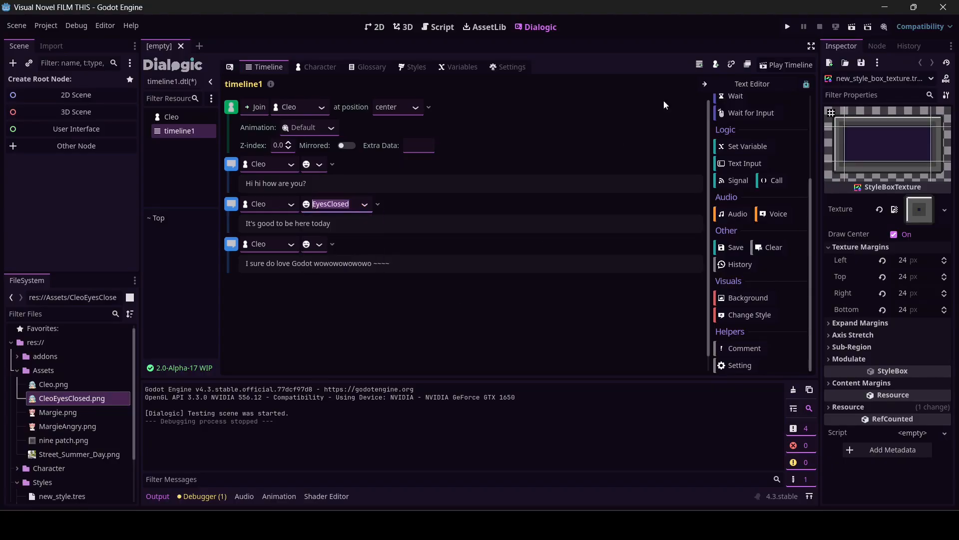
left_click(787, 65)
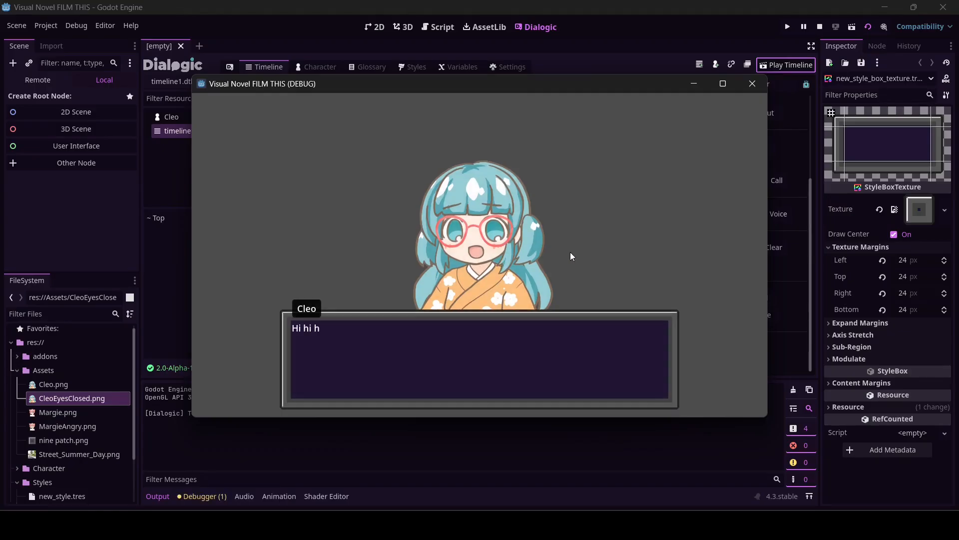
left_click(479, 358)
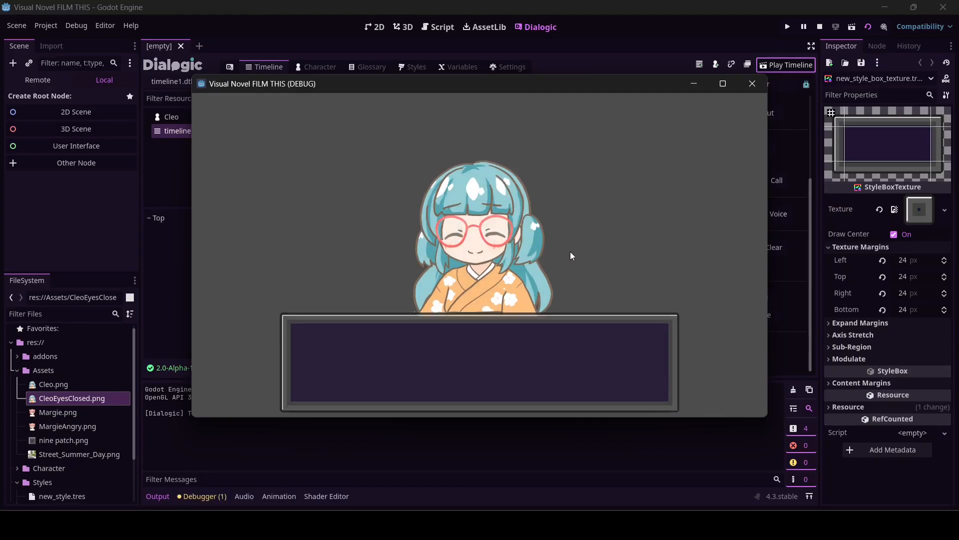
left_click(752, 83)
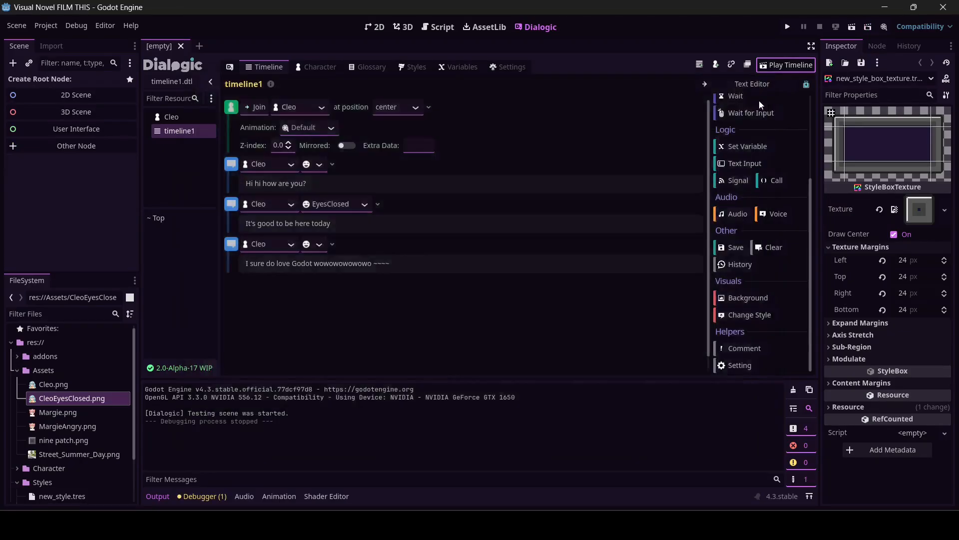
left_click(343, 244)
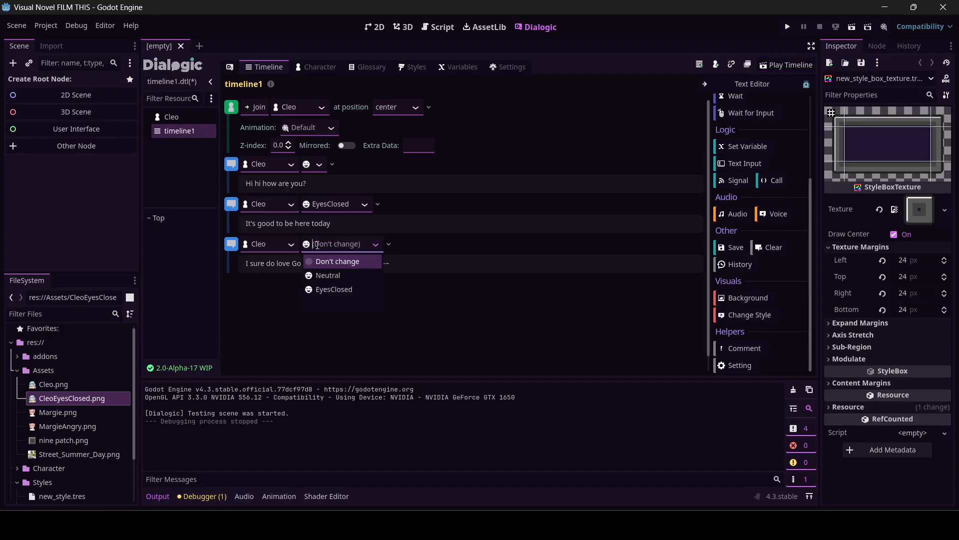
left_click(338, 262)
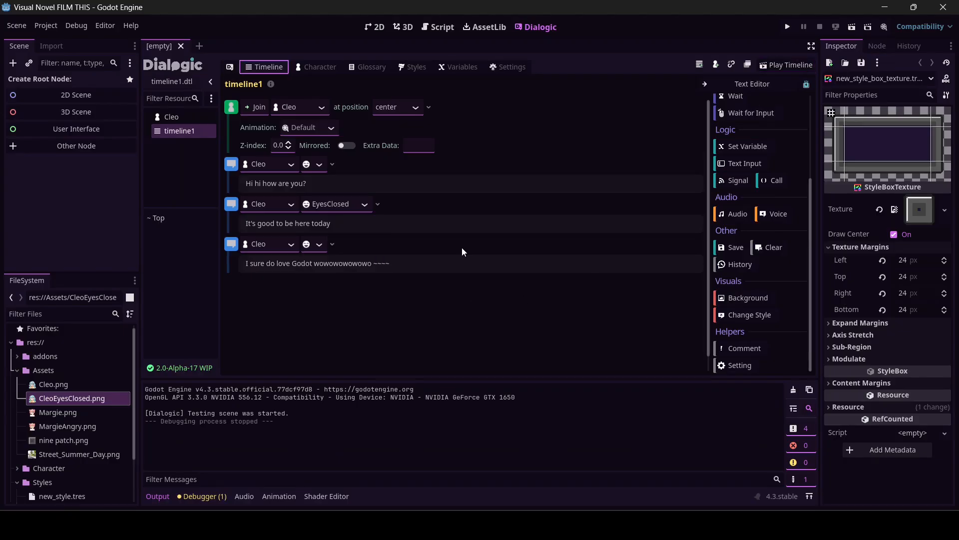
mouse_move(643, 110)
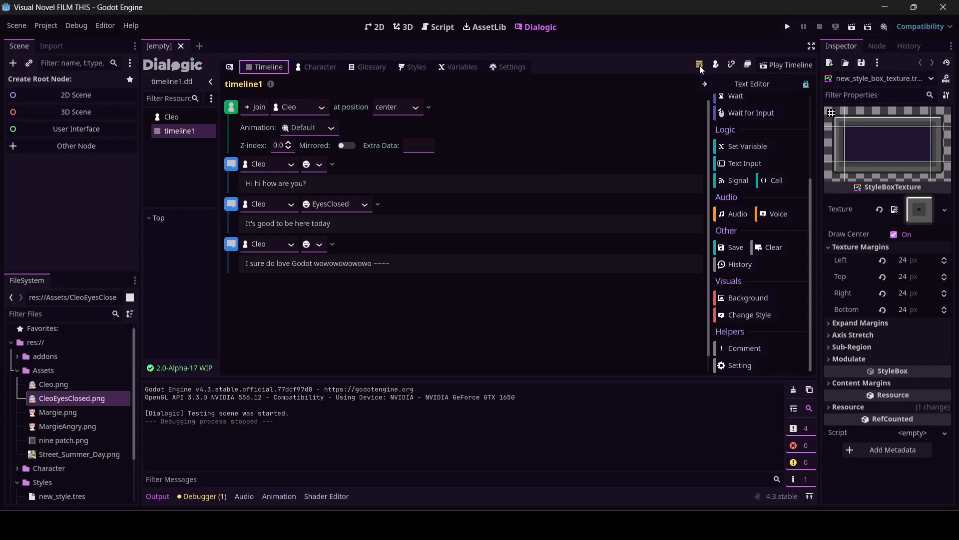
mouse_move(715, 63)
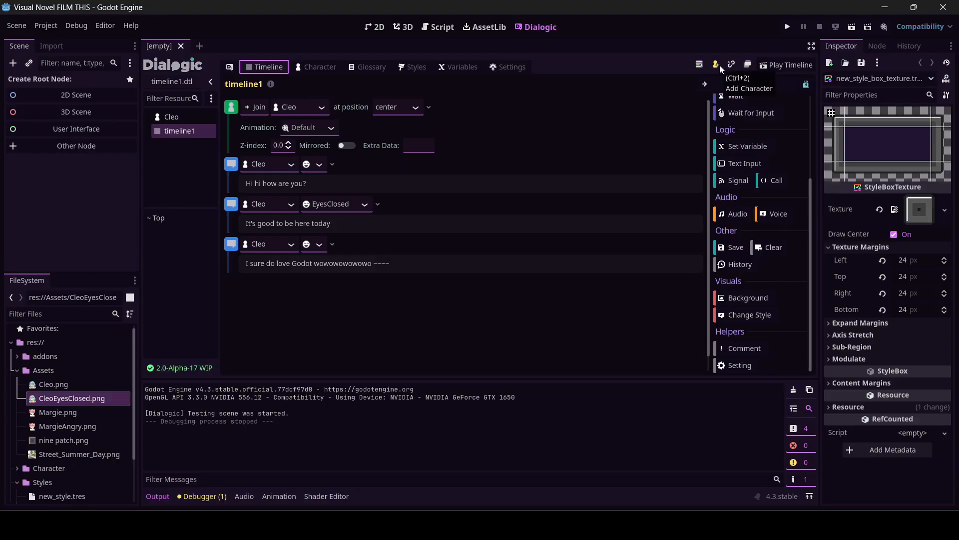
mouse_move(703, 79)
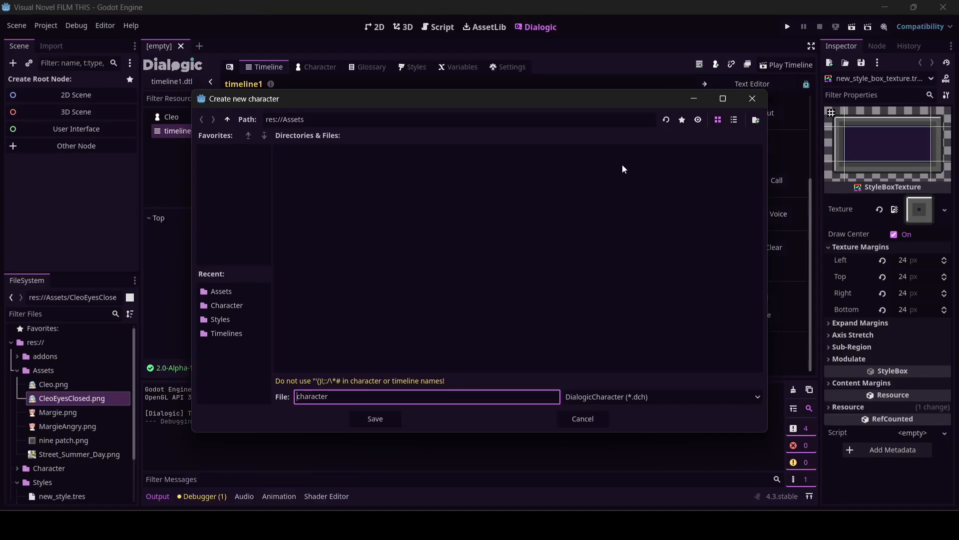
- Save the new character file as Margie in res://Character
left_click(227, 119)
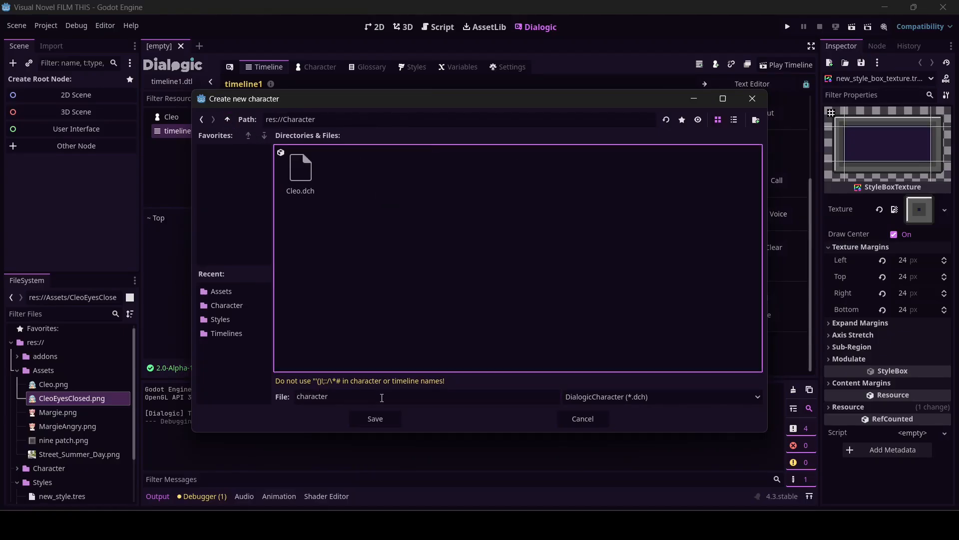
type("Mar")
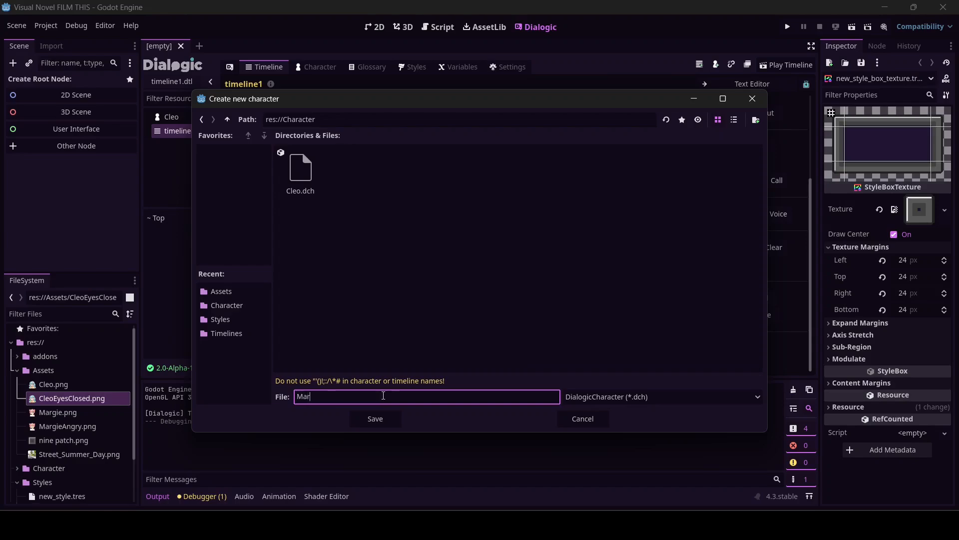
type("gie")
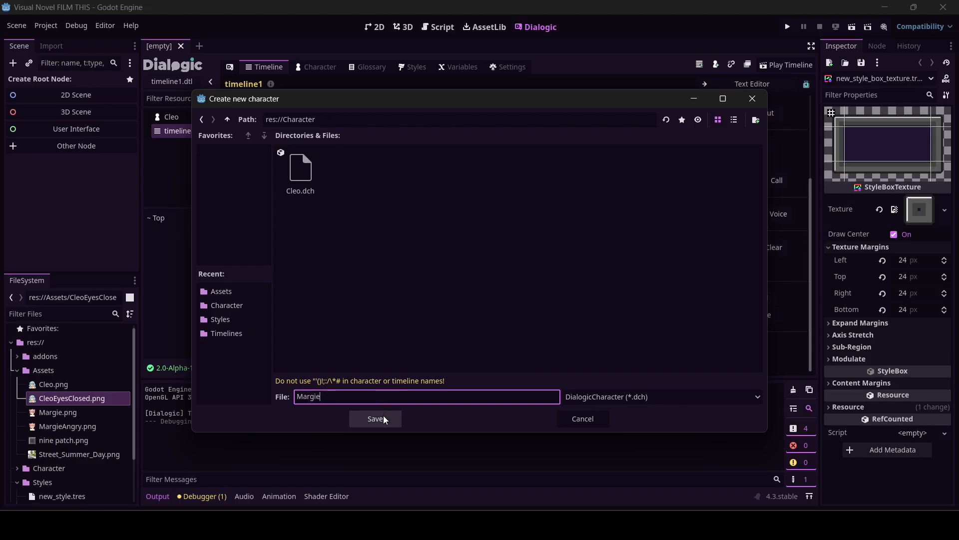
left_click(375, 419)
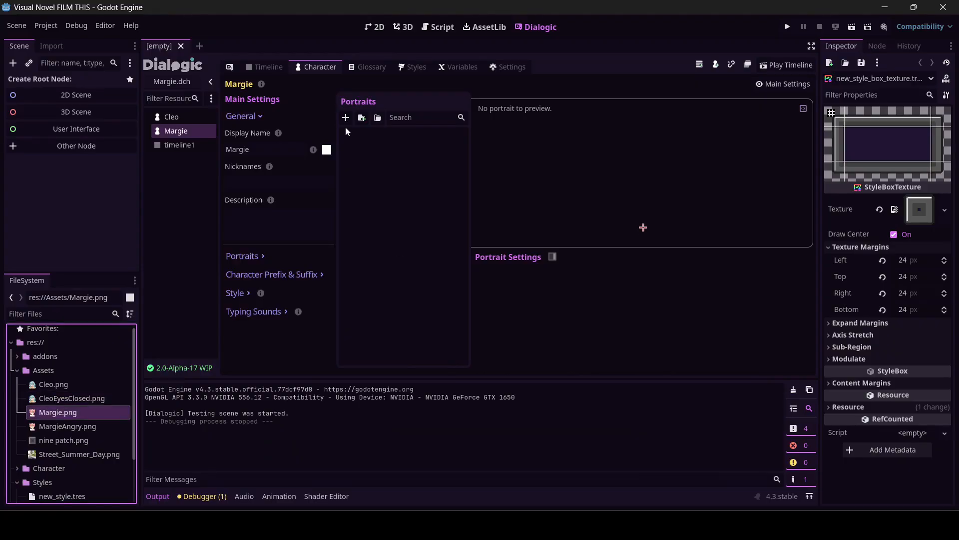
- Add Margie's Default portrait and set her main scale to 50% and offset y -200
left_click(345, 117)
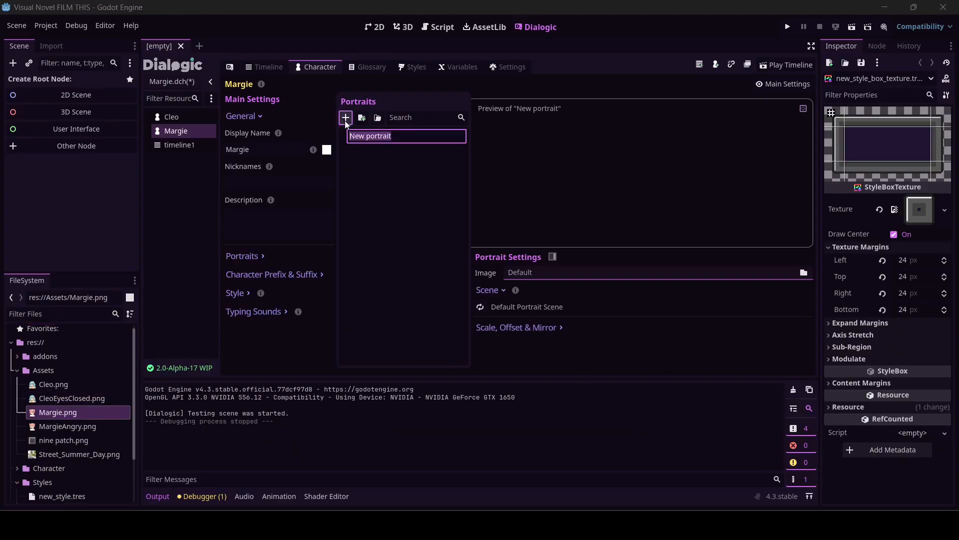
type("Default")
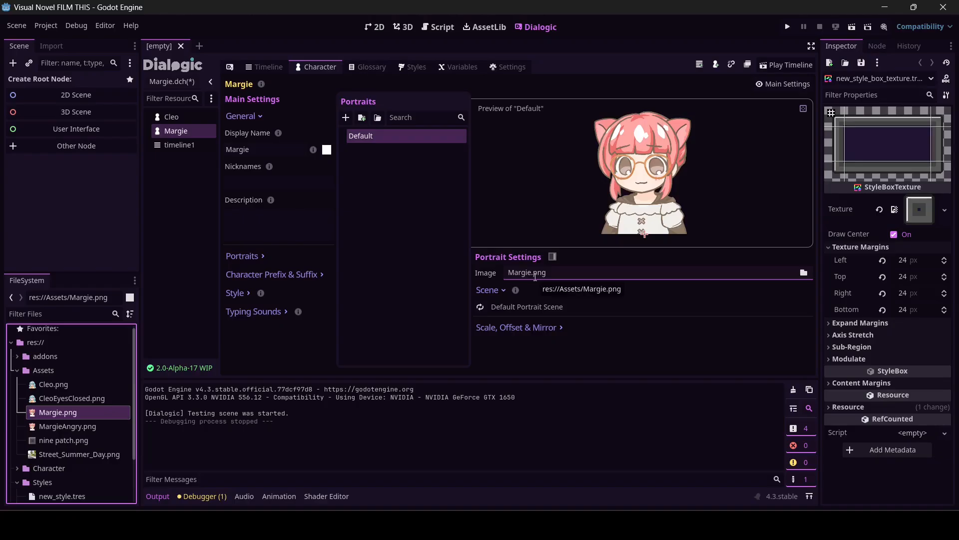
left_click(272, 274)
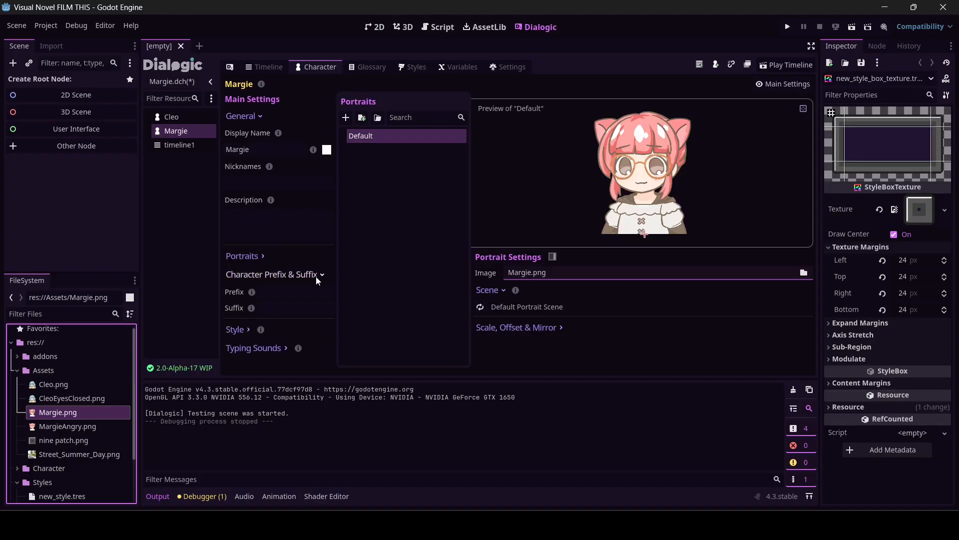
left_click(271, 275)
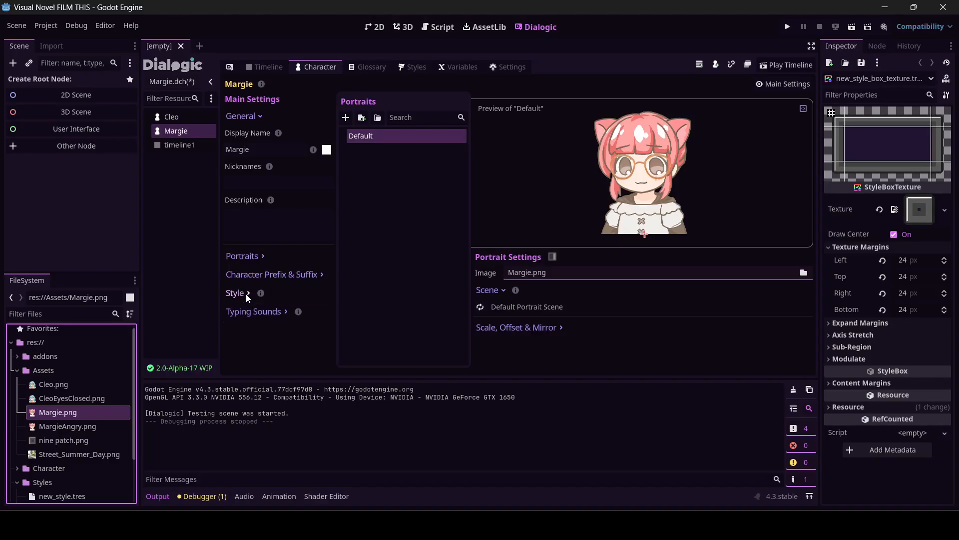
left_click(242, 255)
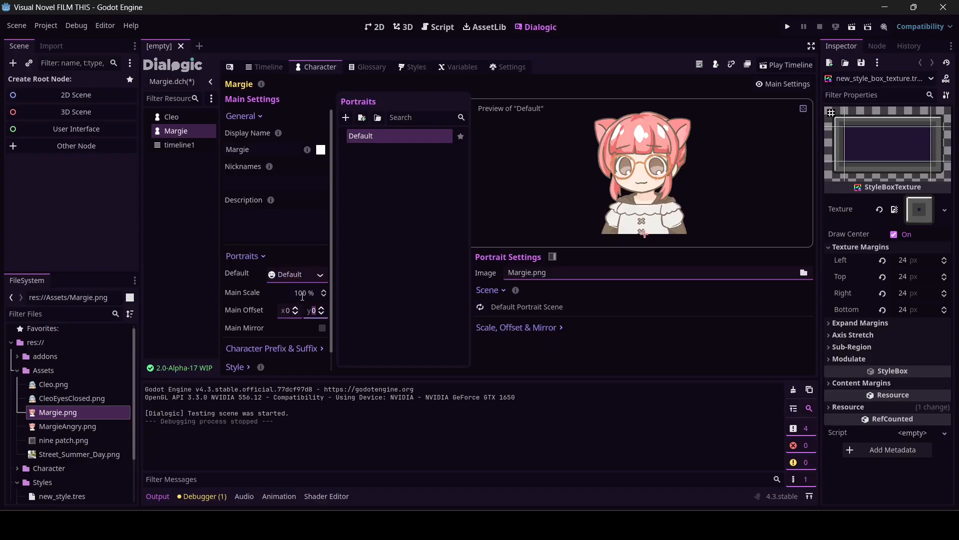
triple_click(303, 292)
type("50")
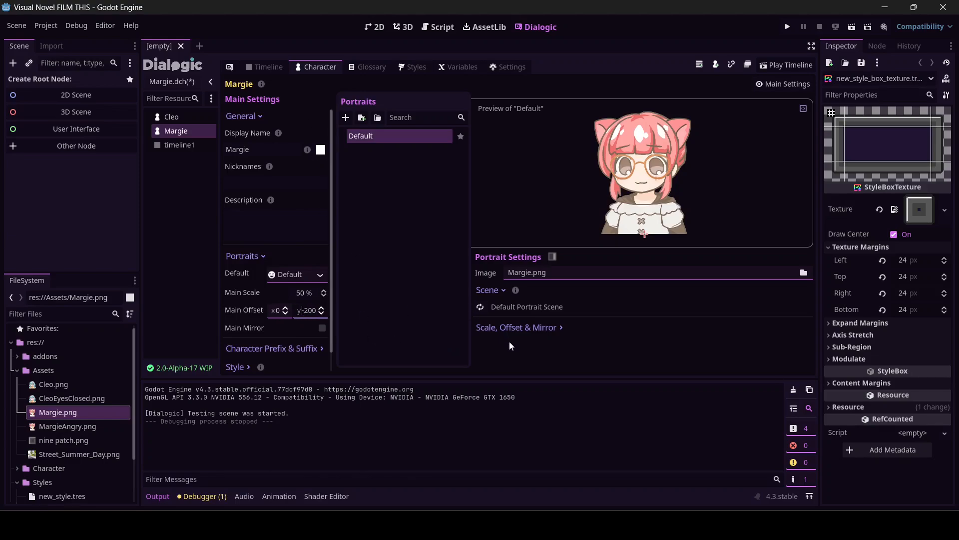
left_click(346, 117)
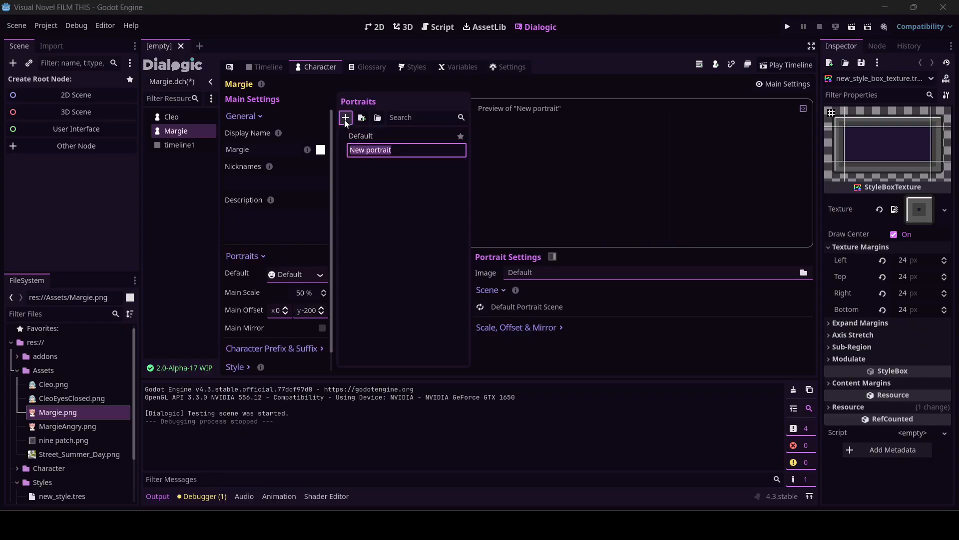
- Name Margie's second portrait Angry with MargieAngry.png and return to timeline1
type("Ar")
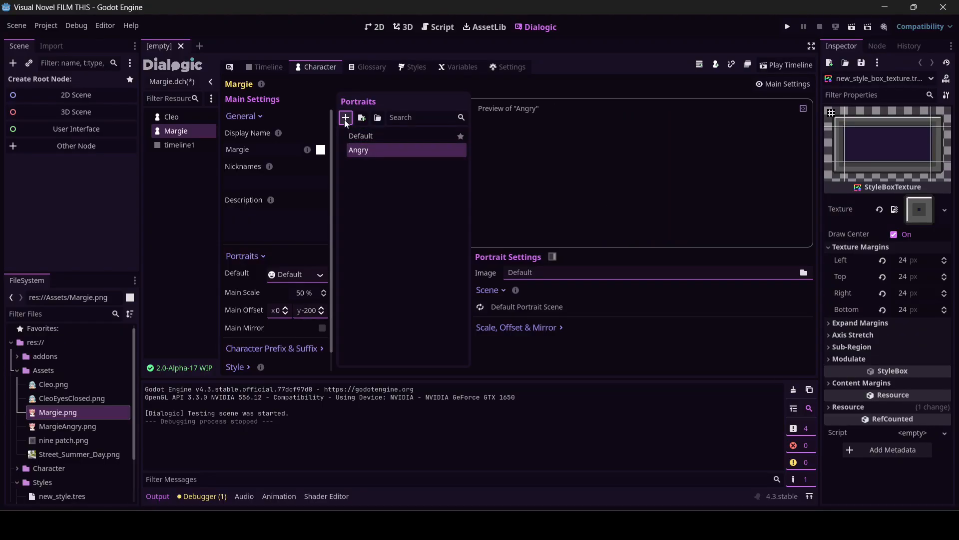
left_click(68, 426)
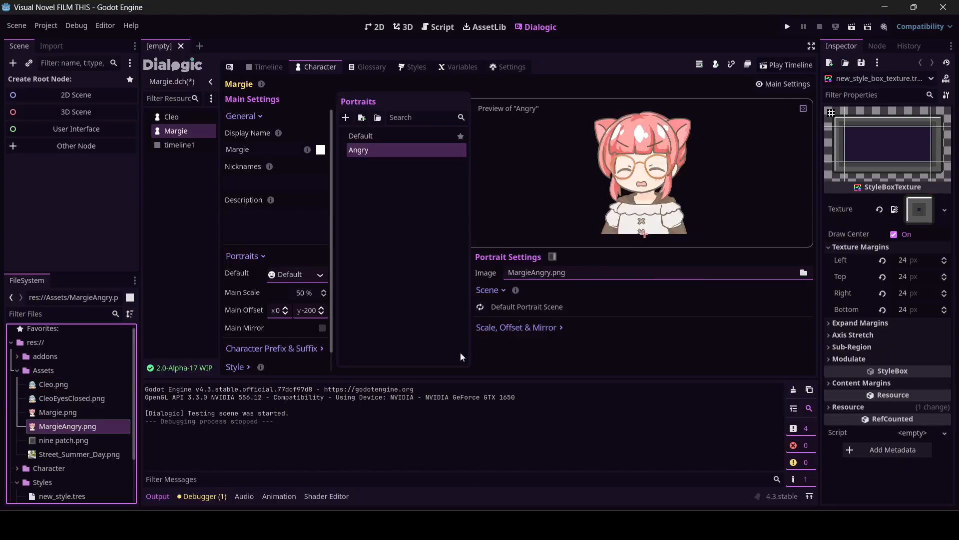
mouse_move(317, 281)
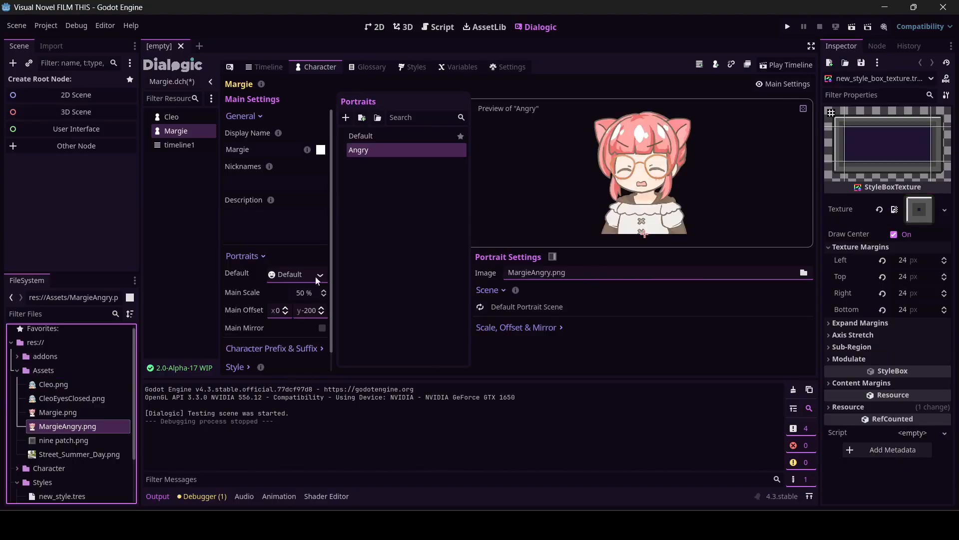
mouse_move(370, 300)
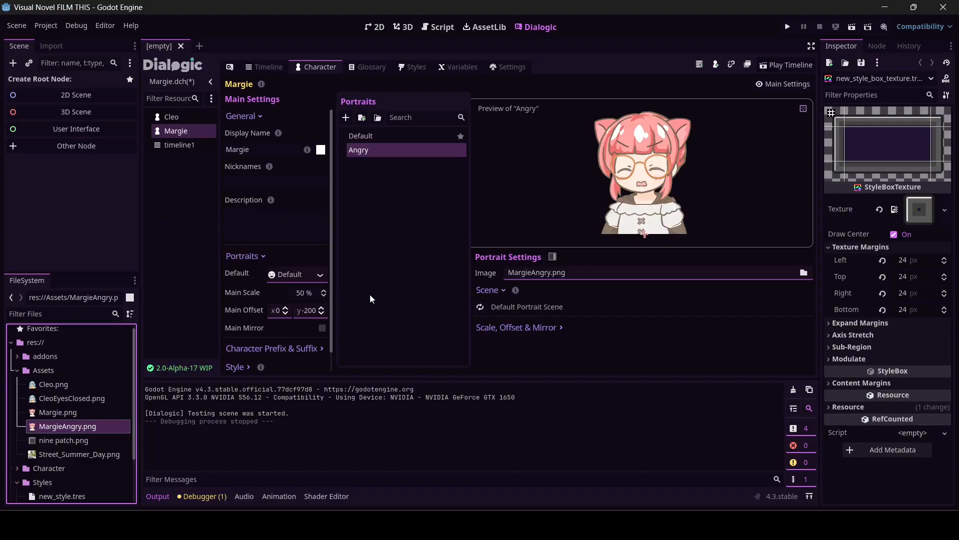
left_click(268, 67)
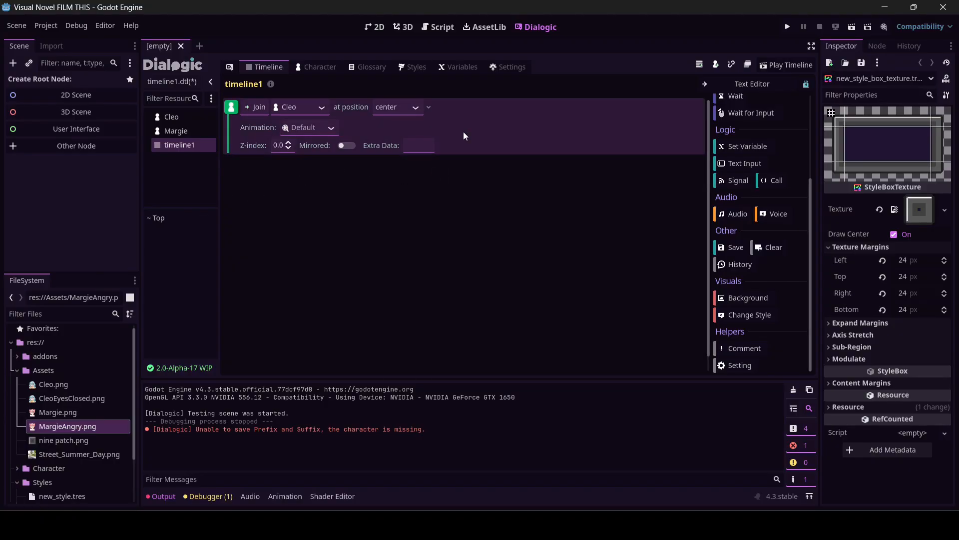
mouse_move(629, 211)
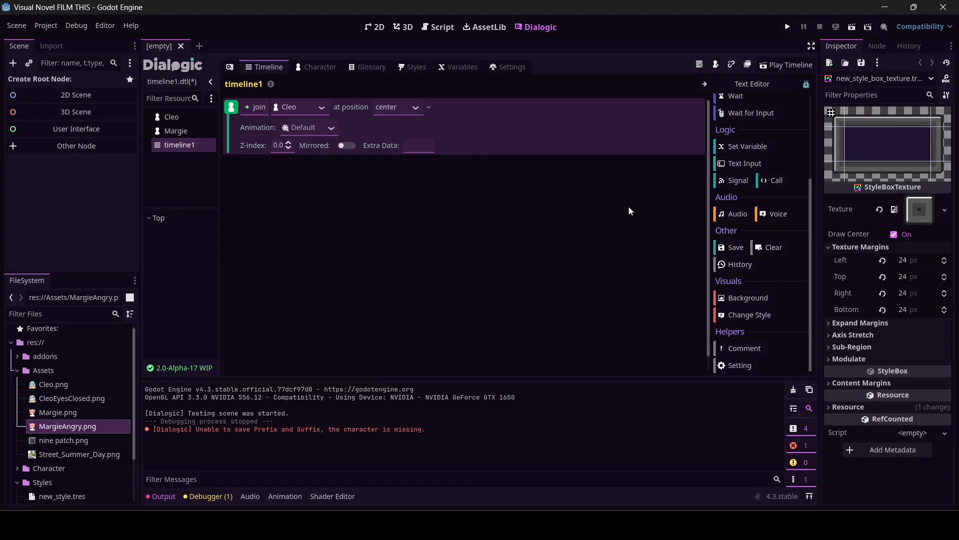
- Add a Text event after Cleo's join with the new-school remark
scroll("up", 3)
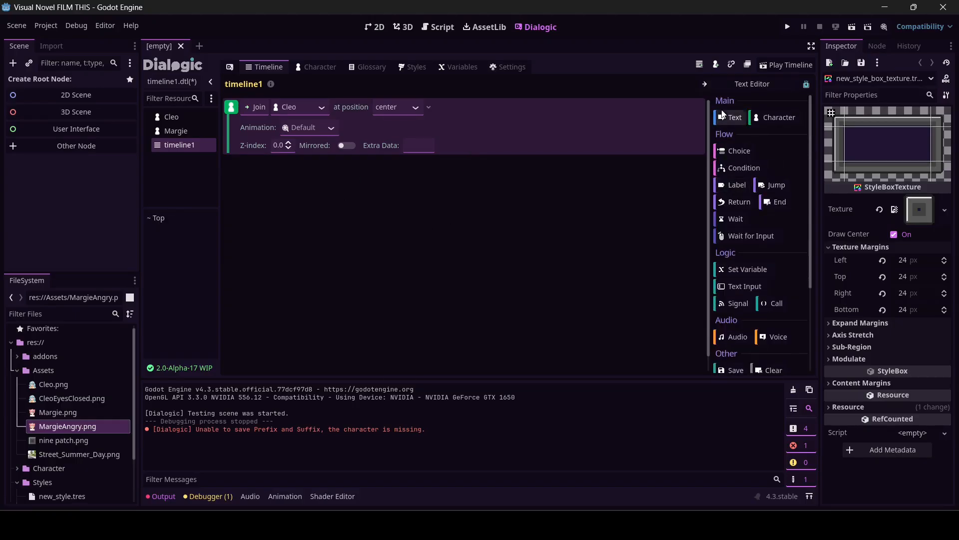
mouse_move(733, 117)
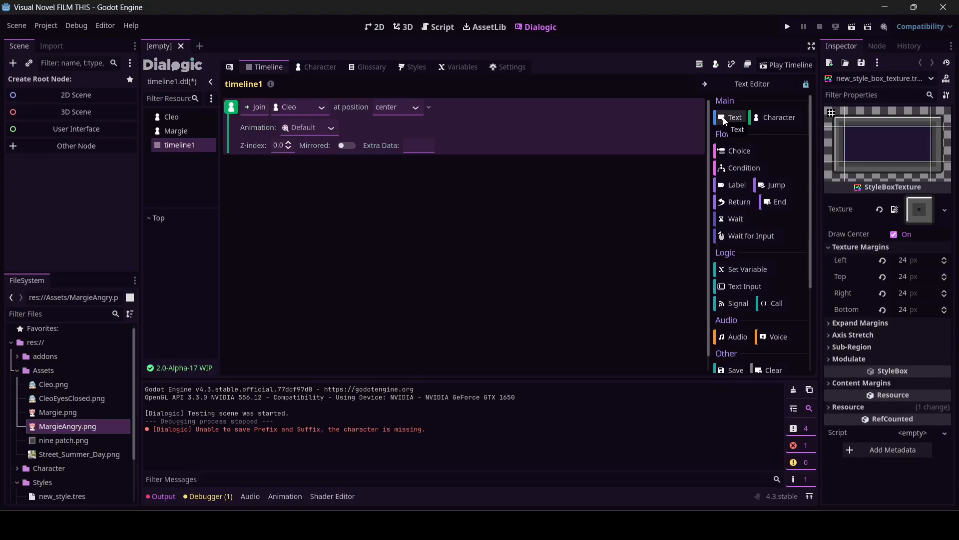
left_click(734, 117)
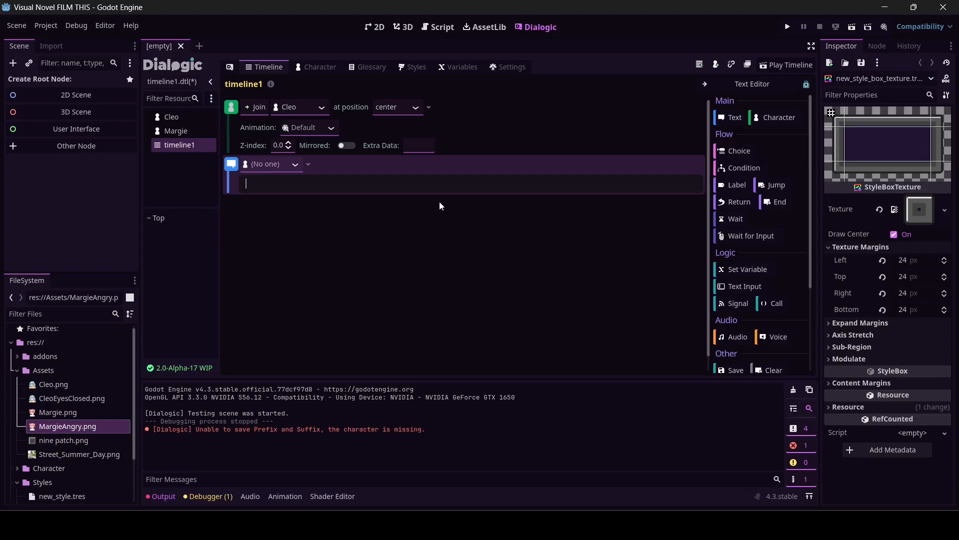
type("Wow.")
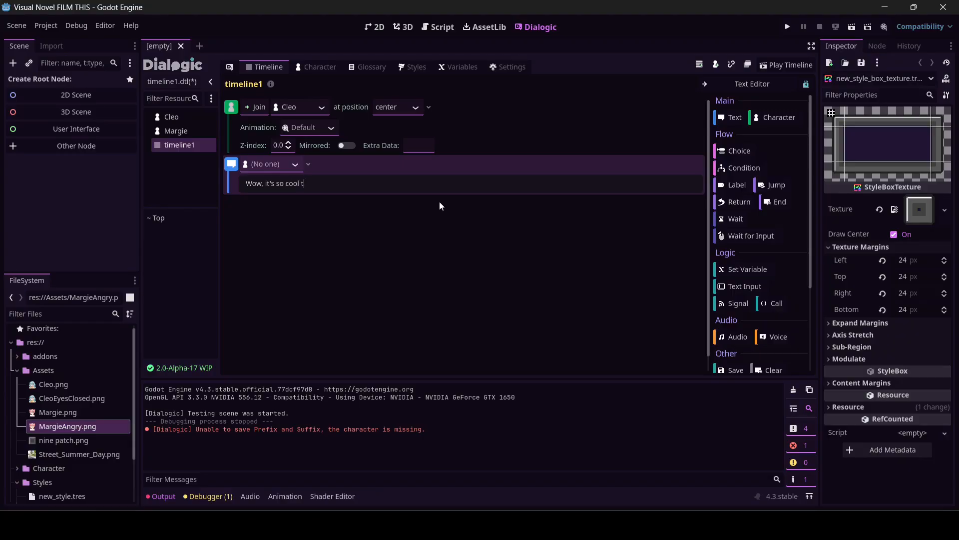
type("hat we get to go")
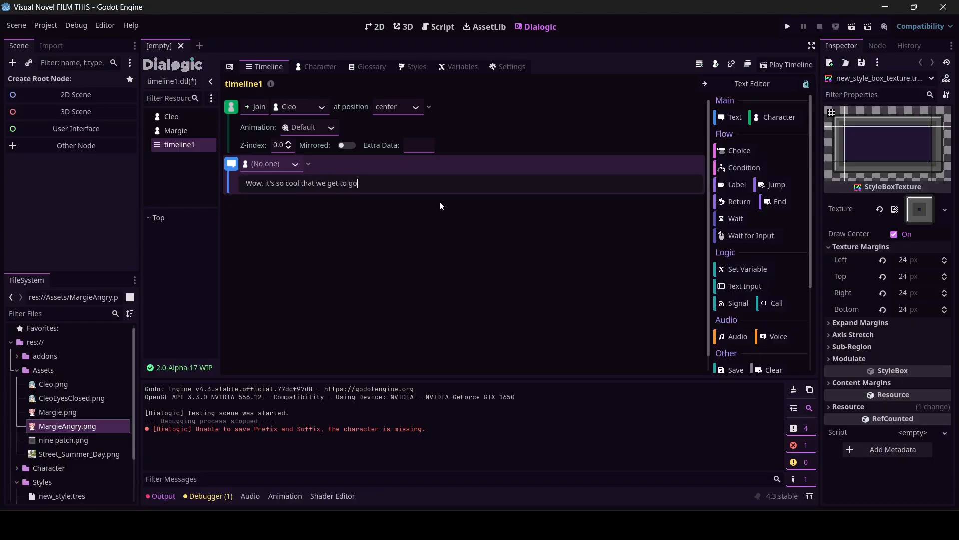
type("to a new sch")
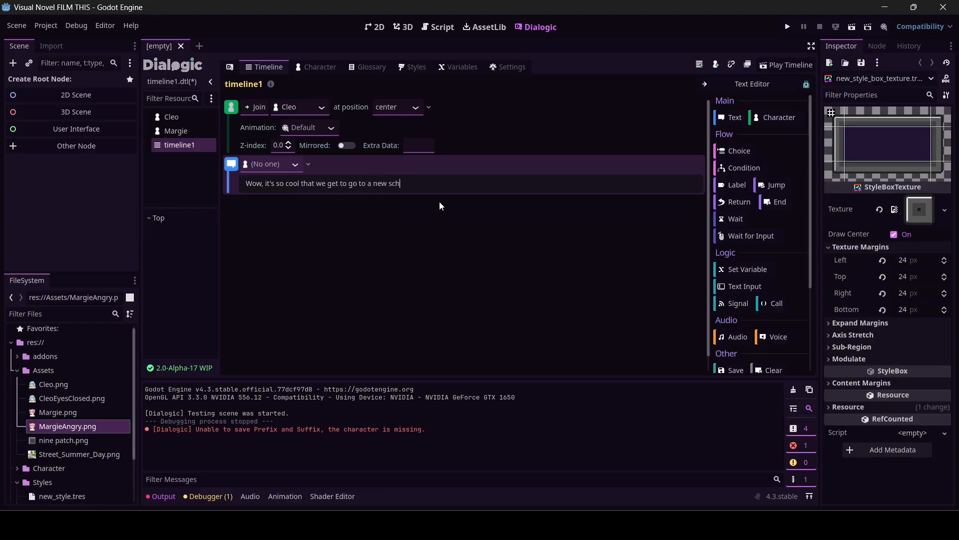
type("ool today!")
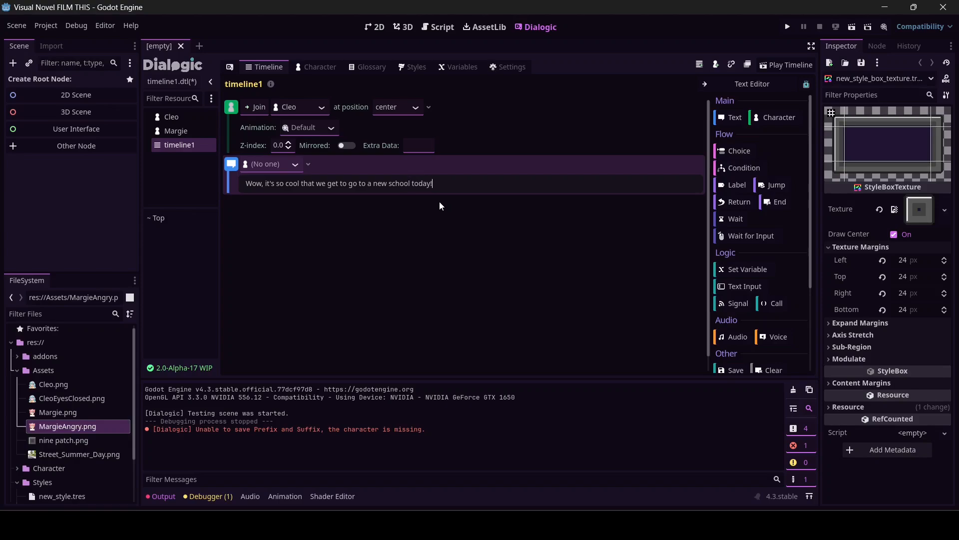
key("Return")
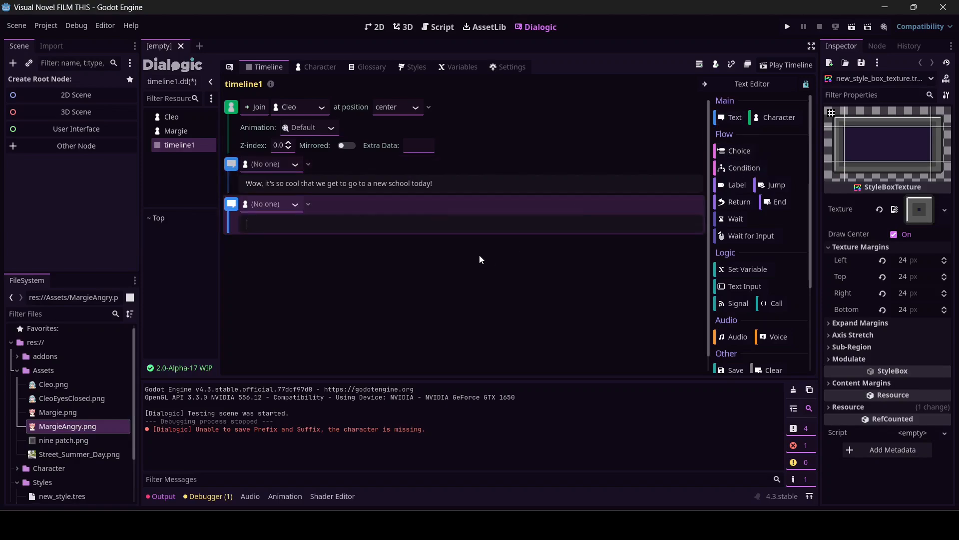
- Type the bus line, 'What's your favorite class?', and 'I like lunch, I'm bad at math!'
type("I know, I hope we catch the")
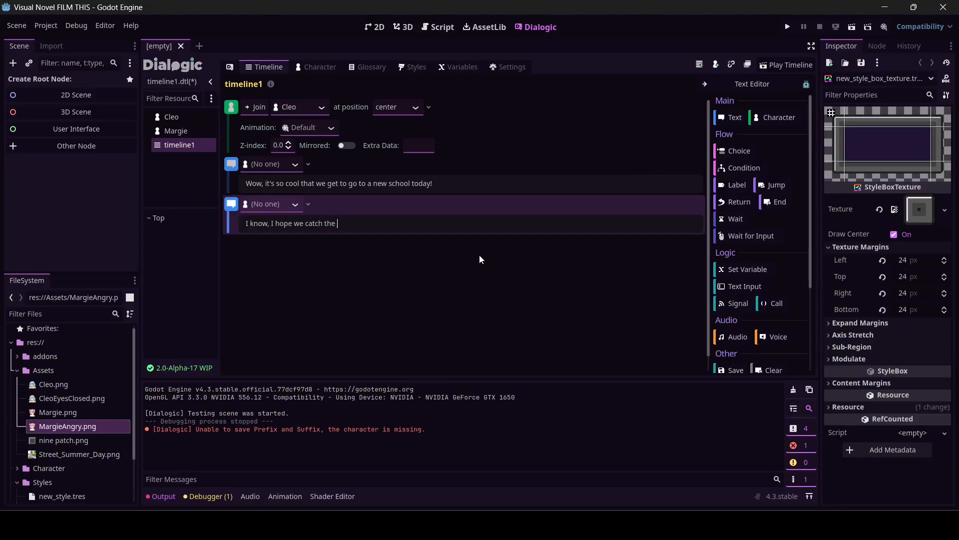
type("bus in time!")
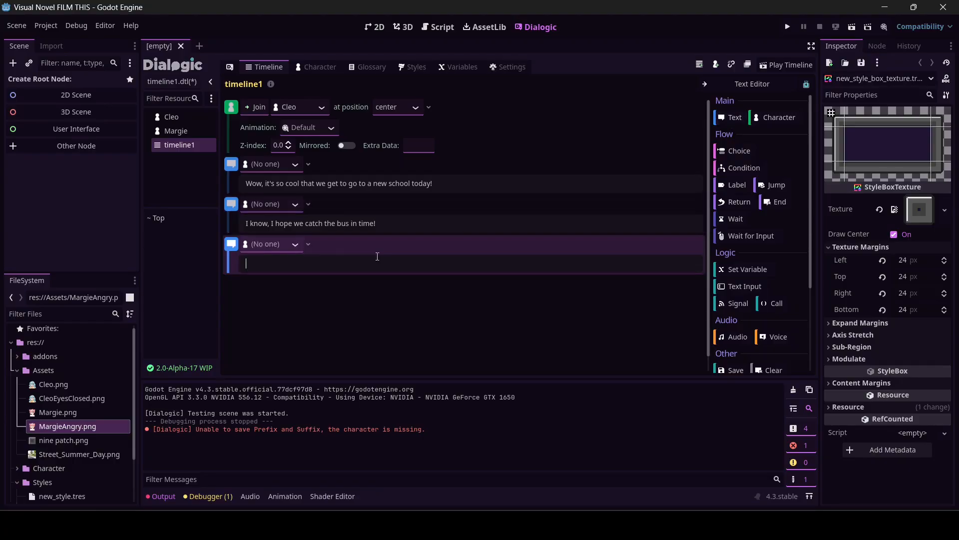
type("What's your")
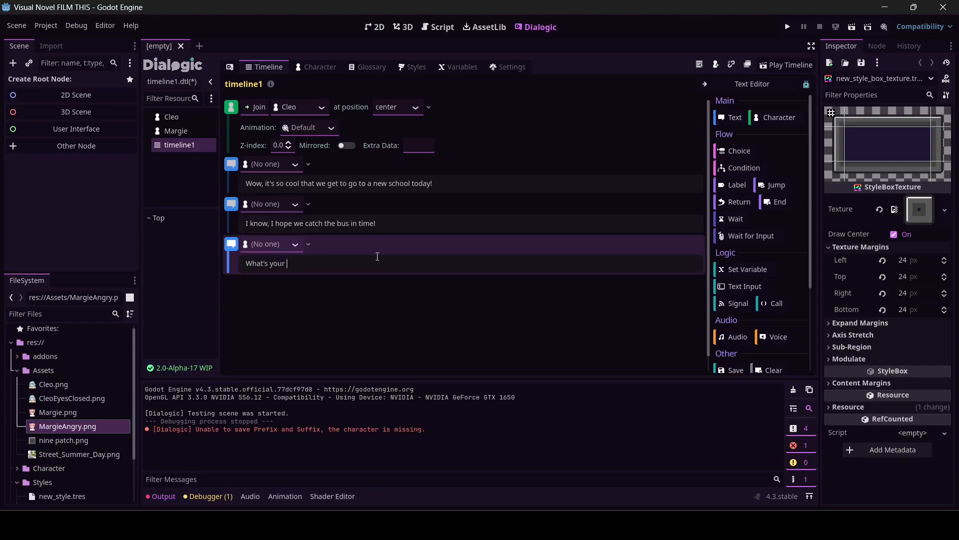
type("favorite class")
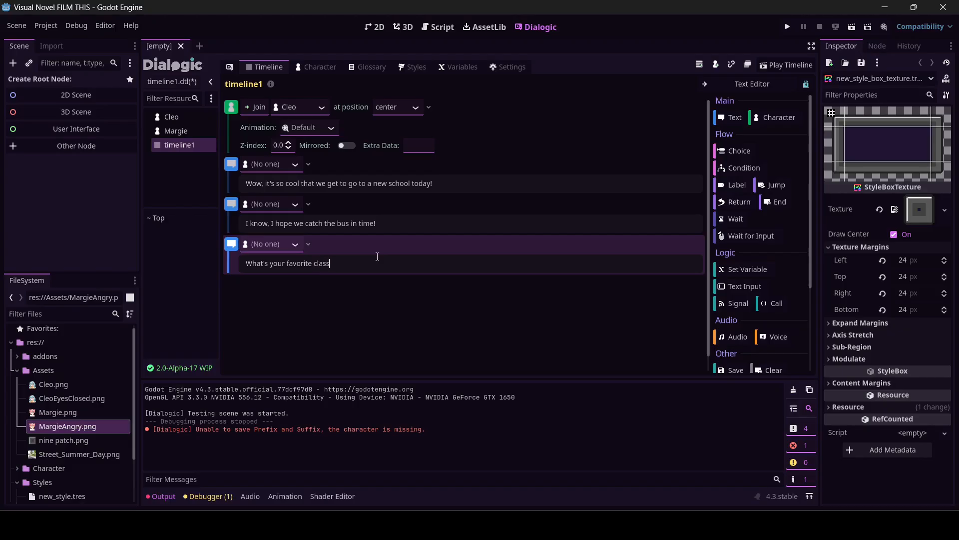
type("?")
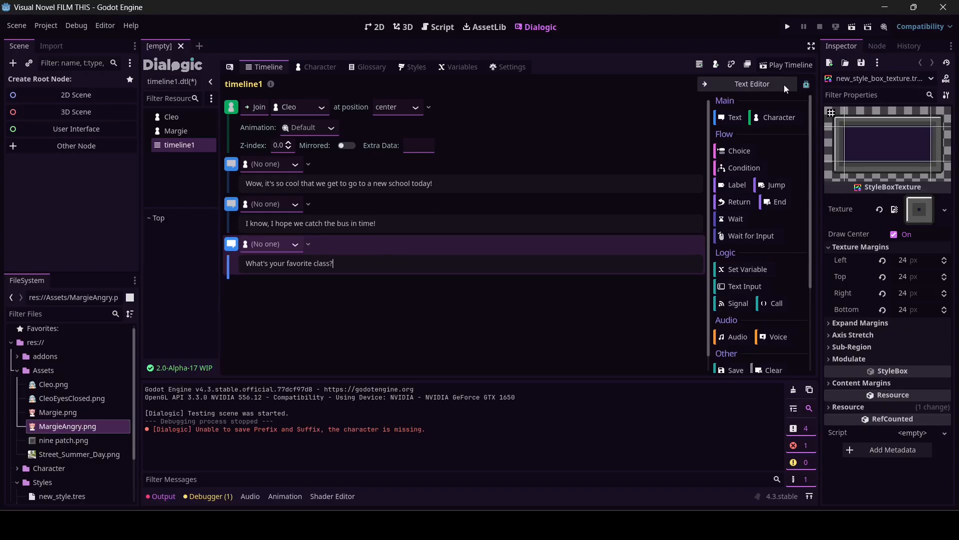
type("I lu")
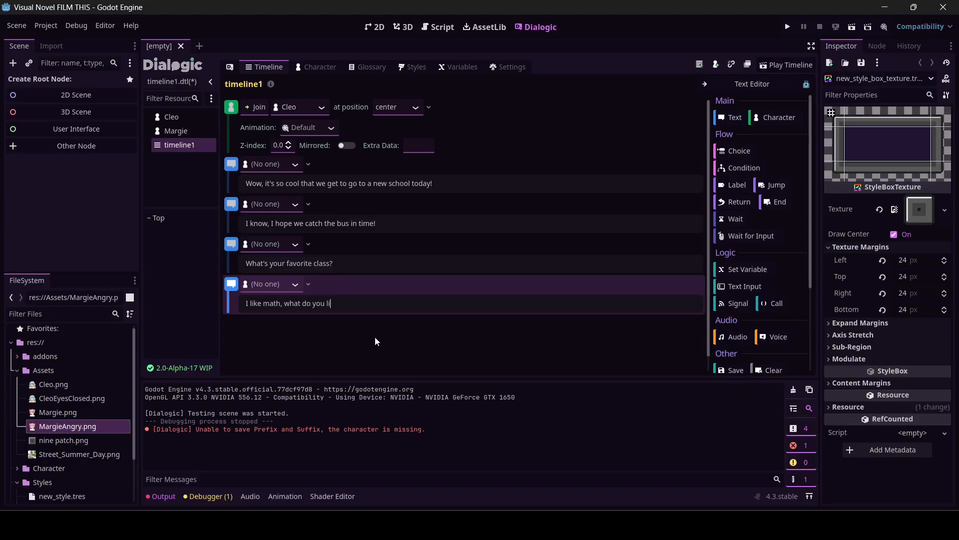
type("ke?")
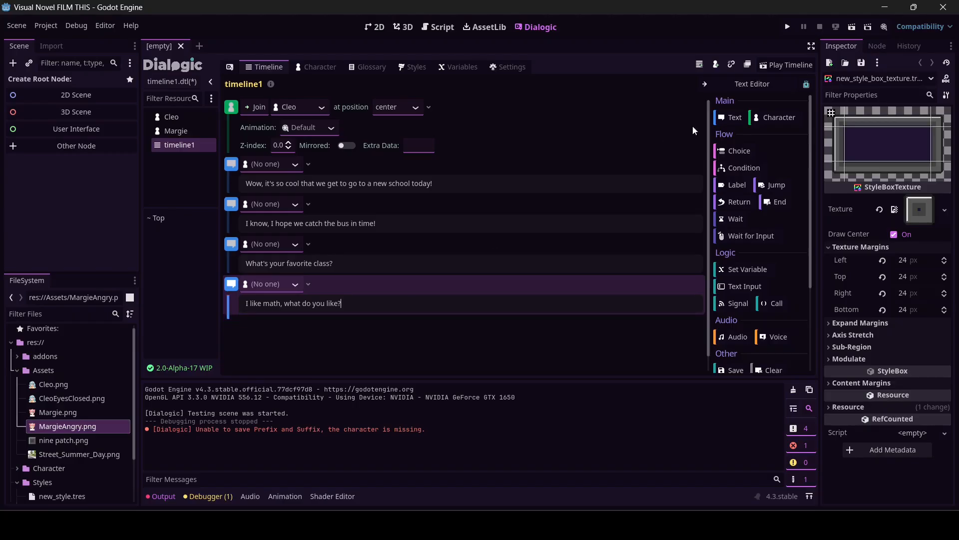
type("I lu")
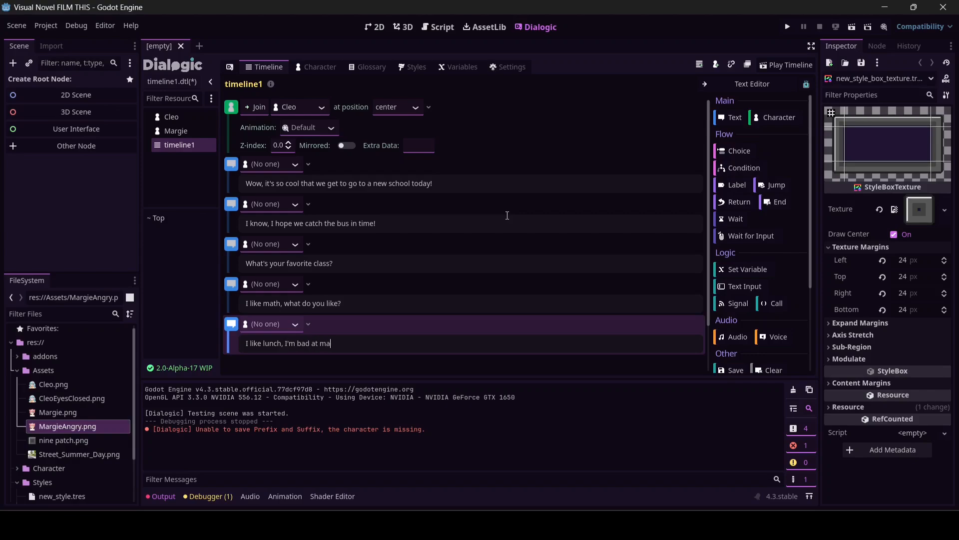
type("th!")
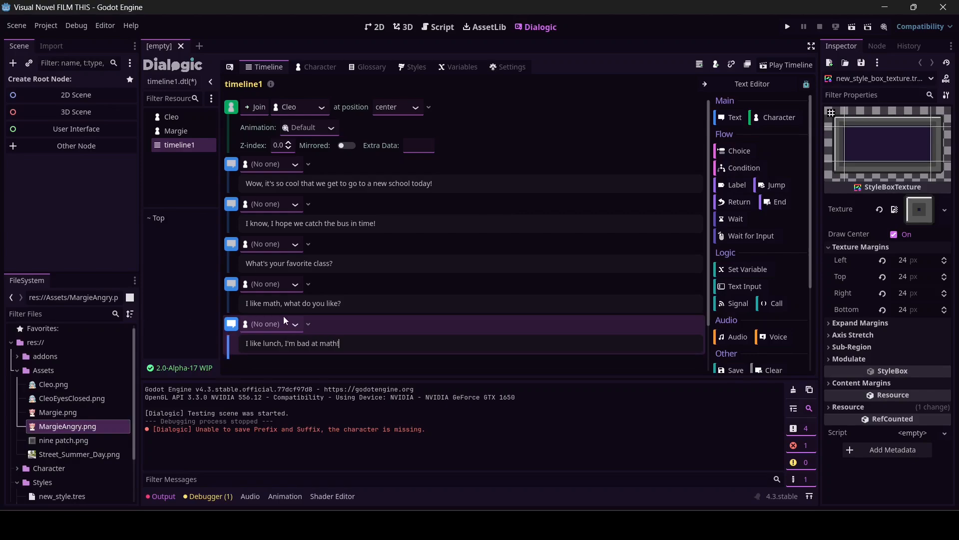
- Assign a speaker to the second dialogue line
left_click(270, 324)
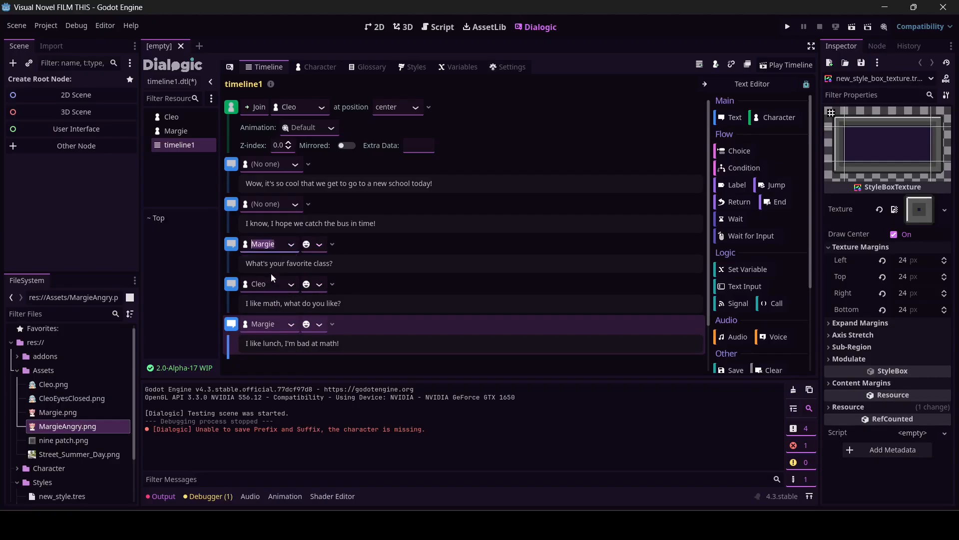
left_click(295, 203)
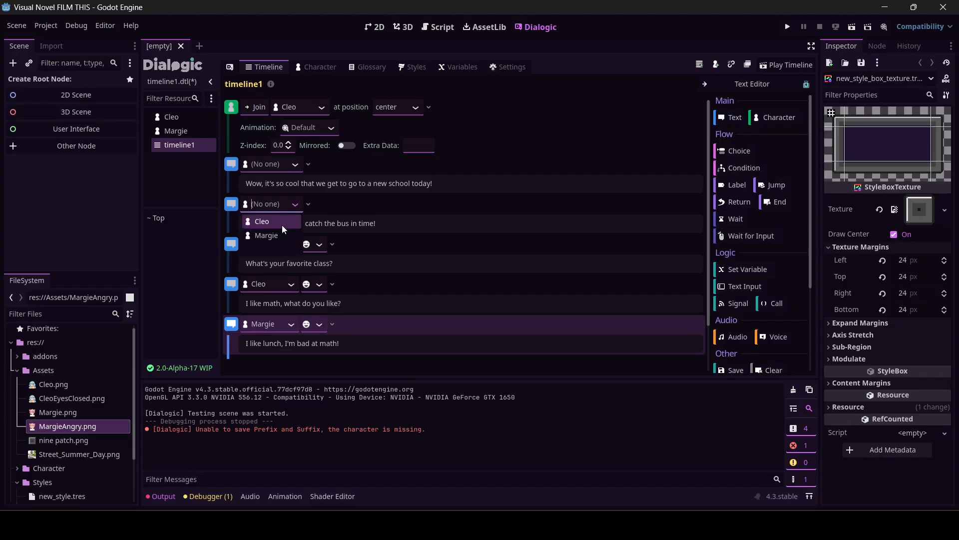
left_click(262, 221)
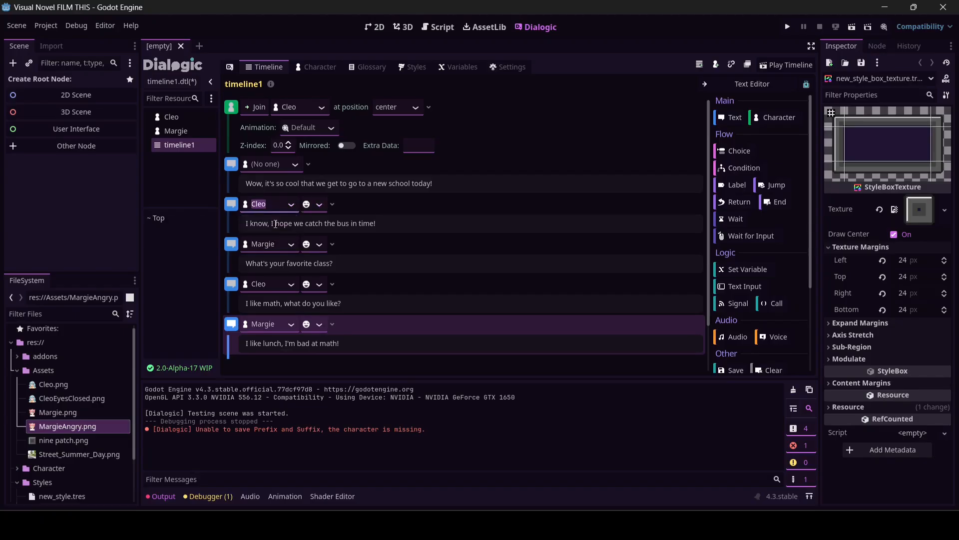
- Make Margie speak the opening line with Default, and give her last line Angry
left_click(294, 163)
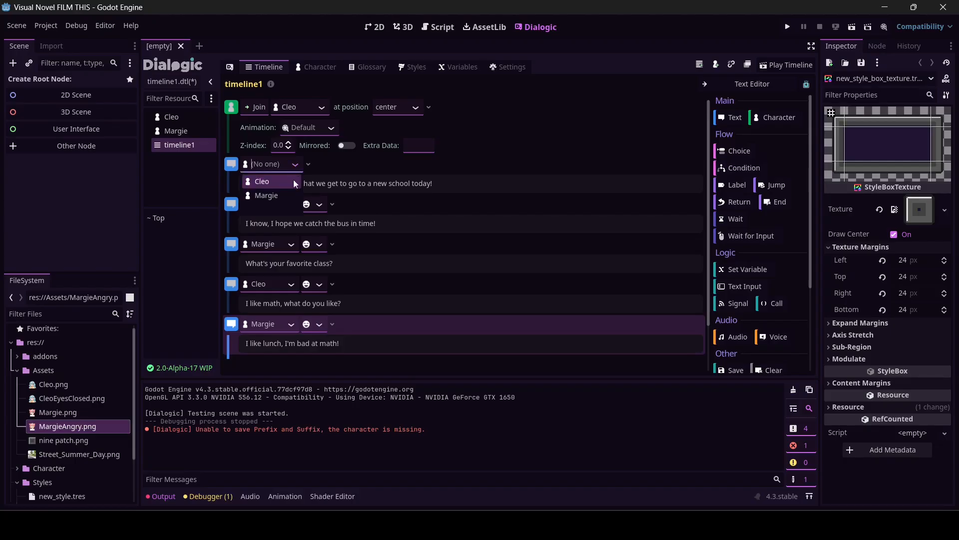
left_click(267, 195)
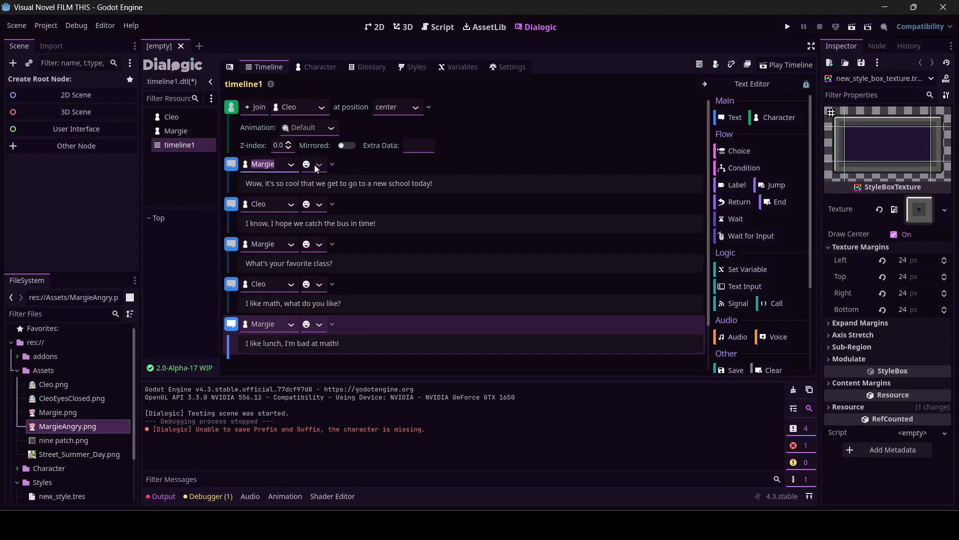
left_click(314, 163)
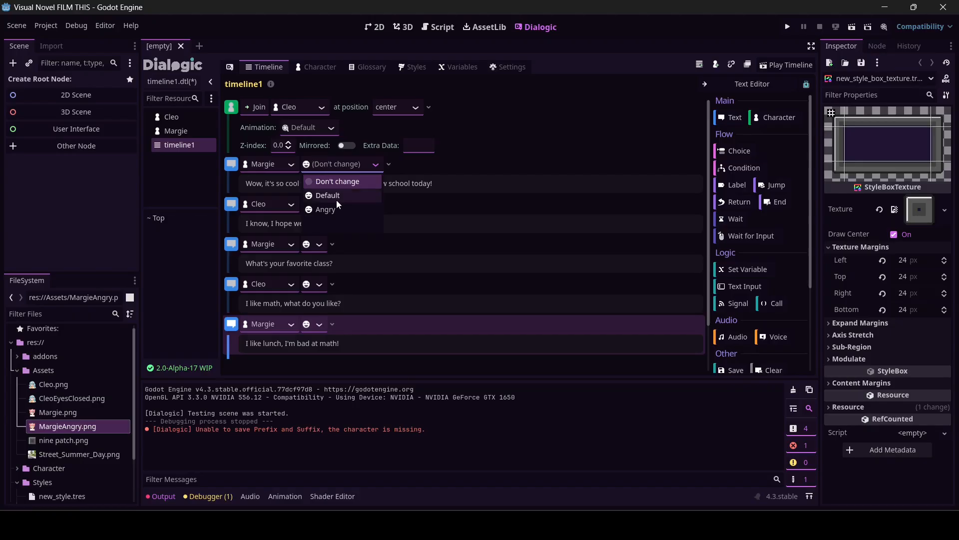
left_click(328, 196)
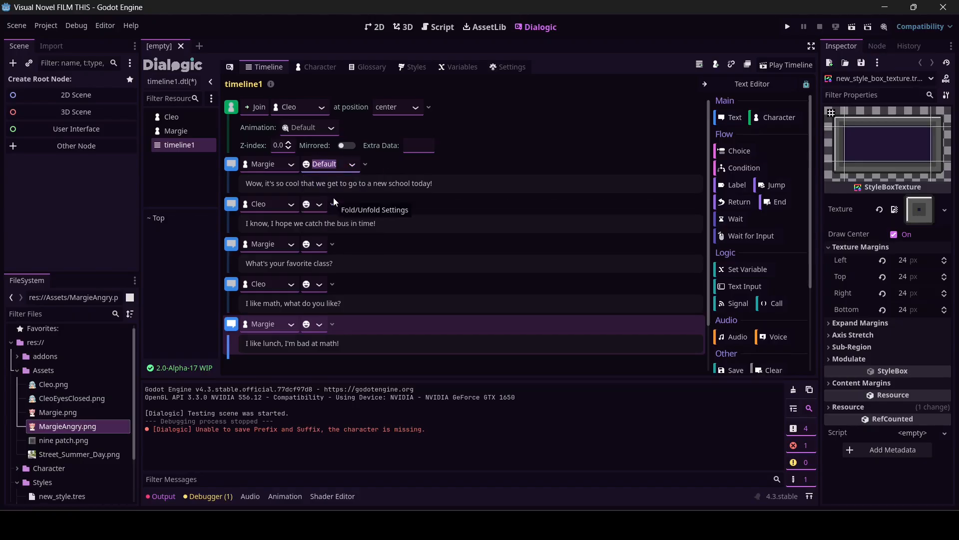
mouse_move(310, 342)
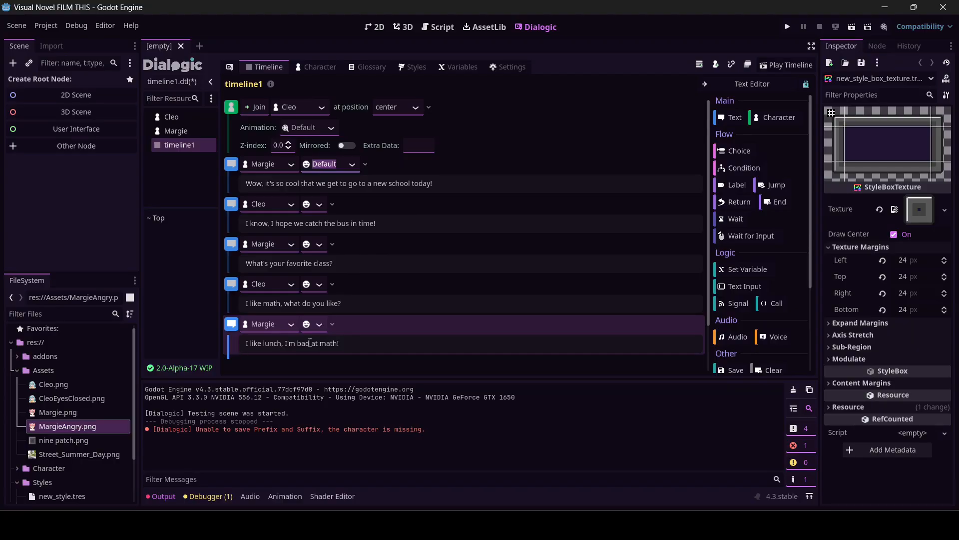
left_click(324, 323)
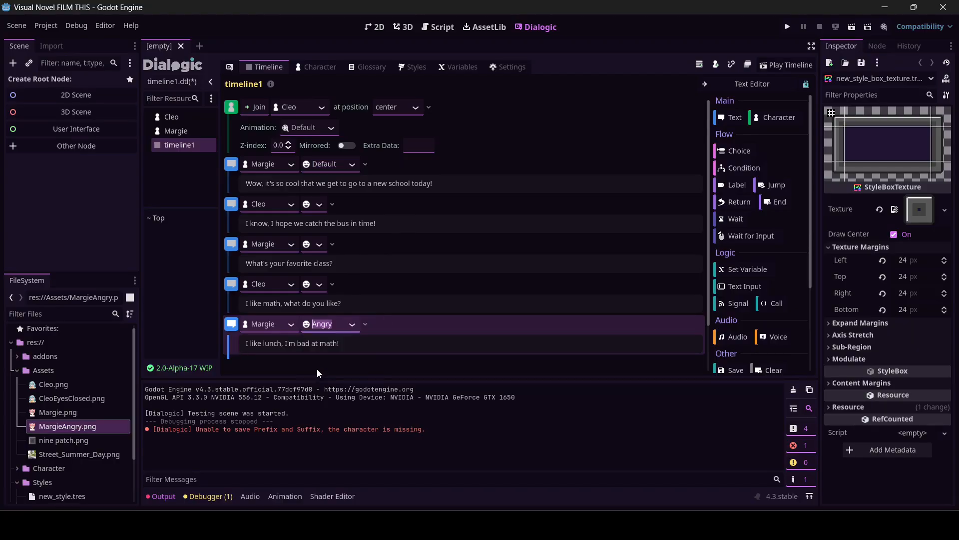
mouse_move(319, 215)
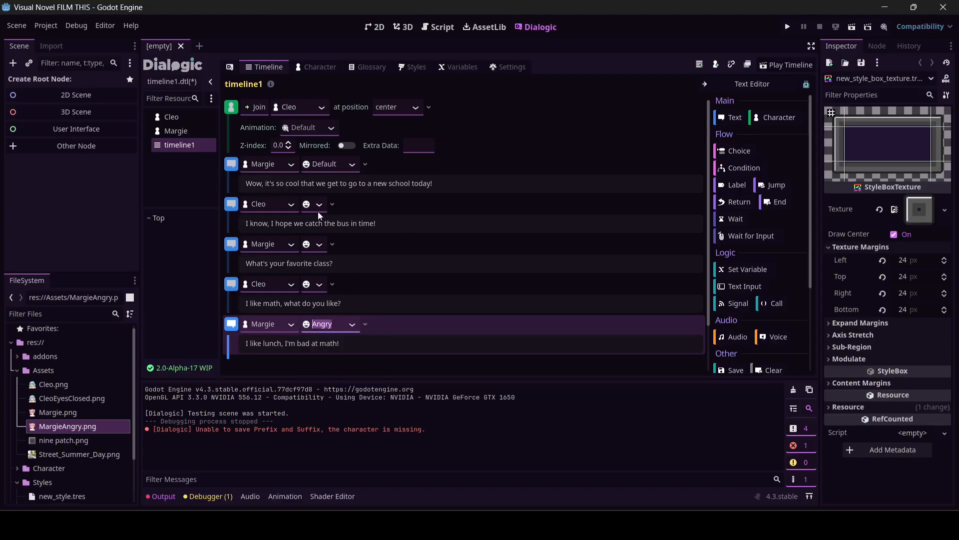
mouse_move(318, 295)
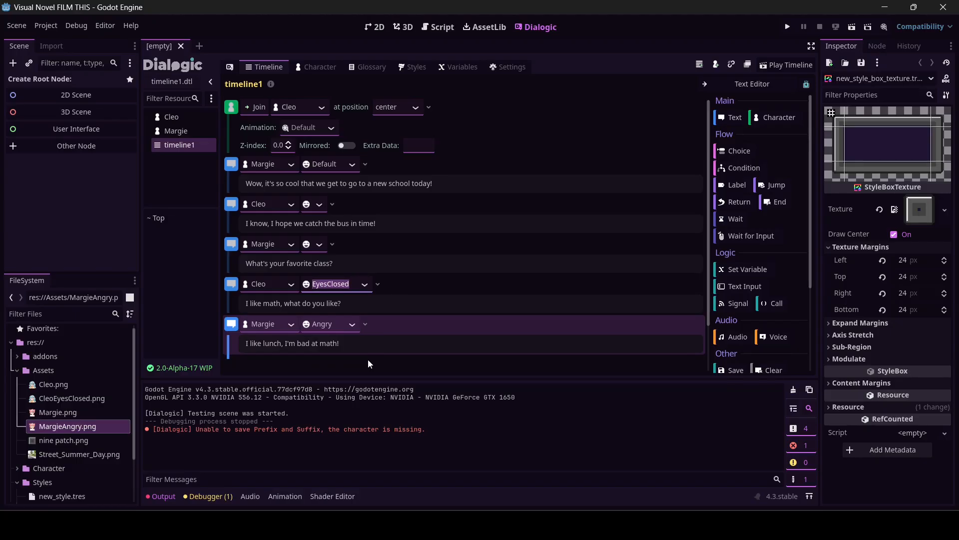
mouse_move(787, 65)
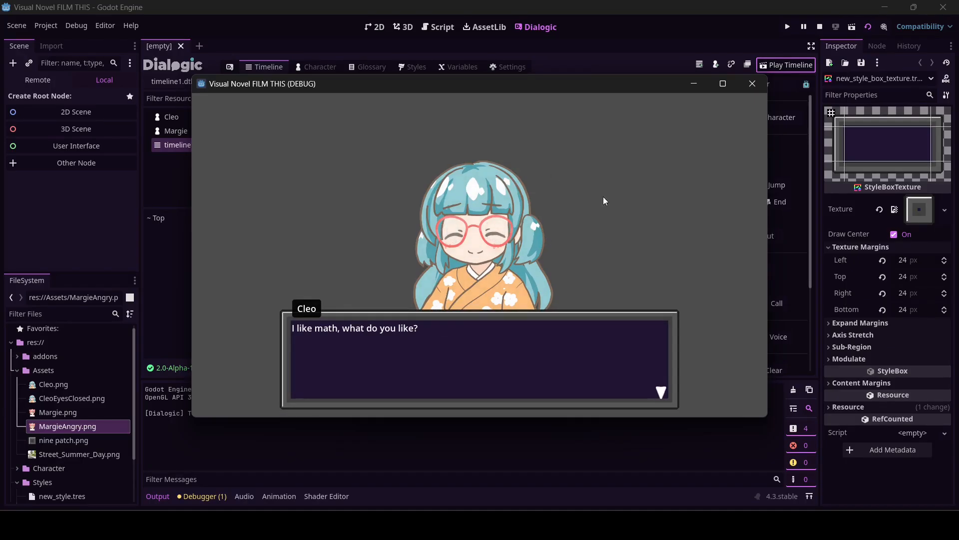
- Close the dialogue test-run window
left_click(752, 83)
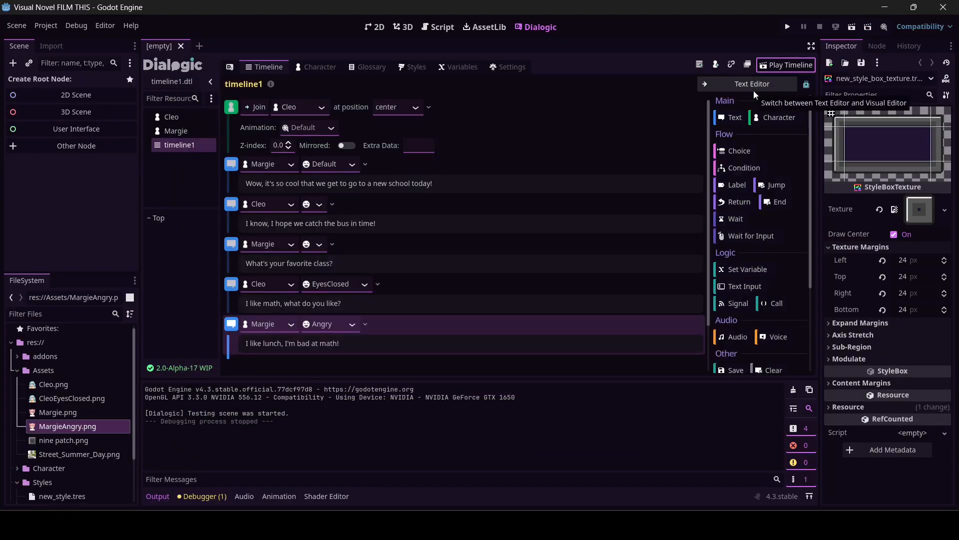
mouse_move(742, 161)
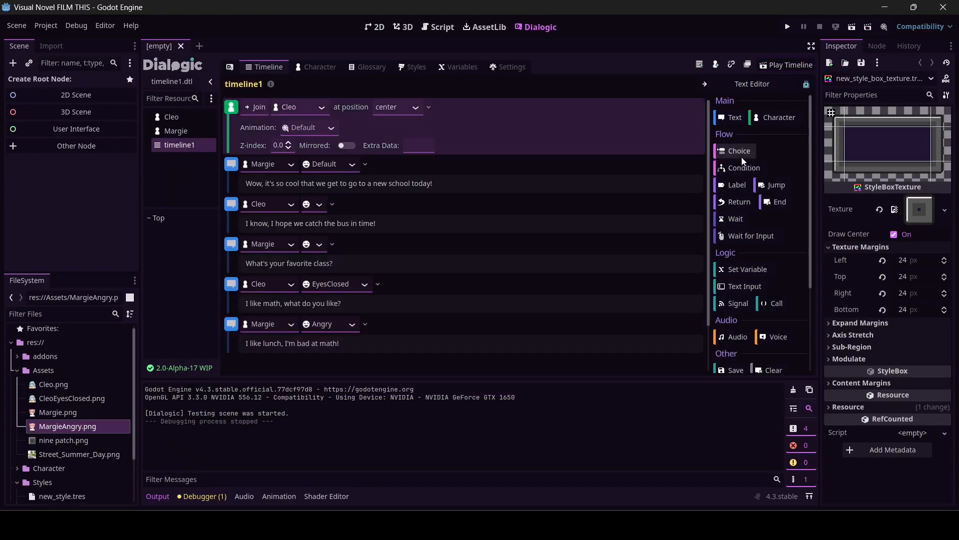
mouse_move(779, 117)
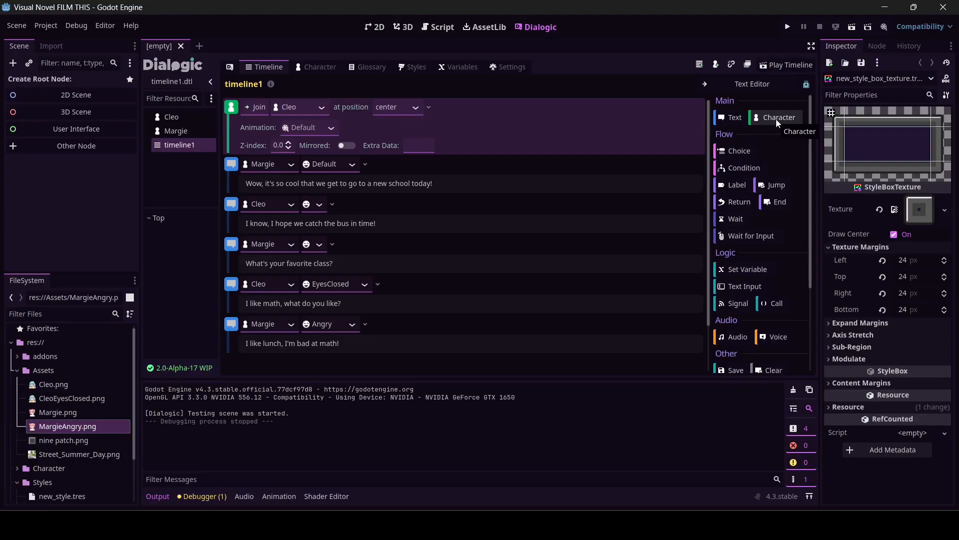
mouse_move(453, 137)
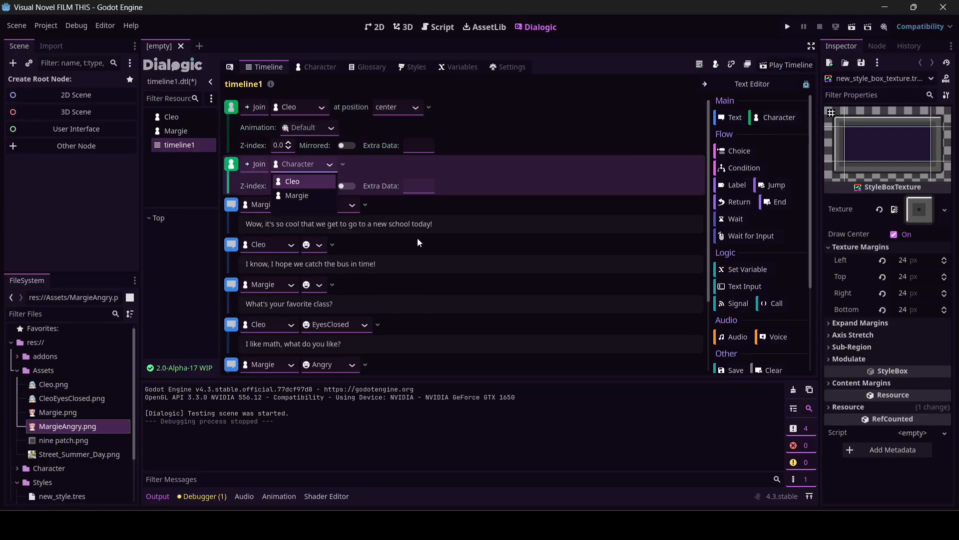
- Set the new Join event to Margie and test-play the timeline with her onstage
left_click(297, 195)
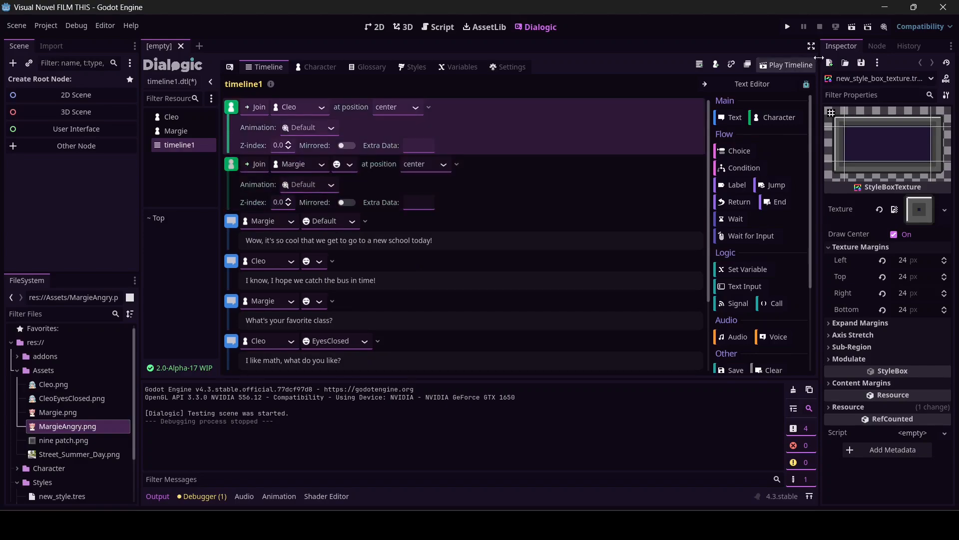
left_click(790, 65)
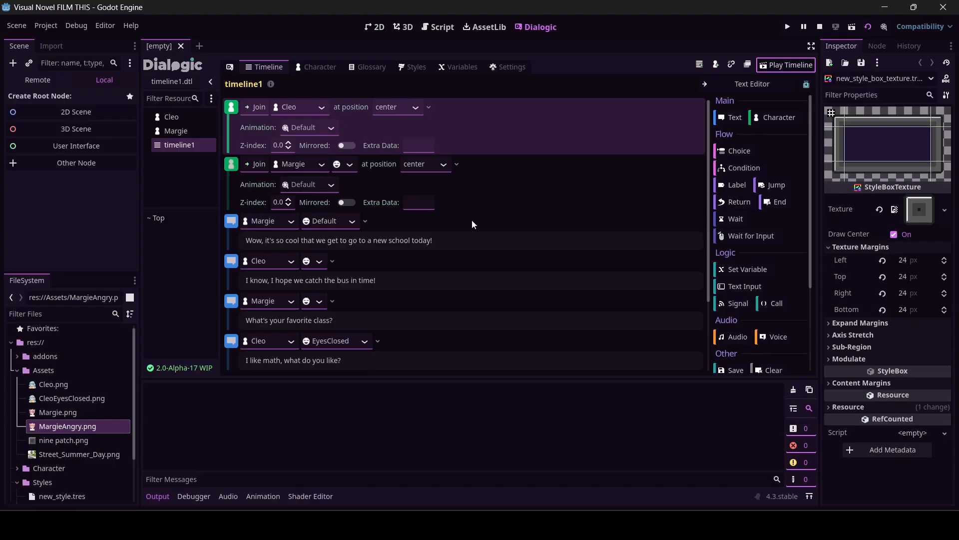
left_click(785, 65)
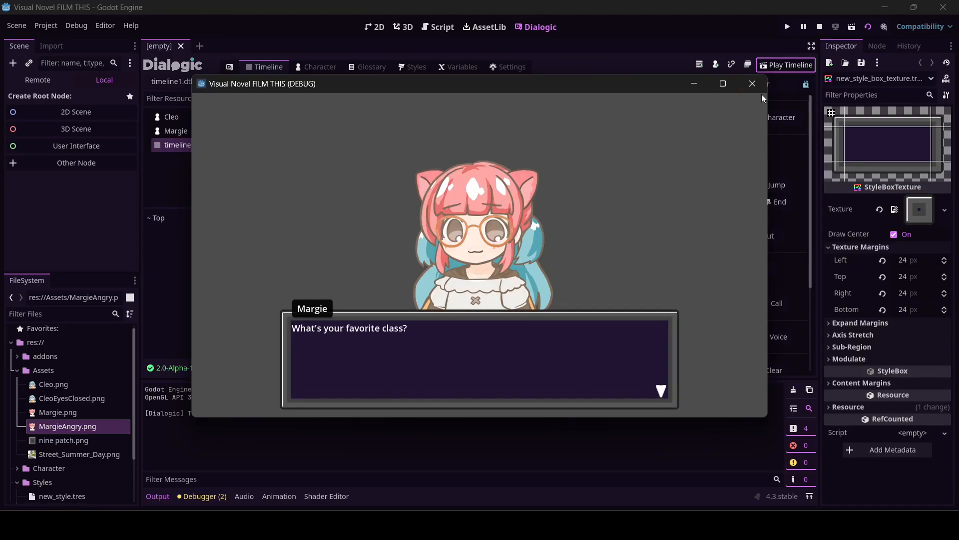
left_click(752, 84)
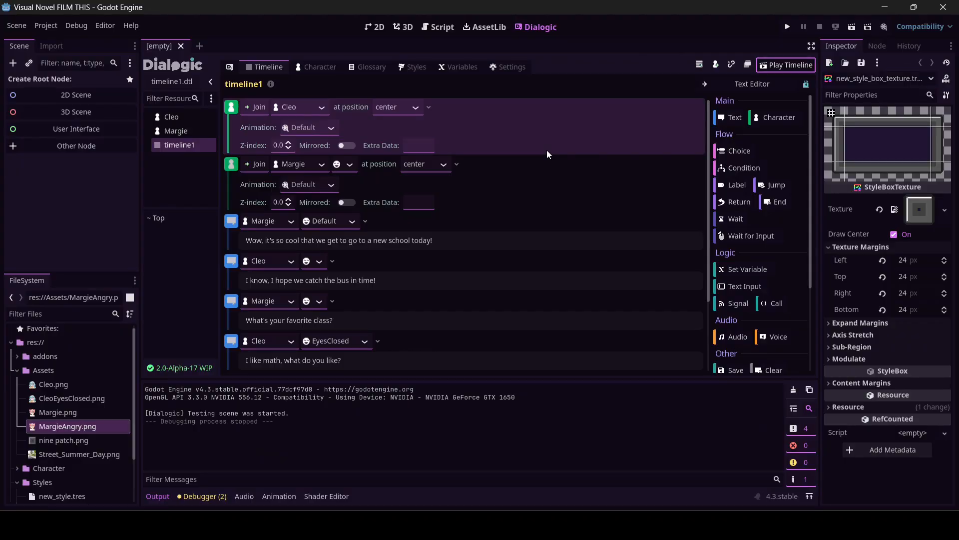
mouse_move(239, 145)
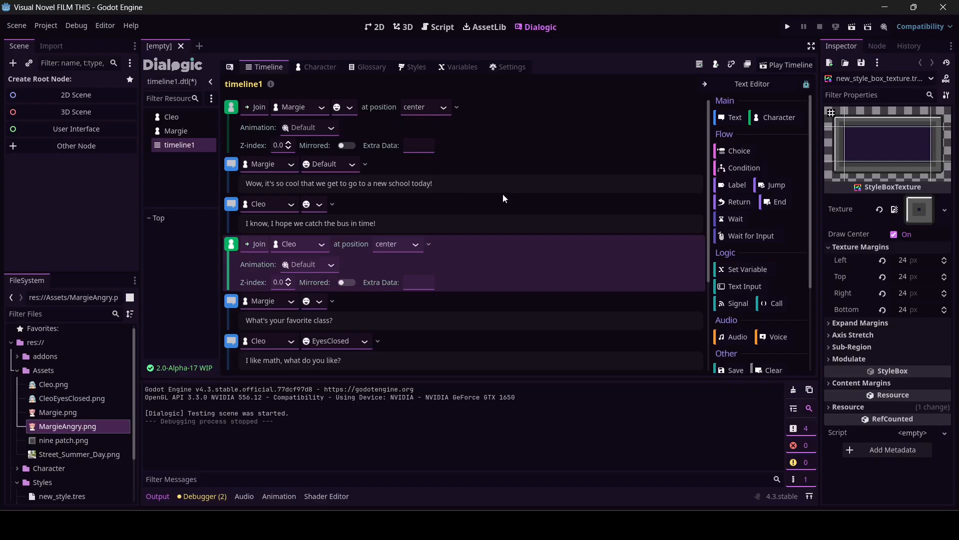
mouse_move(461, 206)
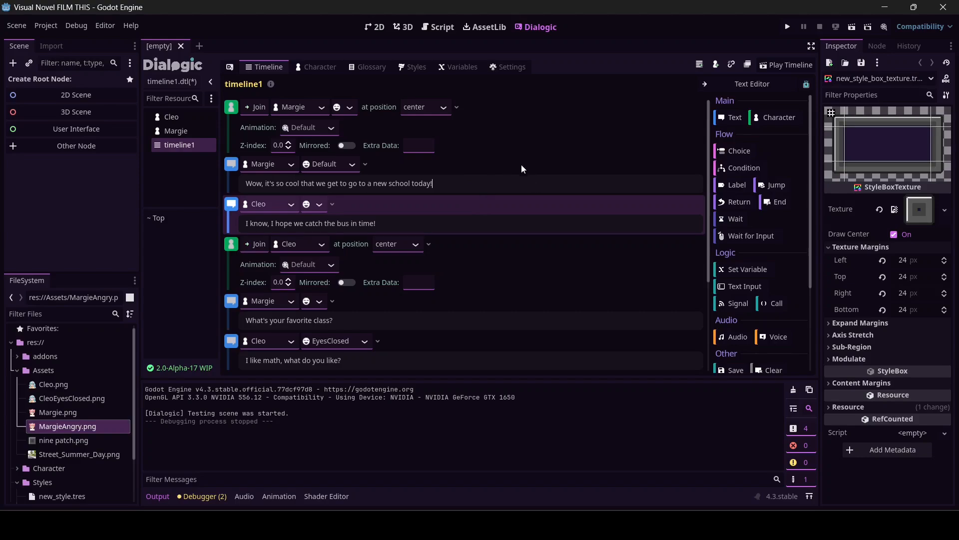
- Add a Character event after Margie's first line that makes Margie leave
left_click(300, 204)
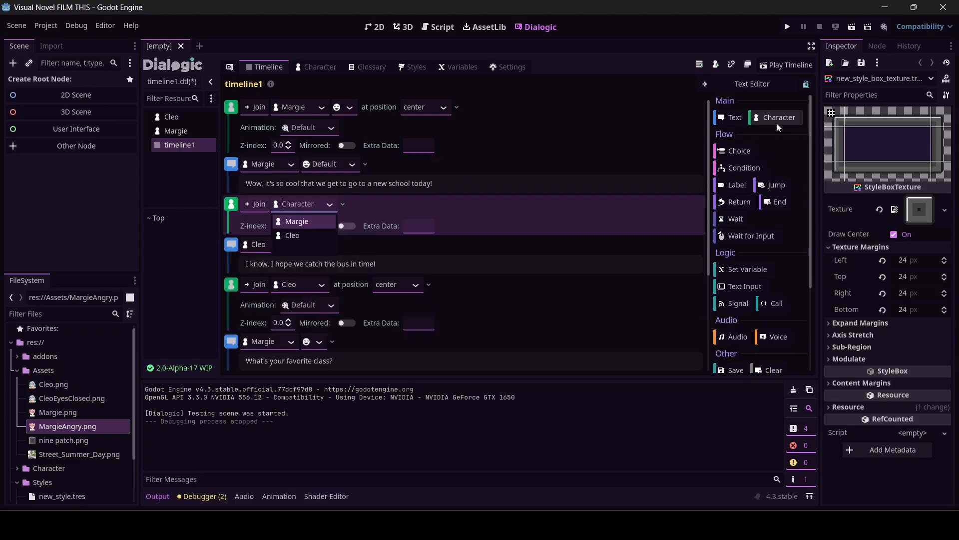
left_click(297, 221)
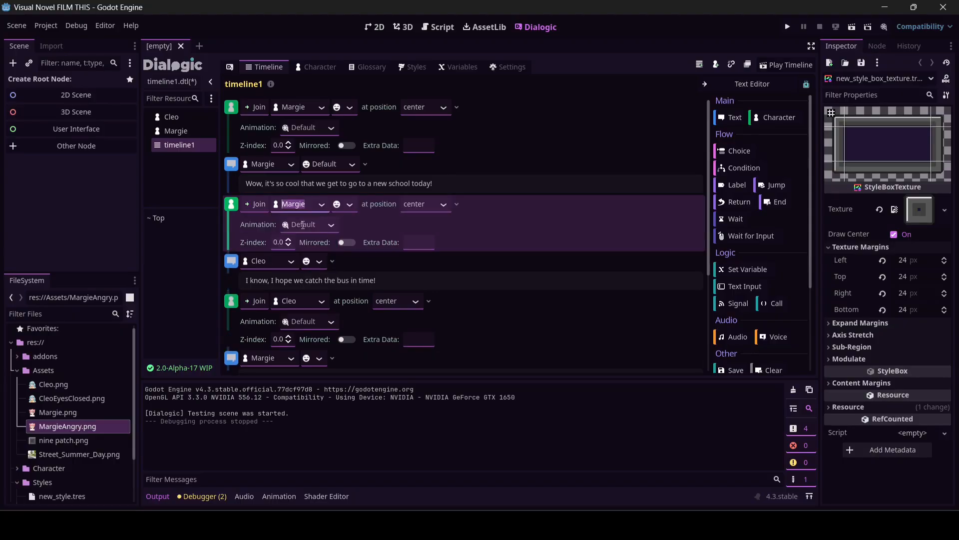
left_click(254, 204)
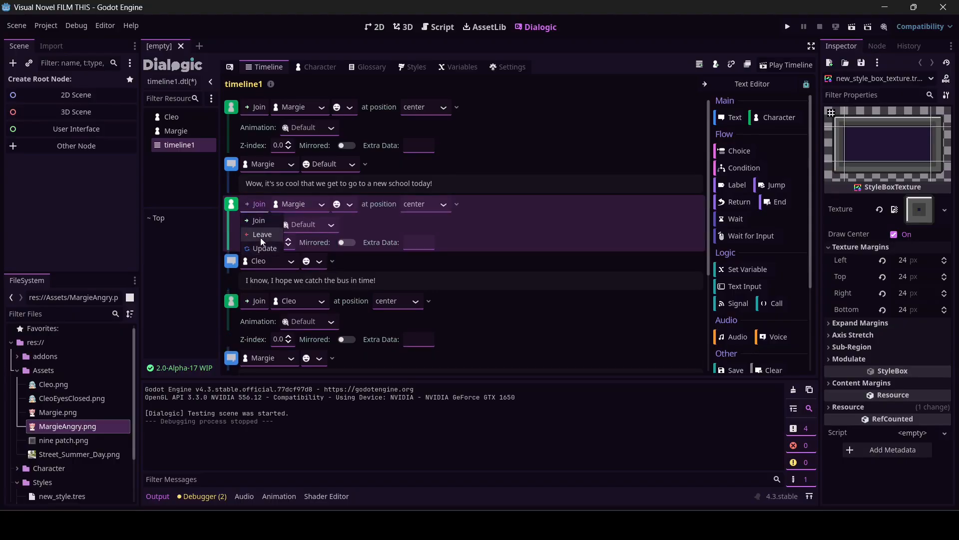
left_click(262, 234)
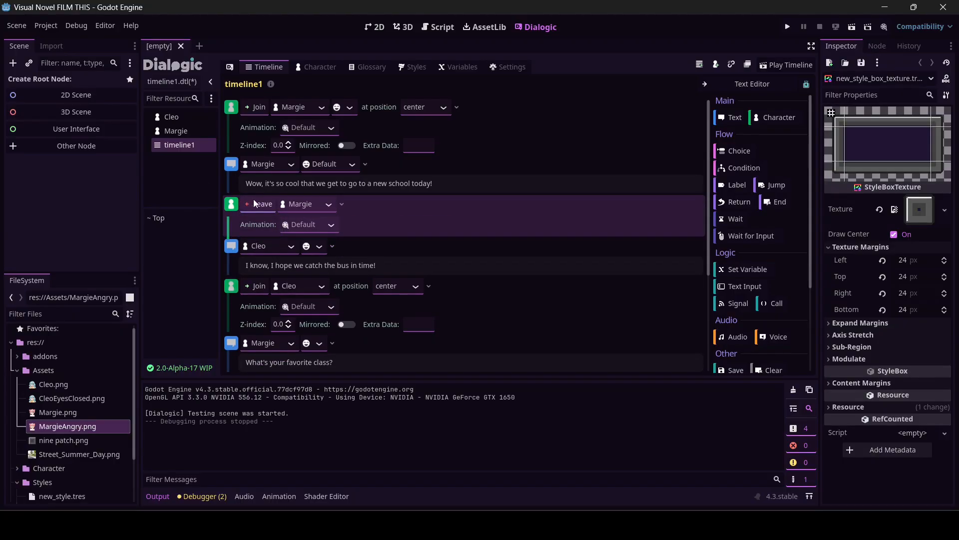
left_click(257, 203)
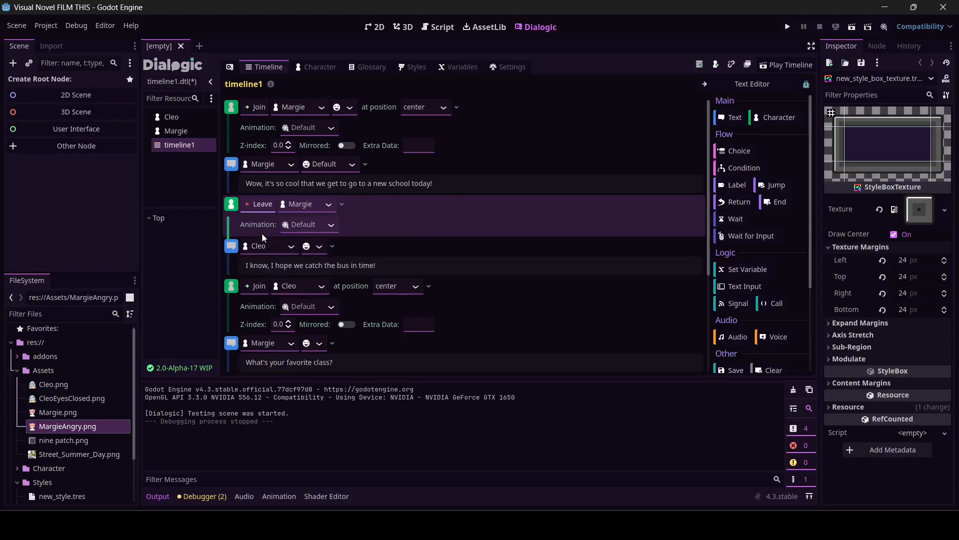
mouse_move(779, 117)
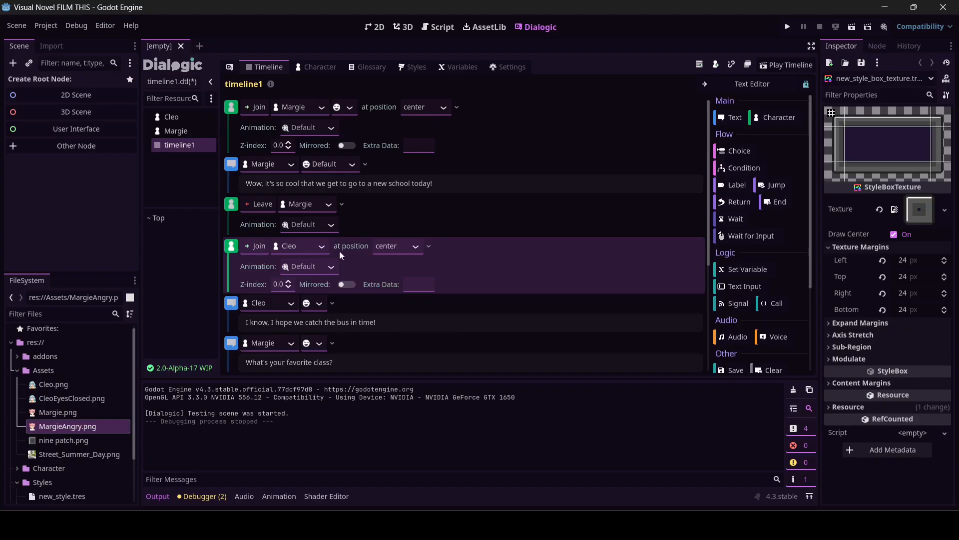
- Turn the new Character event after Cleo's bus line into a Leave event for Cleo
scroll("down", 3)
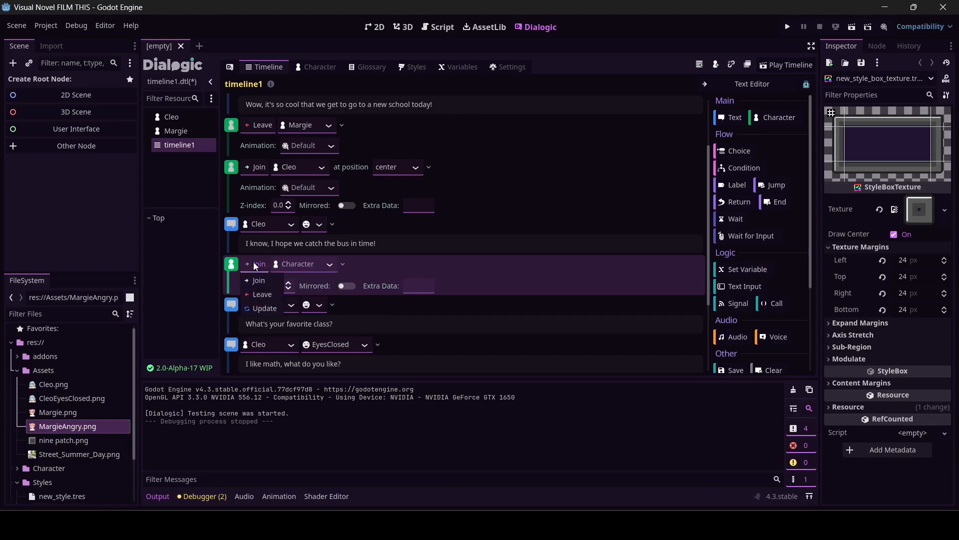
left_click(335, 263)
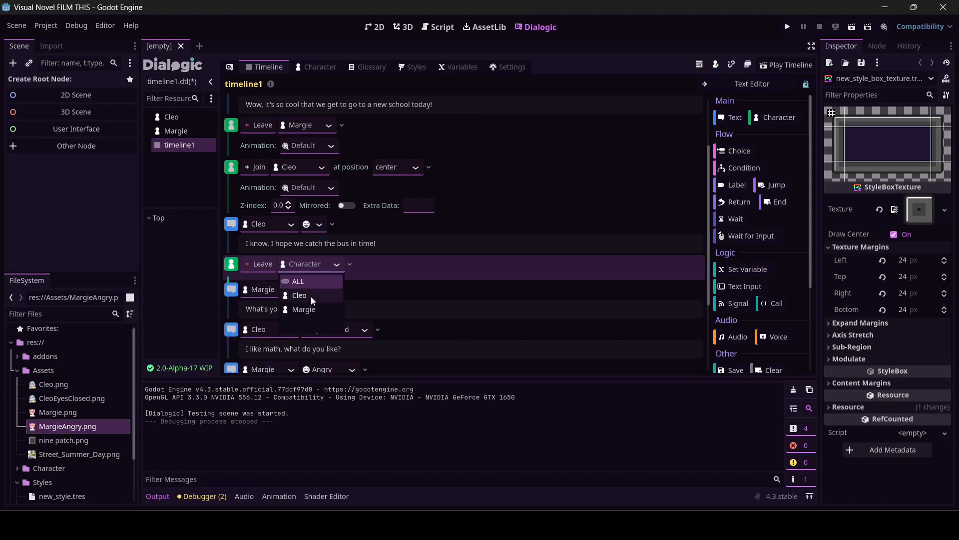
left_click(299, 295)
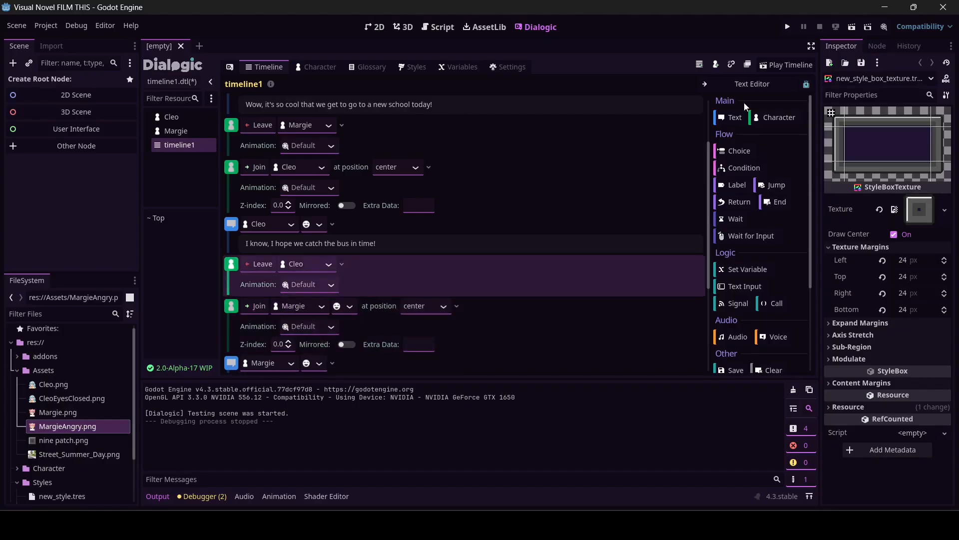
- Test-play timeline1, advancing from Cleo's bus line to her math line, then close the run
left_click(791, 65)
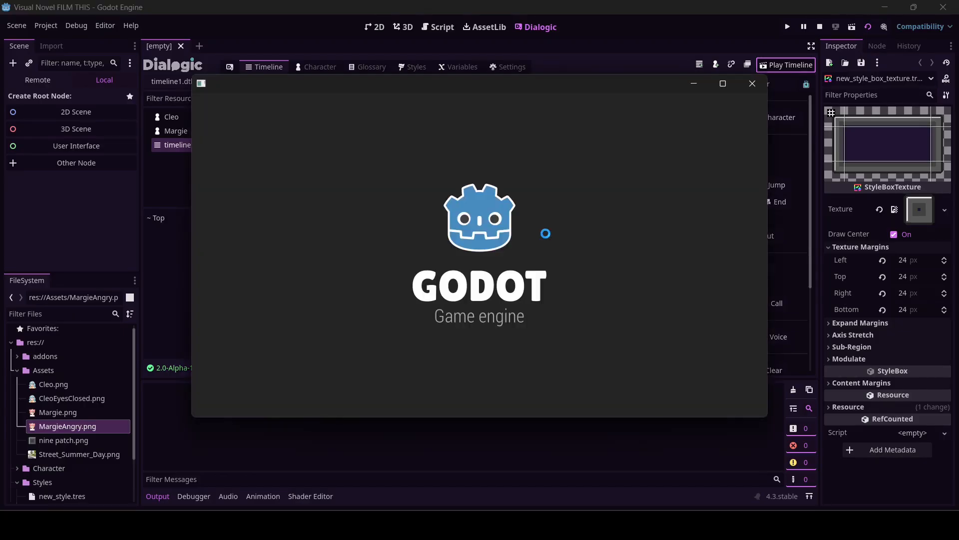
left_click(786, 64)
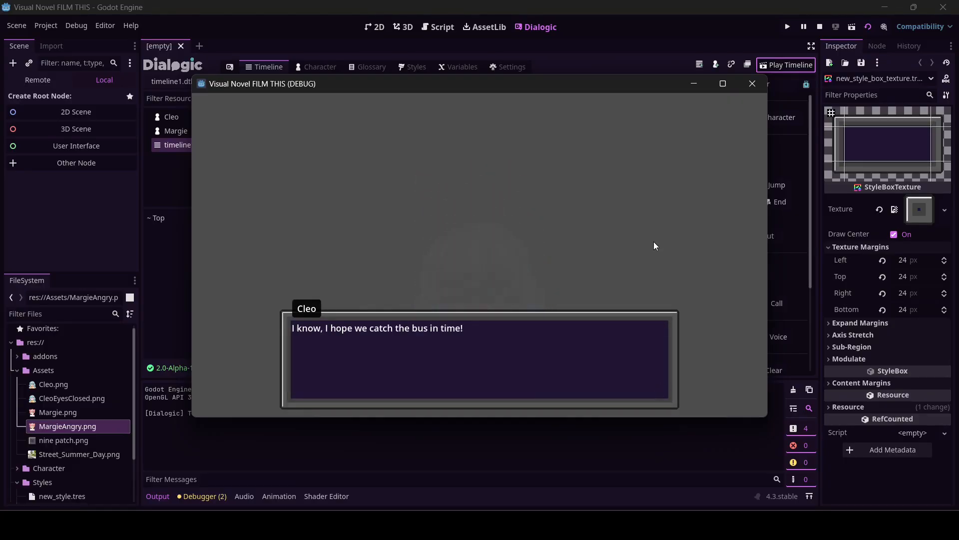
left_click(479, 358)
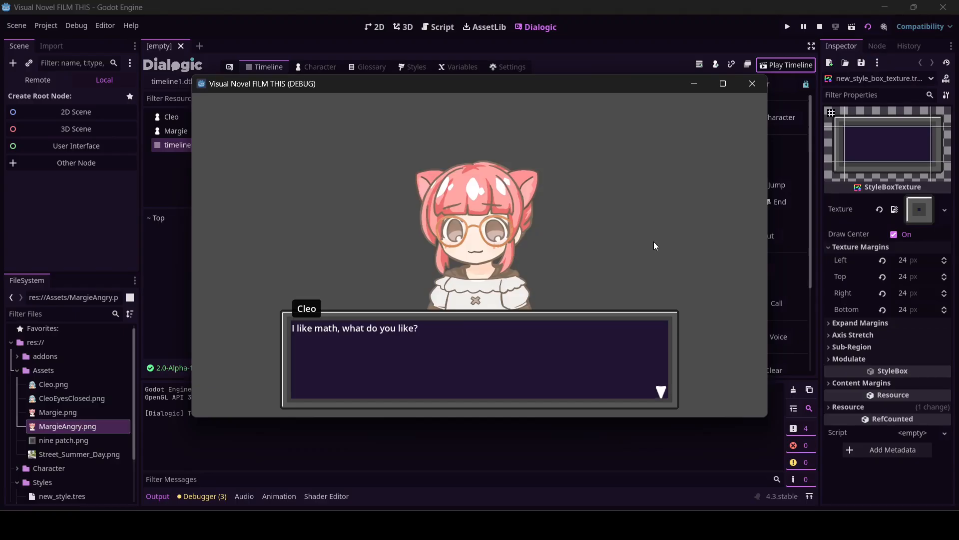
left_click(752, 83)
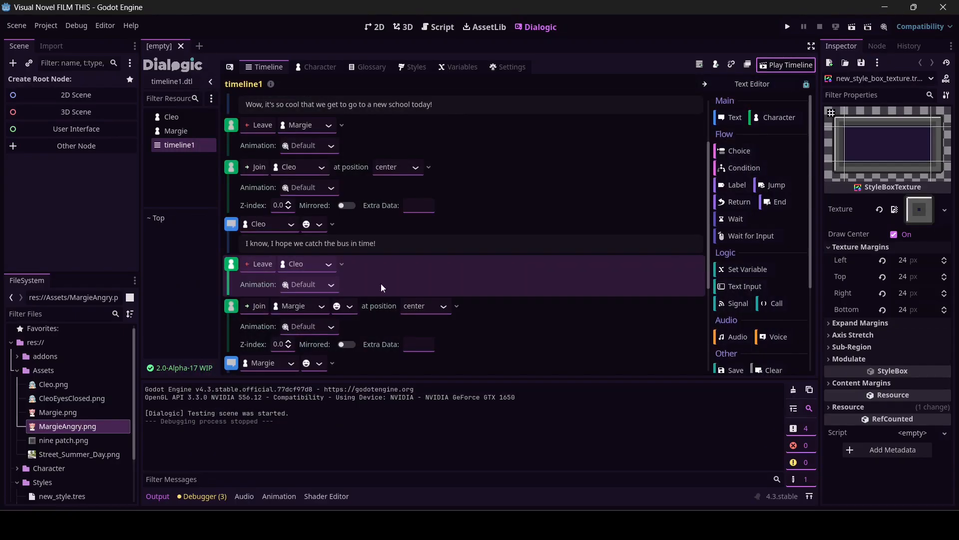
- Scroll the reworked timeline and open the position dropdown on Cleo's Join event
scroll("down", 3)
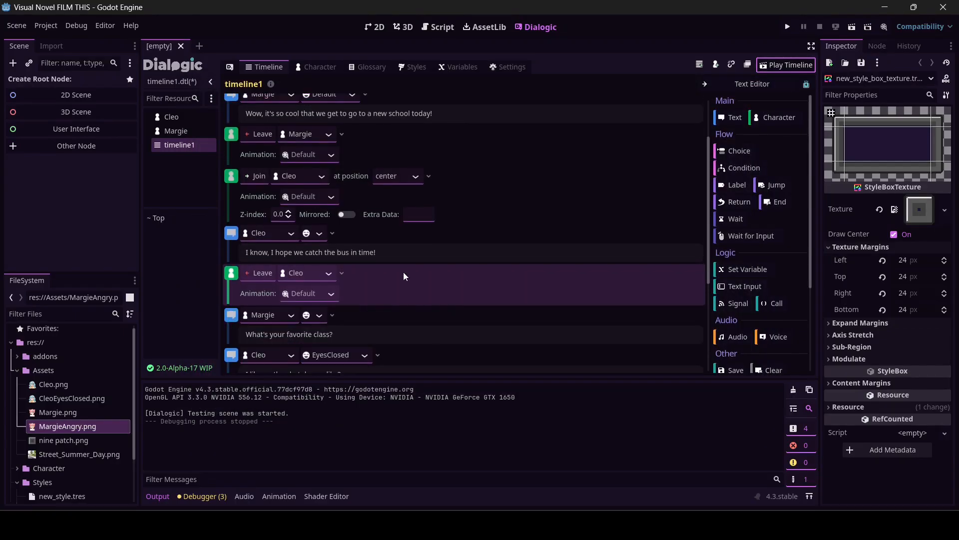
scroll("down", 3)
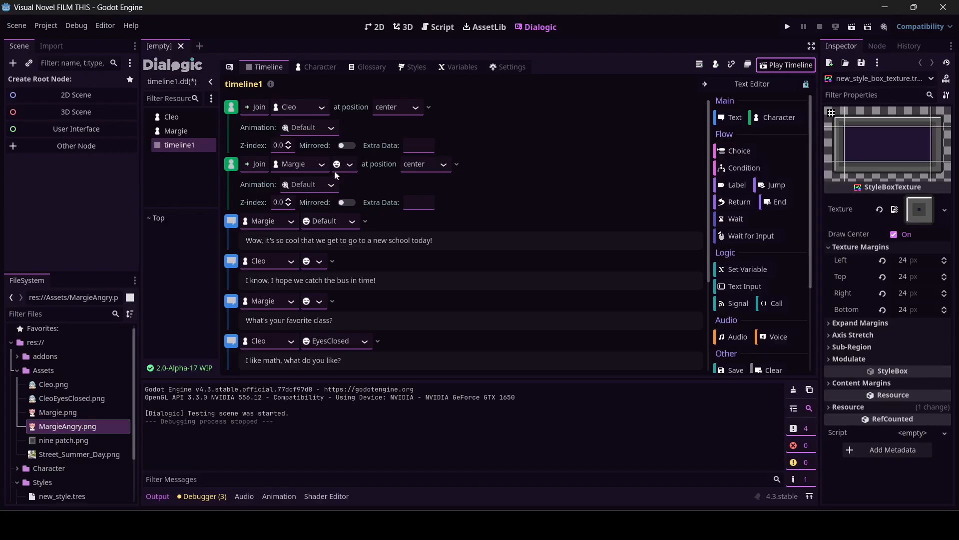
mouse_move(360, 112)
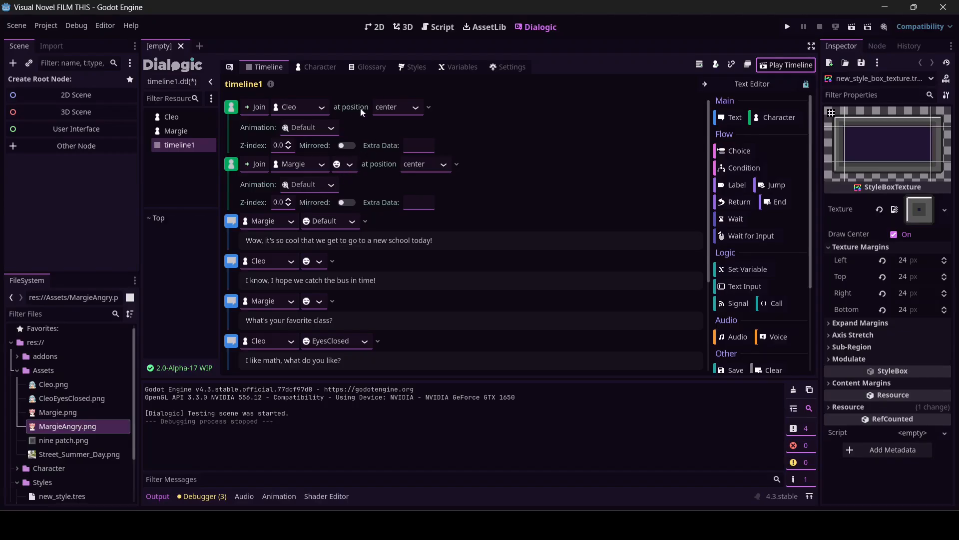
mouse_move(413, 114)
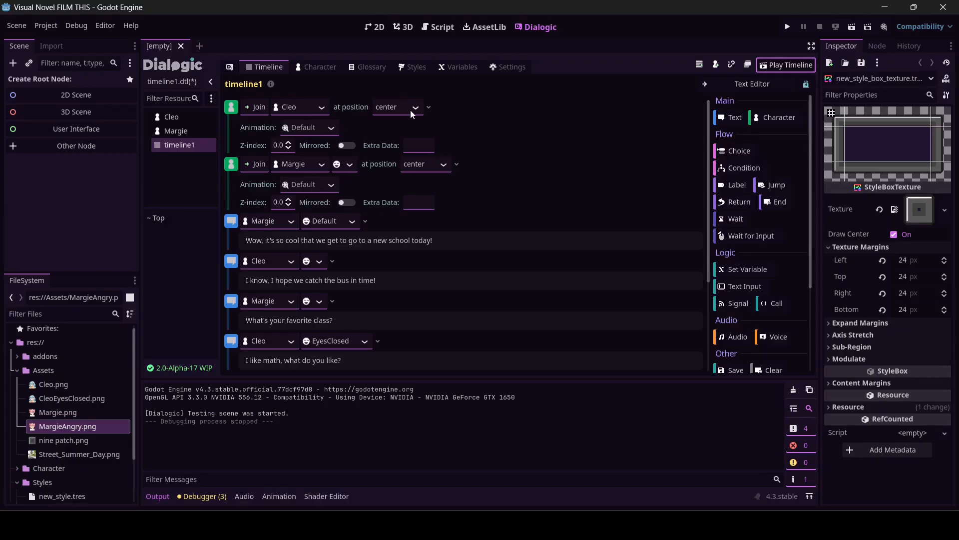
left_click(398, 106)
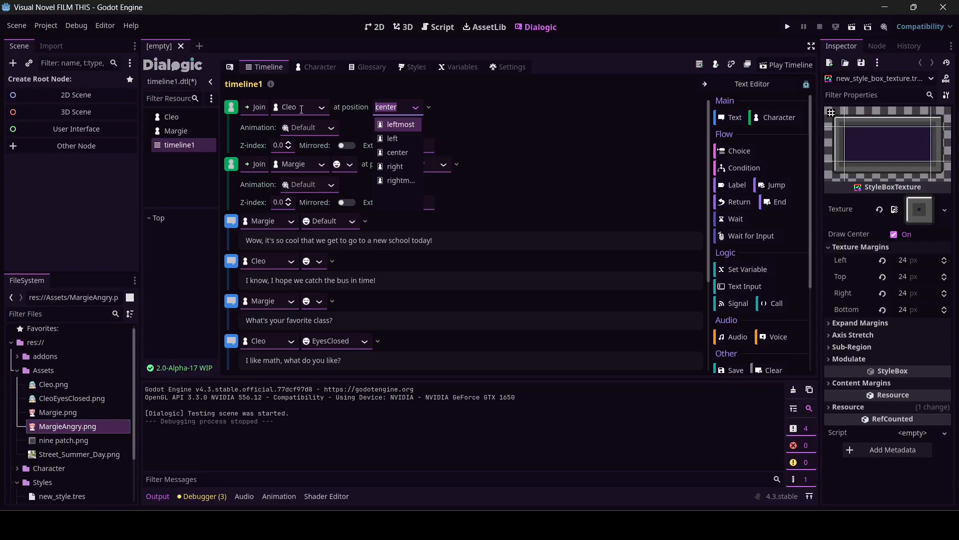
mouse_move(192, 200)
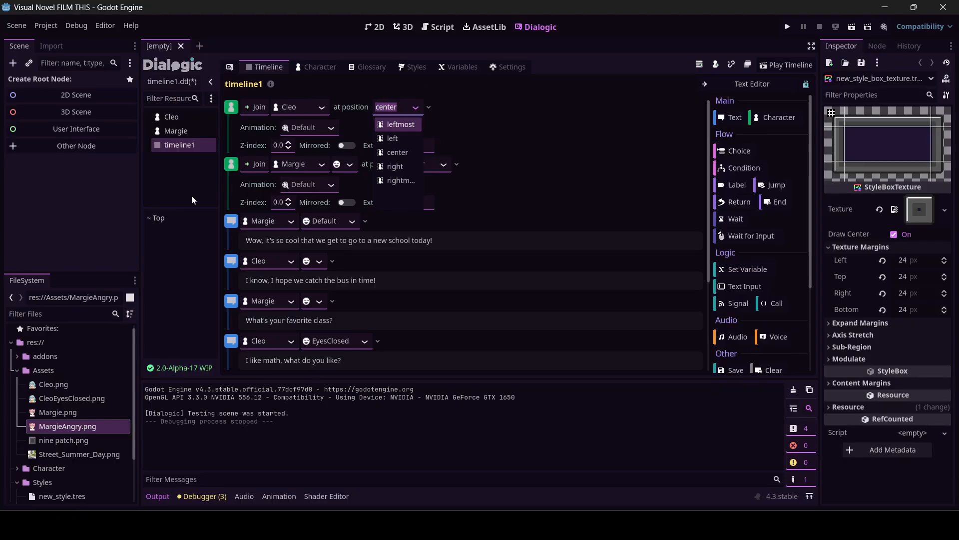
mouse_move(219, 276)
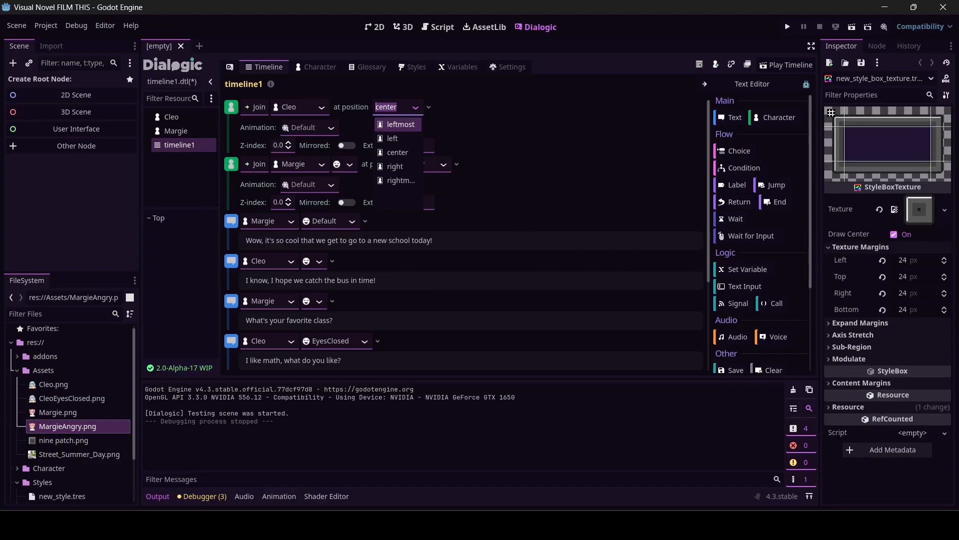
- Set Cleo to join at left and Margie at right, then preview and close the test run
left_click(396, 152)
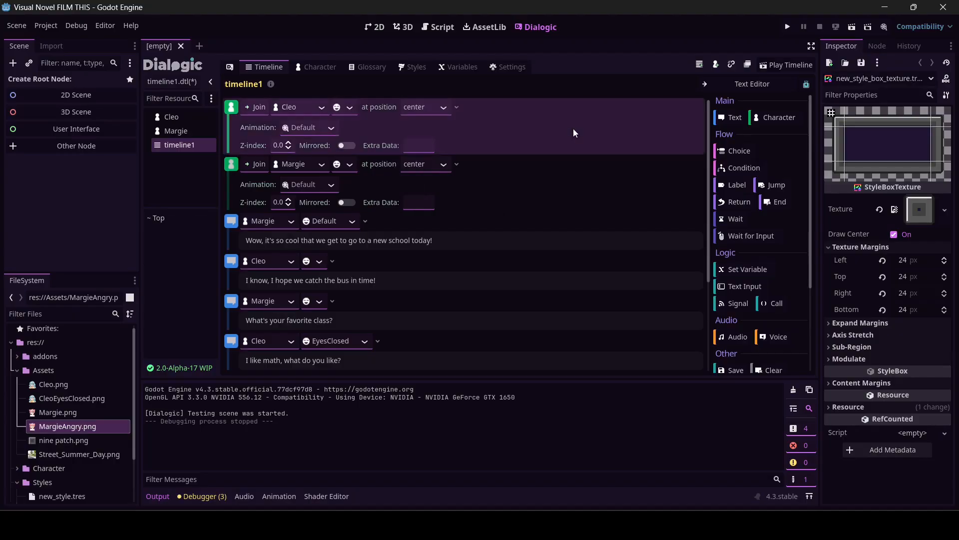
left_click(427, 107)
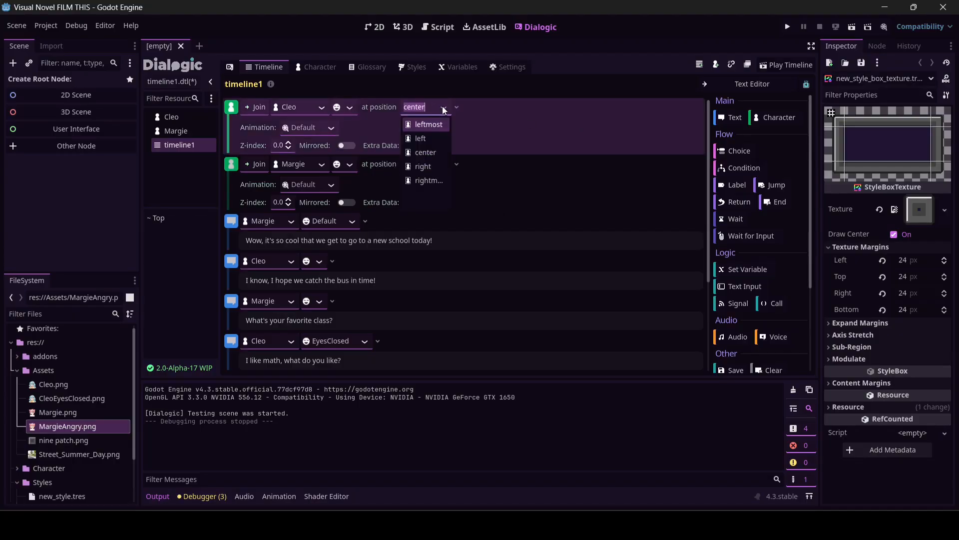
left_click(421, 138)
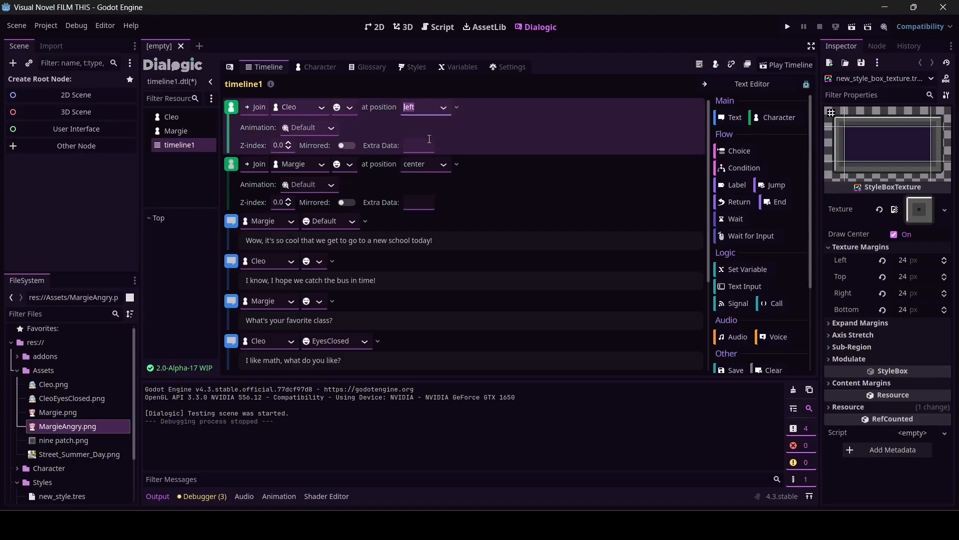
left_click(424, 164)
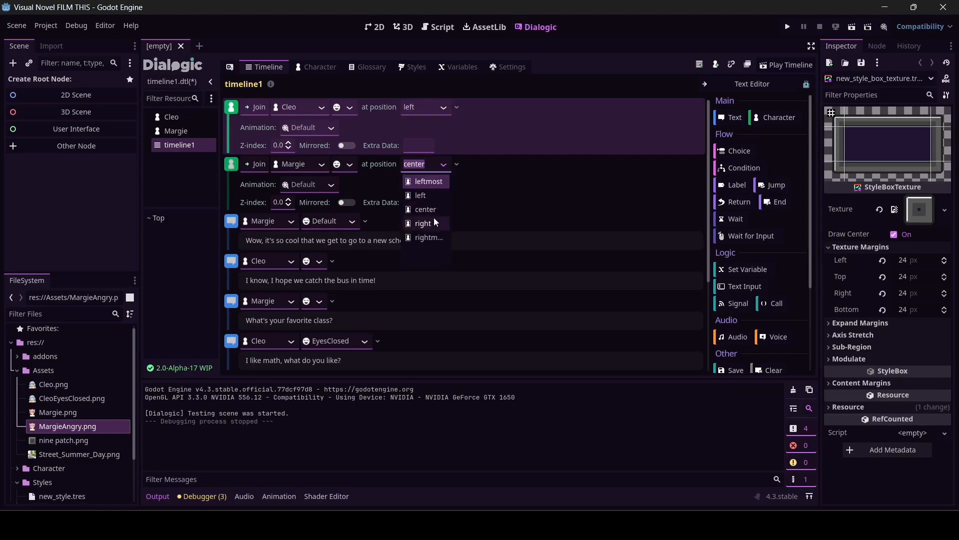
left_click(422, 222)
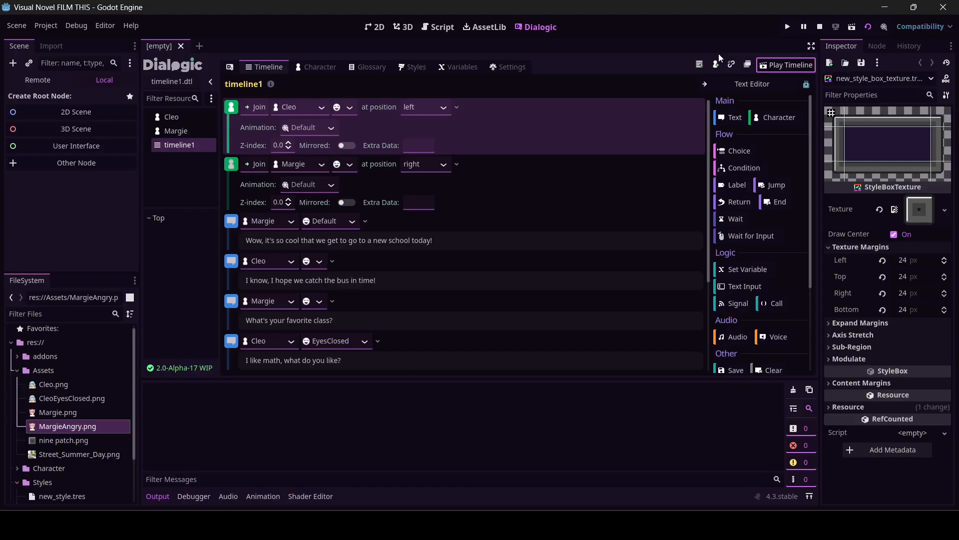
left_click(786, 65)
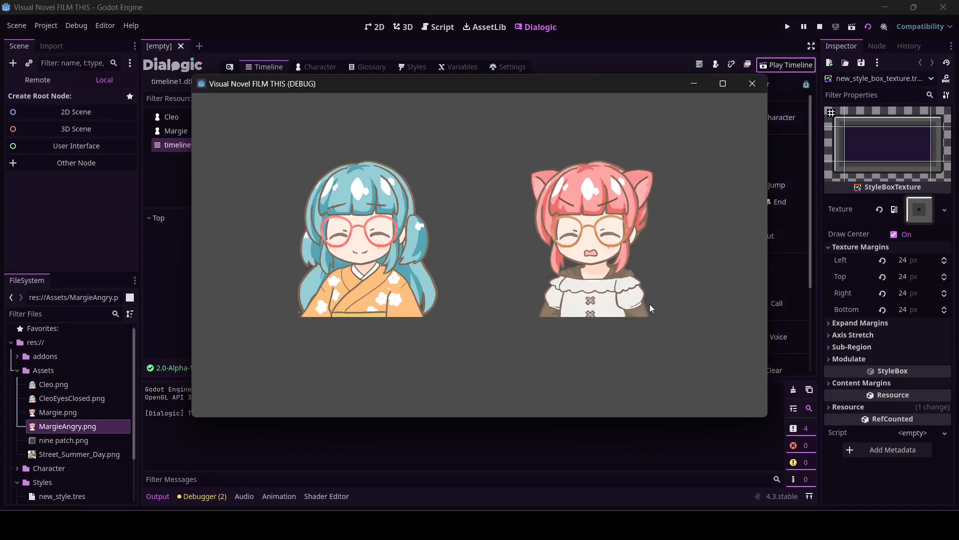
left_click(752, 84)
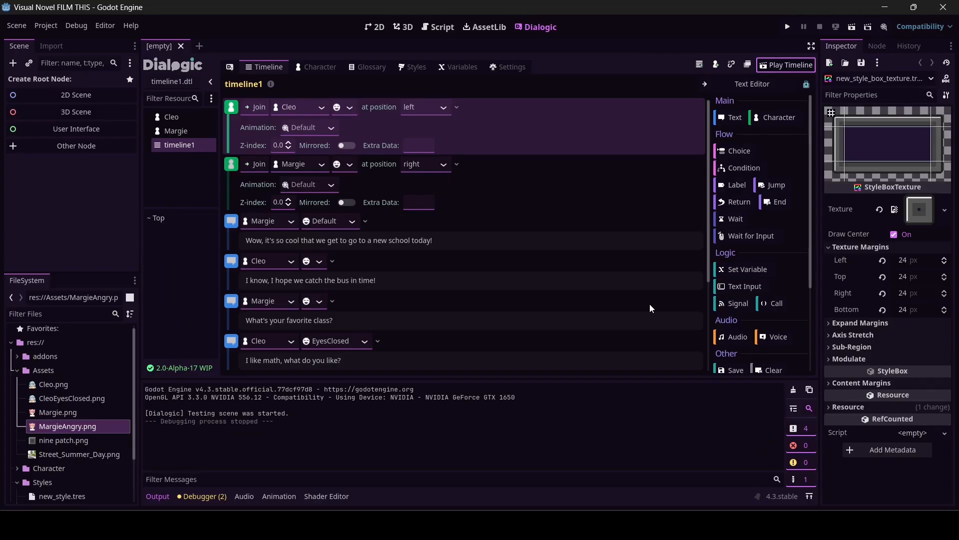
mouse_move(254, 102)
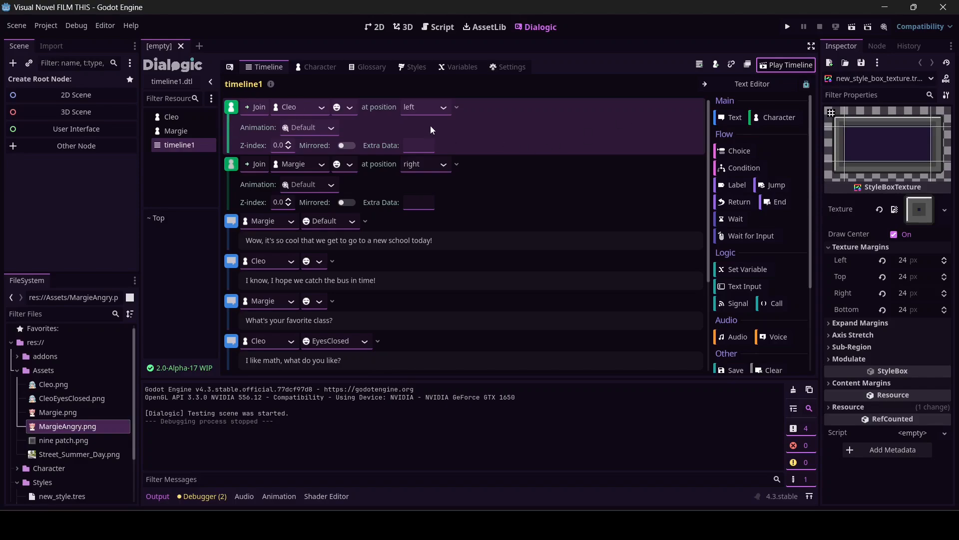
- Scroll the event list down to Visuals and add a Background event
scroll("down", 3)
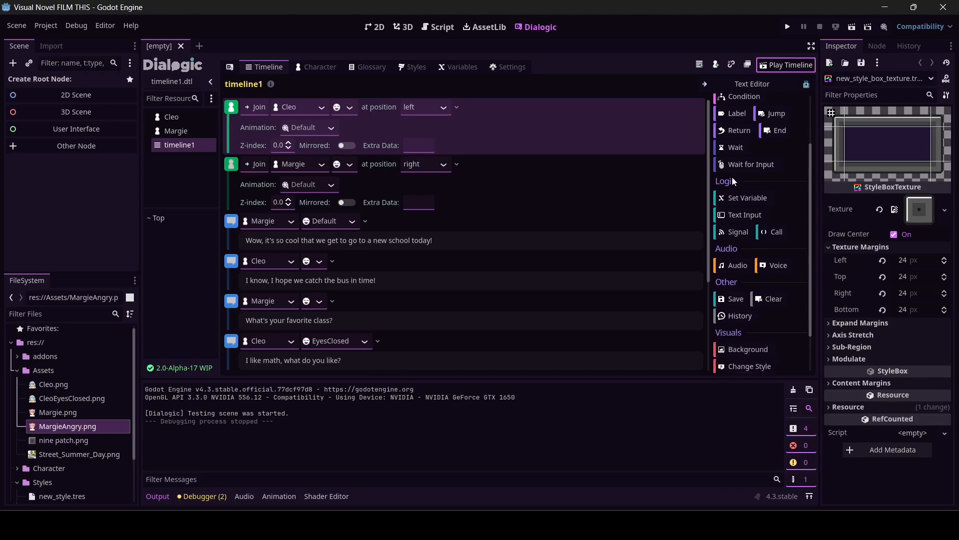
scroll("down", 3)
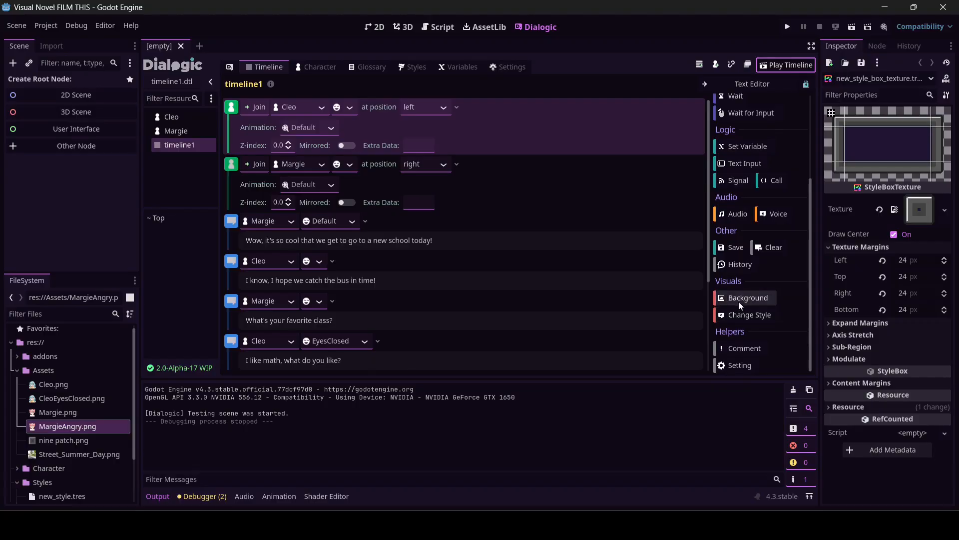
left_click(745, 297)
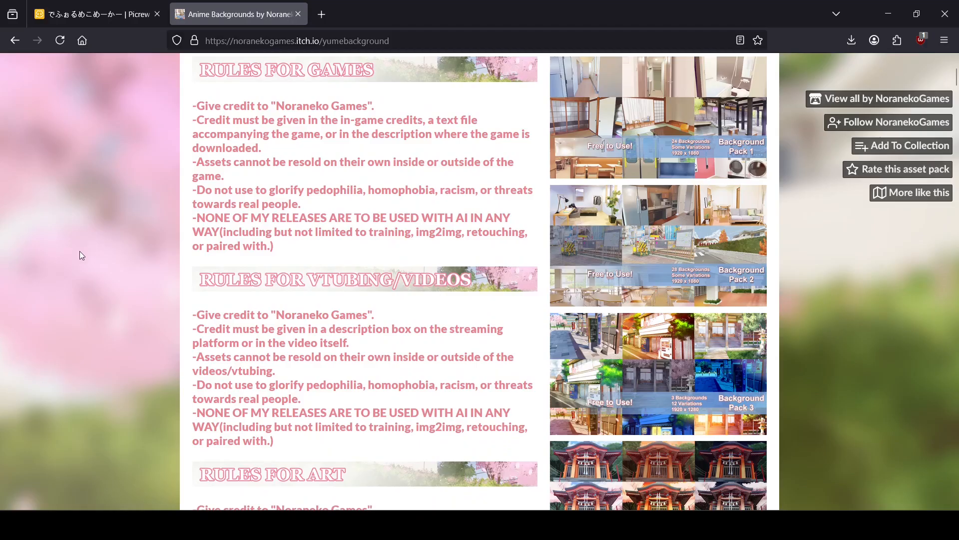
- Scroll the Noraneko Games itch.io page through its usage rules to the five download packs
scroll("up", 3)
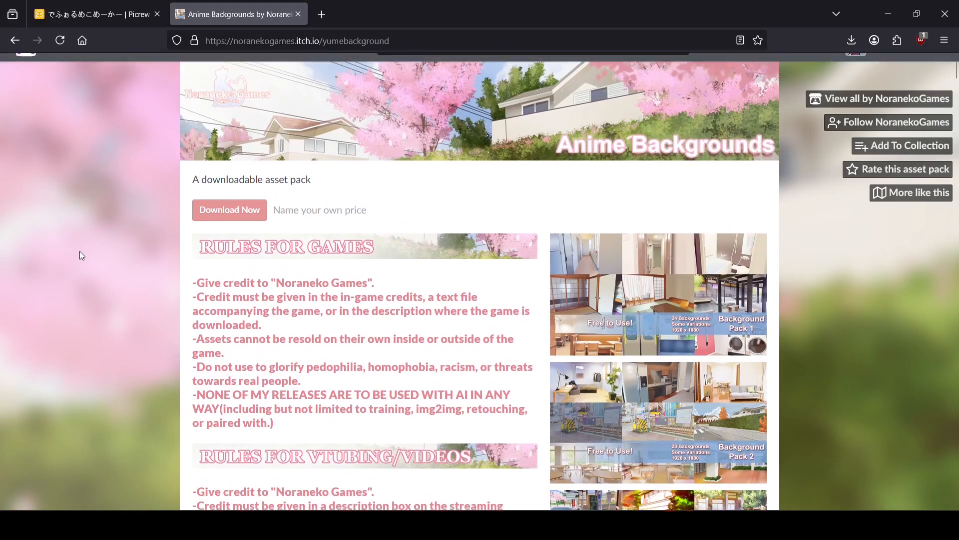
scroll("down", 3)
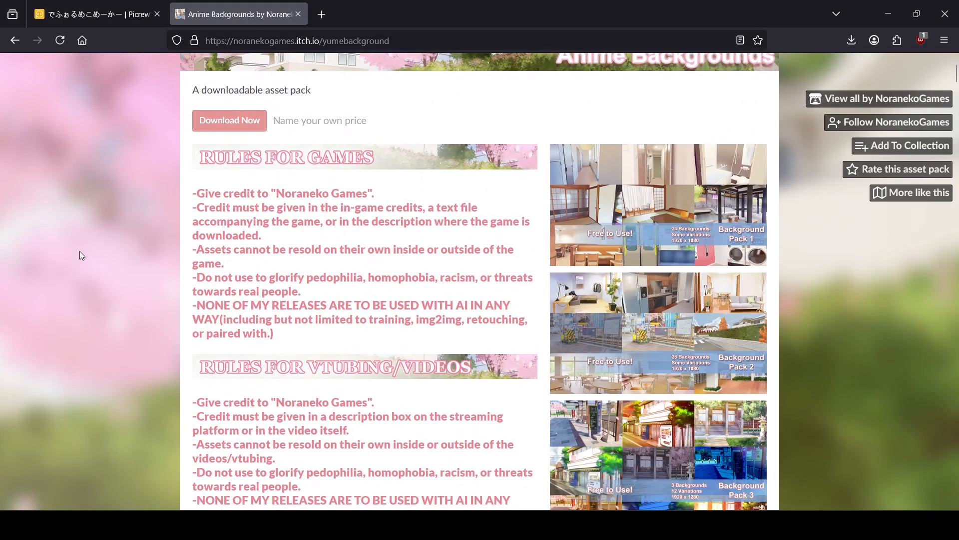
scroll("up", 3)
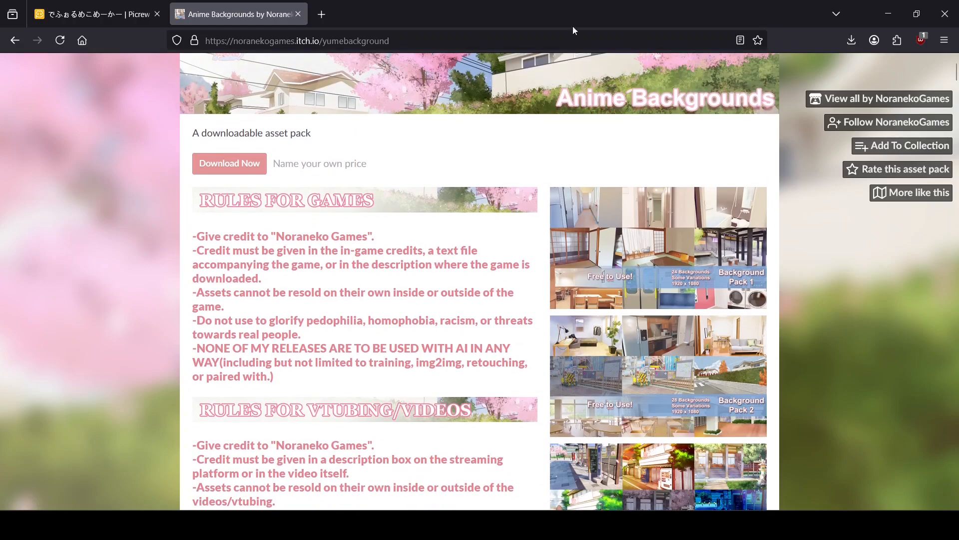
mouse_move(365, 268)
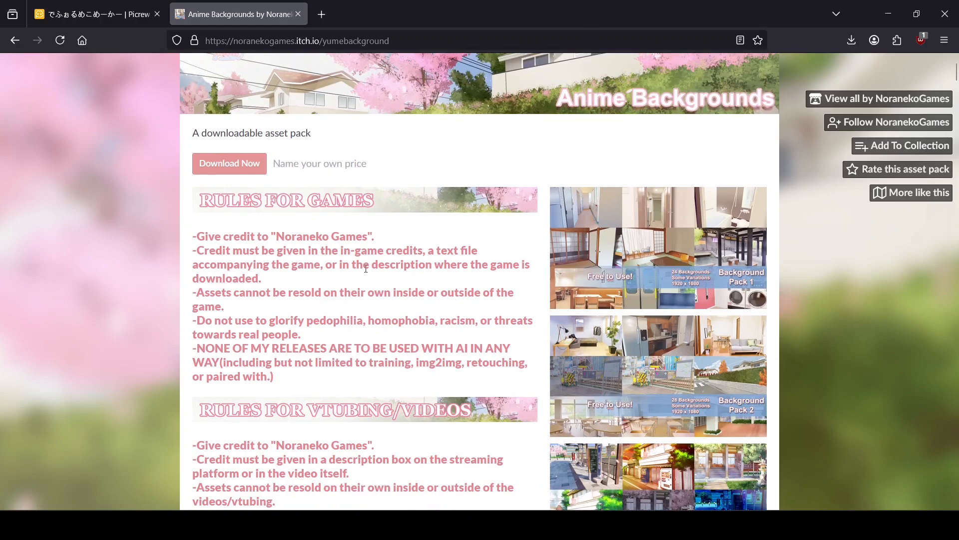
scroll("down", 3)
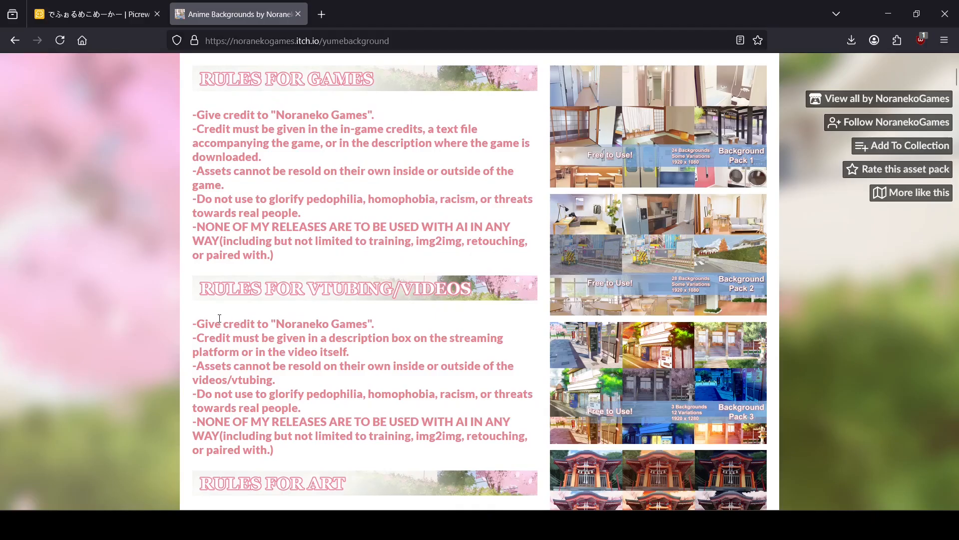
mouse_move(373, 330)
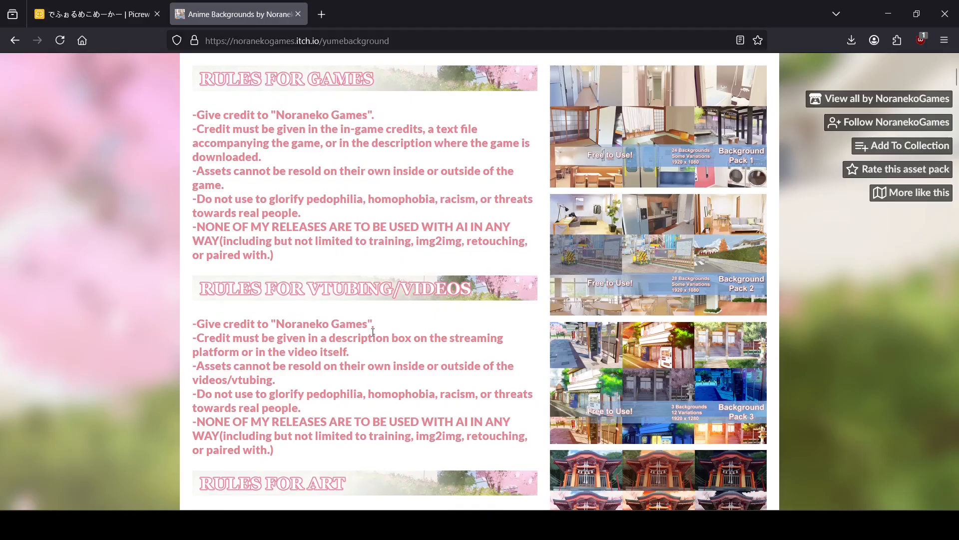
mouse_move(272, 318)
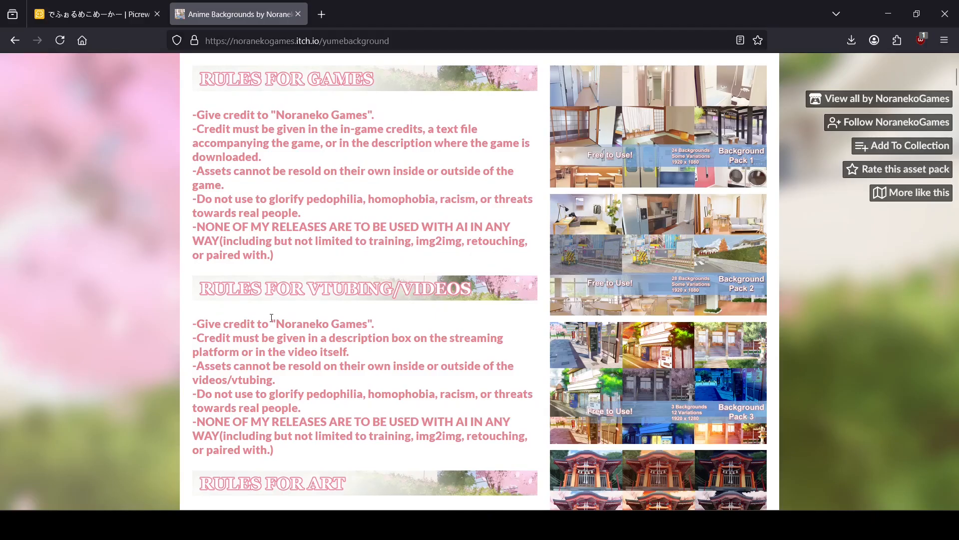
mouse_move(385, 330)
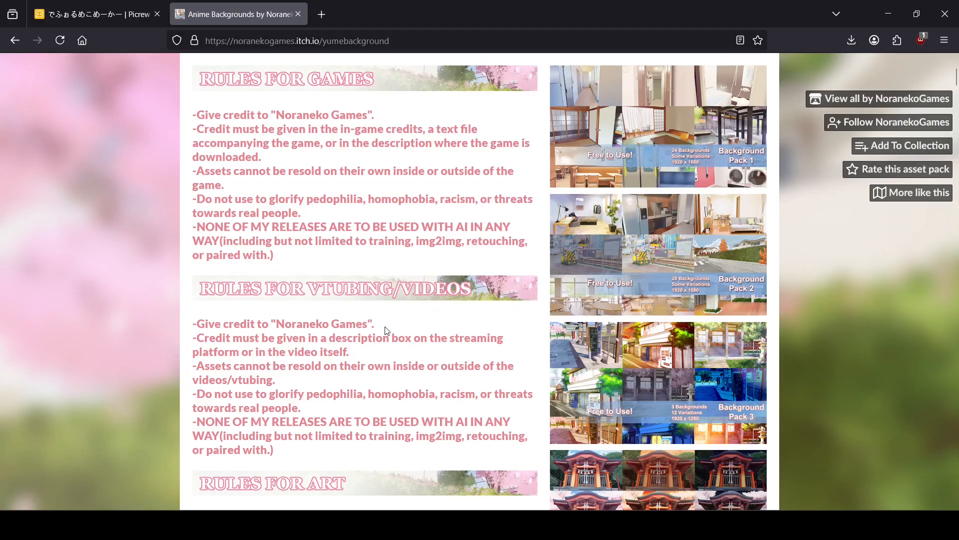
mouse_move(310, 344)
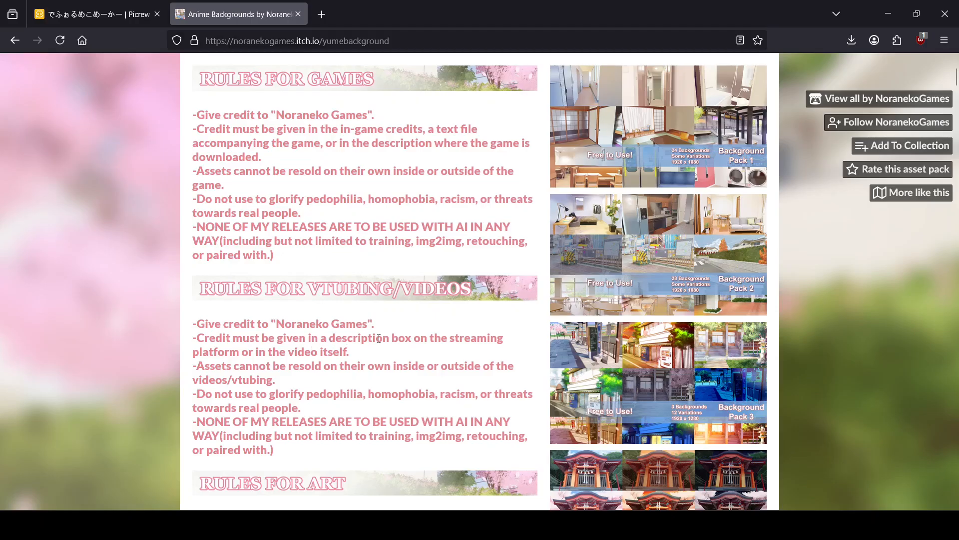
mouse_move(469, 338)
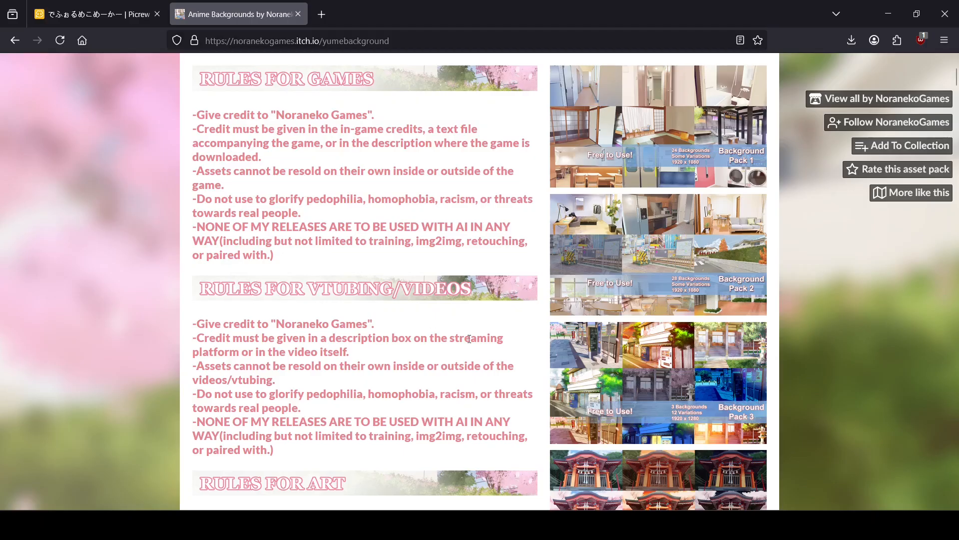
mouse_move(356, 354)
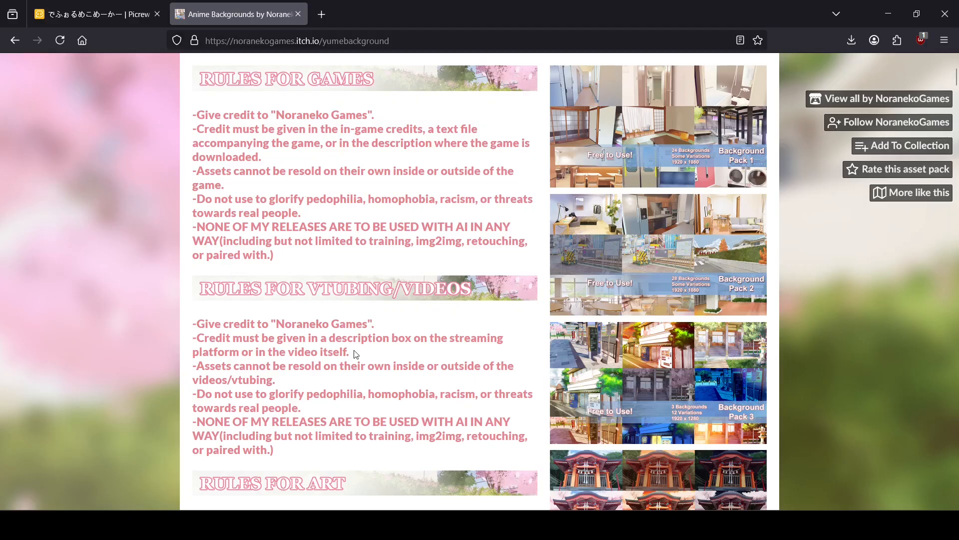
mouse_move(237, 58)
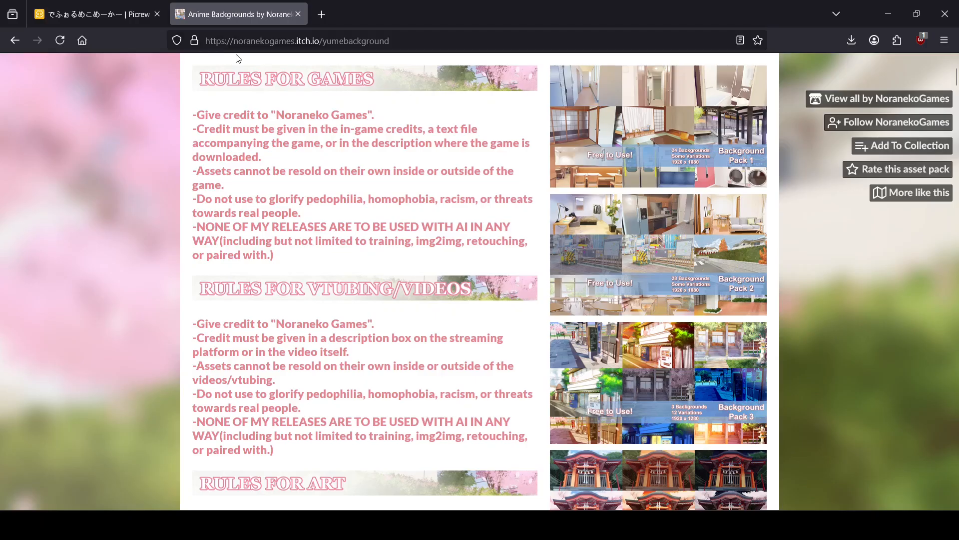
mouse_move(311, 44)
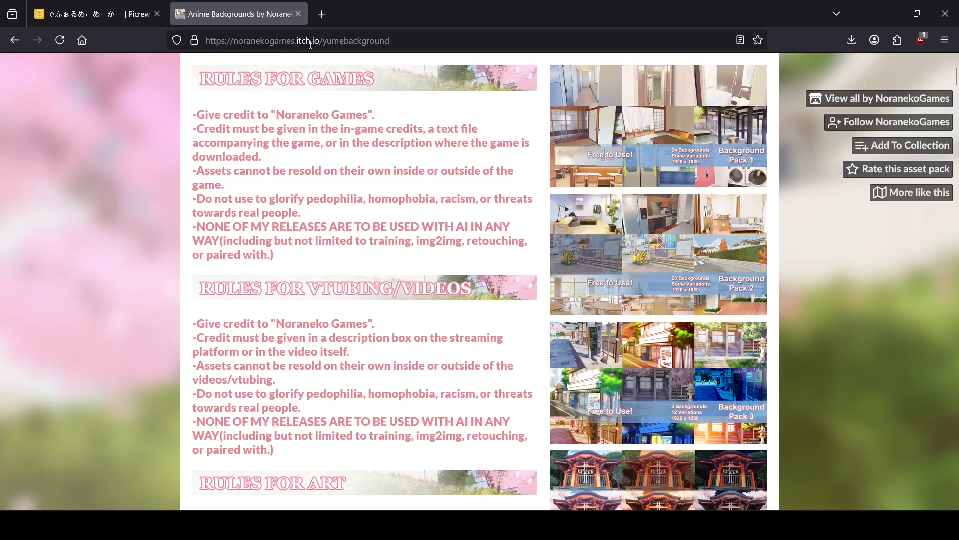
mouse_move(277, 305)
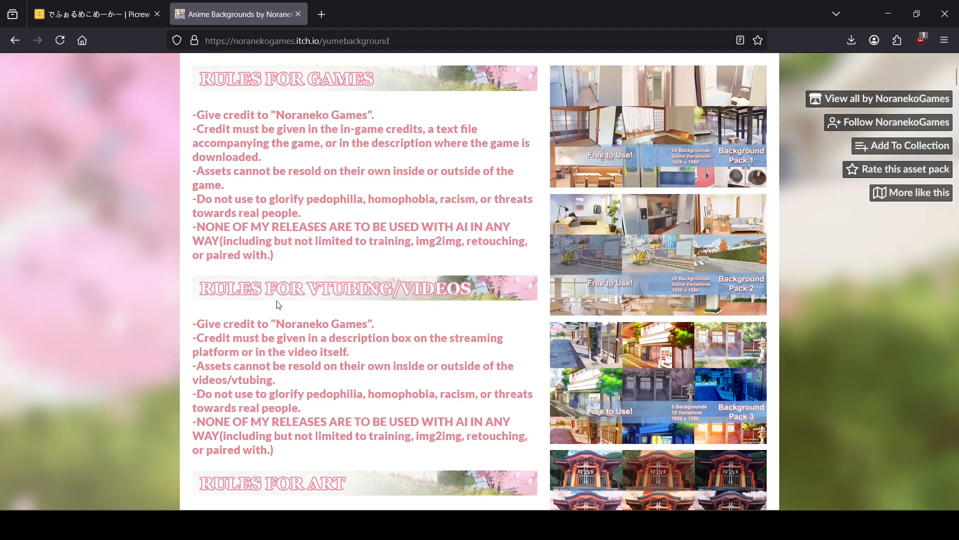
mouse_move(472, 430)
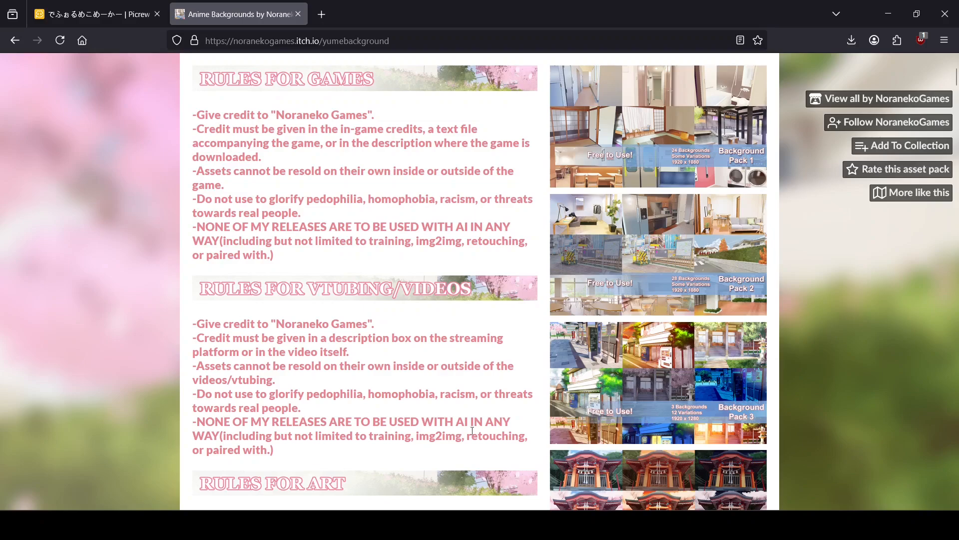
scroll("up", 3)
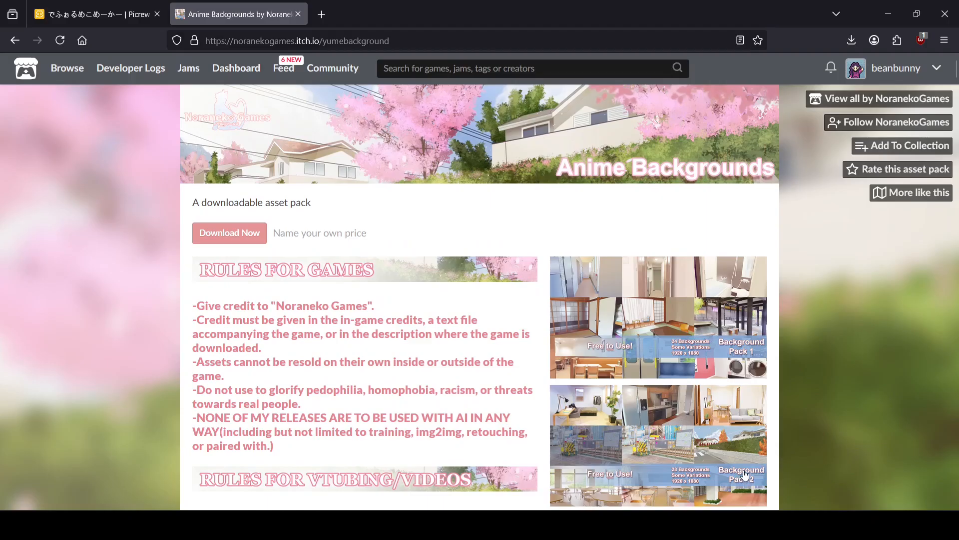
scroll("down", 3)
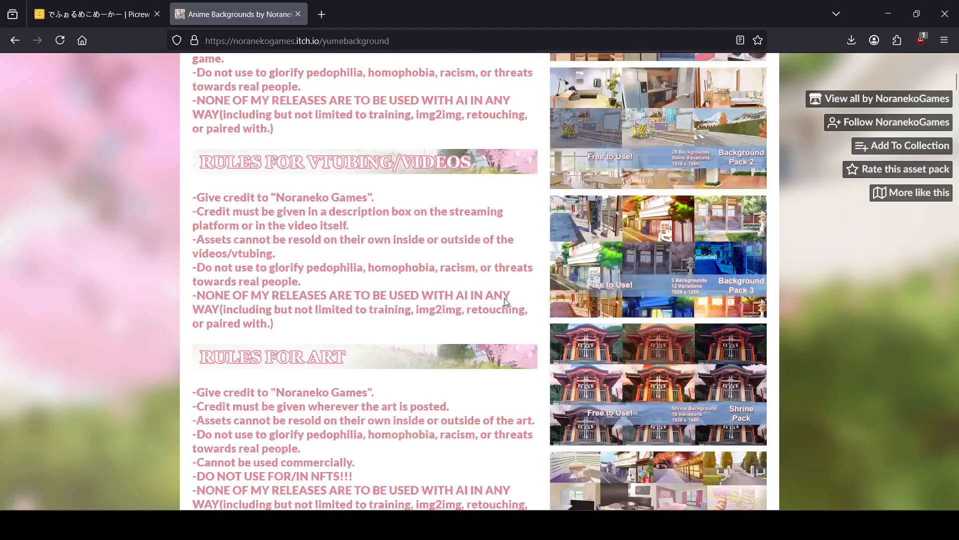
scroll("up", 3)
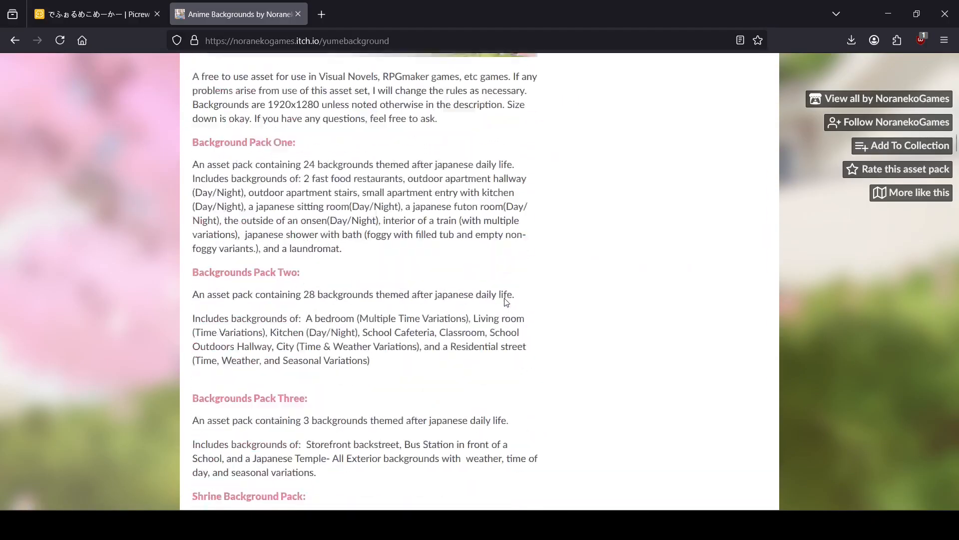
scroll("down", 3)
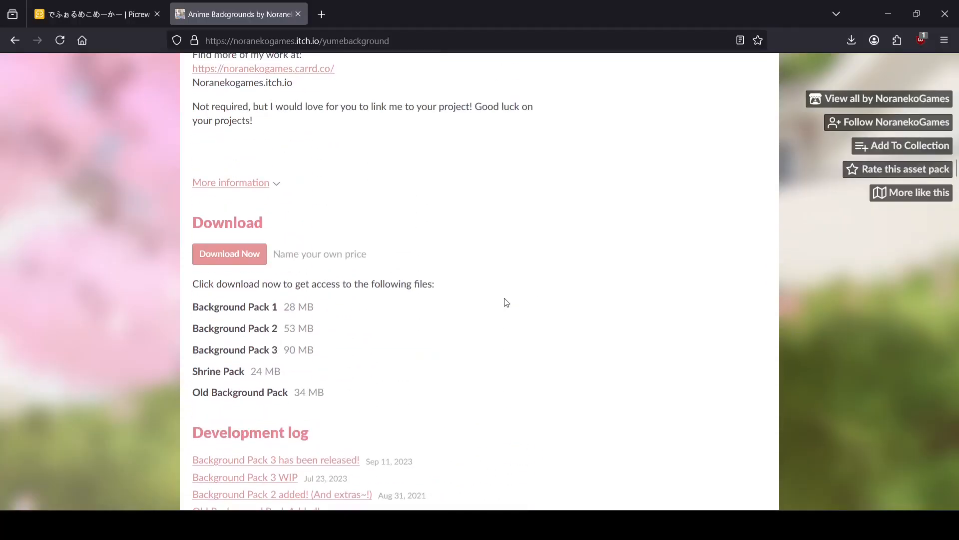
mouse_move(599, 220)
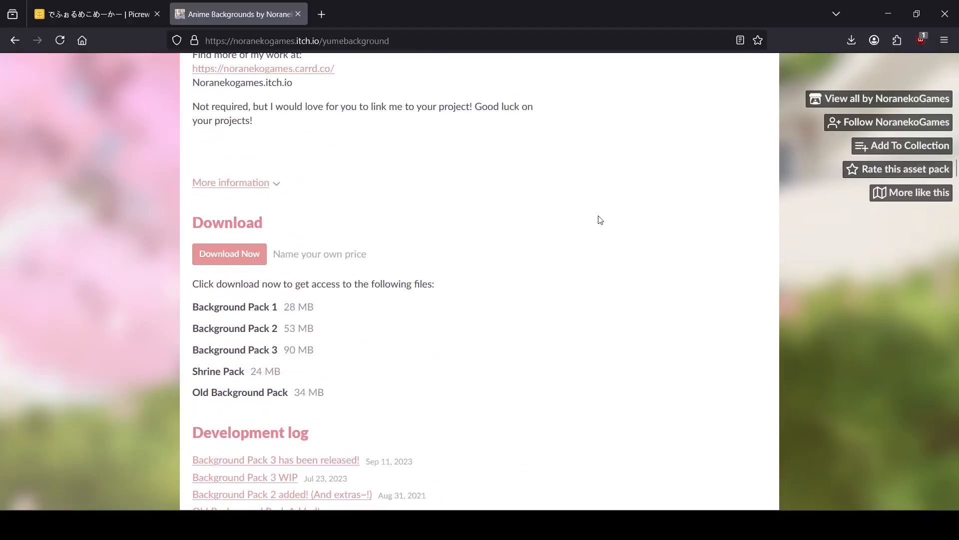
mouse_move(671, 471)
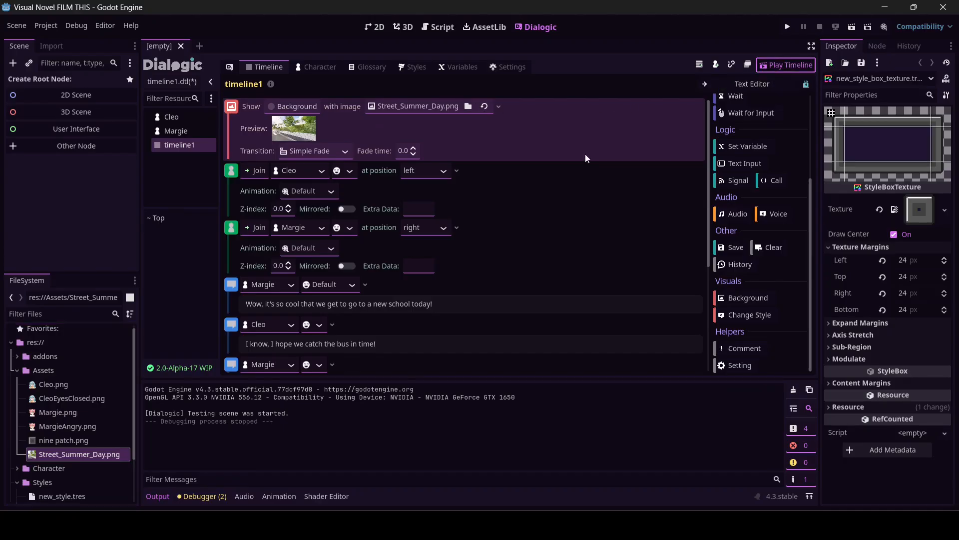
- Test-play timeline1 with both characters over the Street_Summer_Day background, then close it
left_click(803, 27)
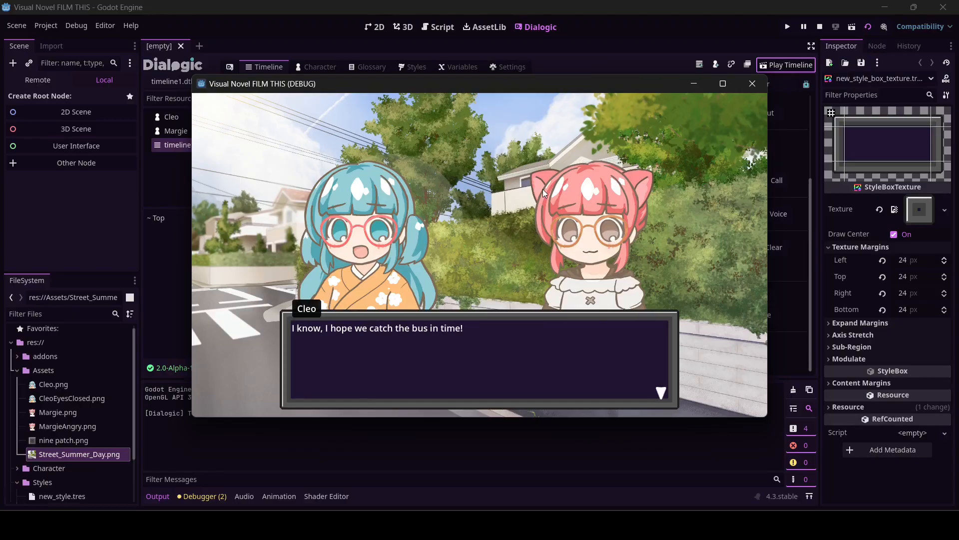
left_click(477, 360)
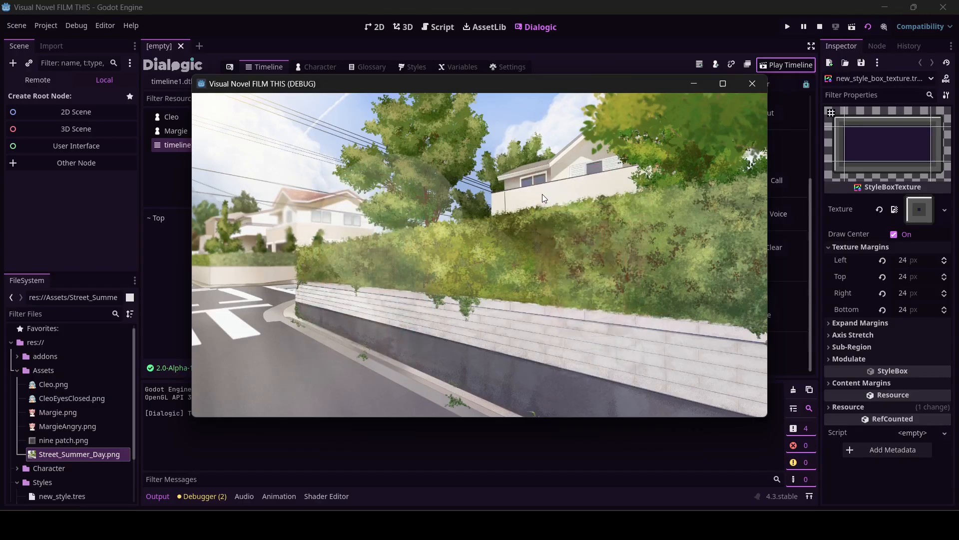
left_click(752, 84)
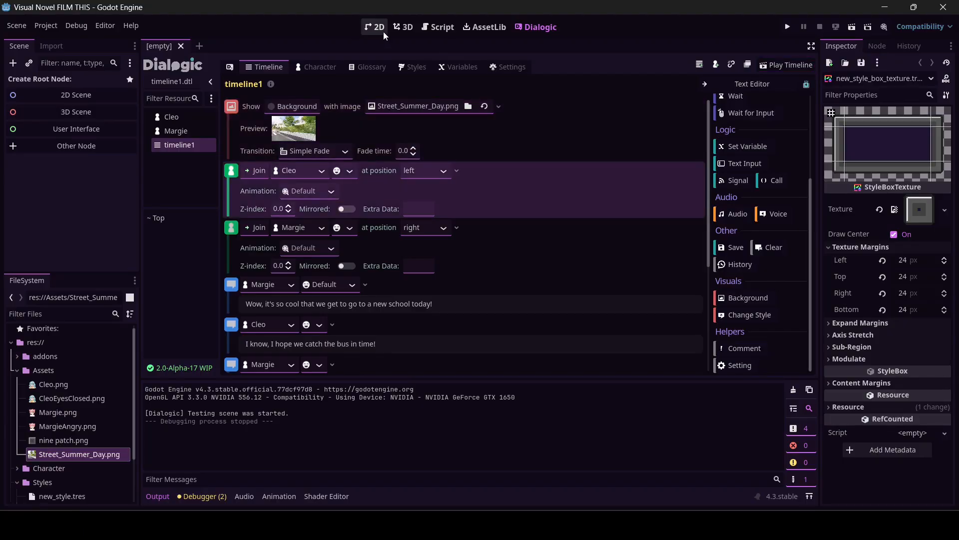
- Switch to the 2D workspace, attempt Run Project, and cancel the Pick a Main Scene dialog
left_click(374, 27)
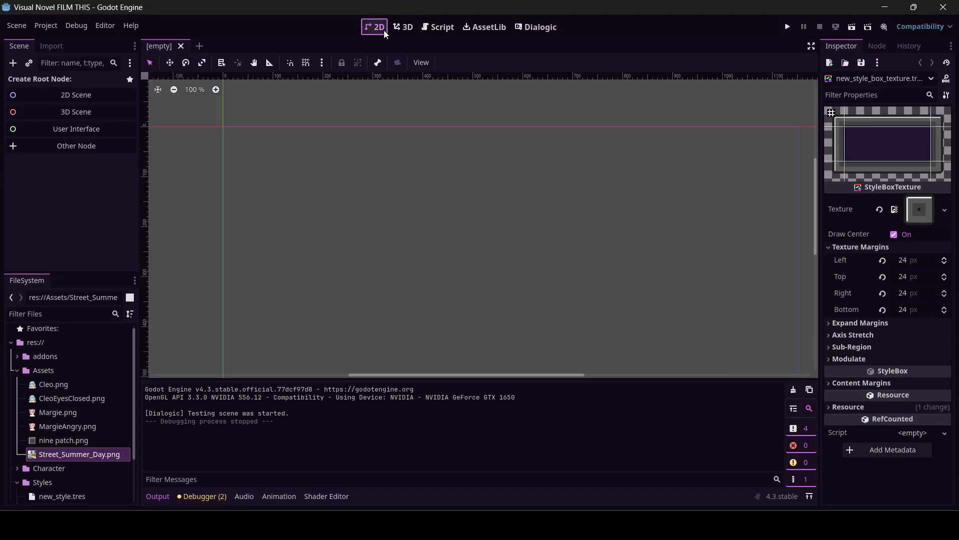
mouse_move(374, 30)
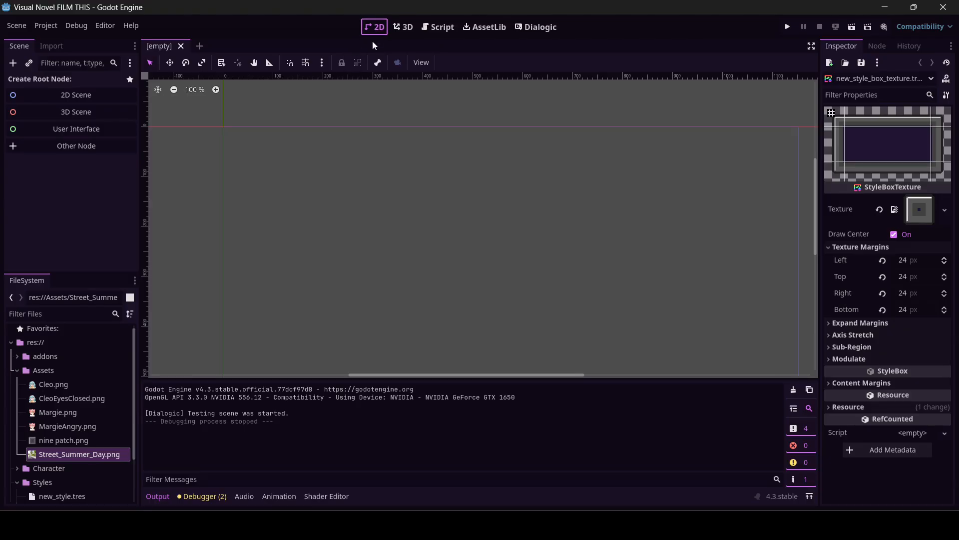
mouse_move(484, 63)
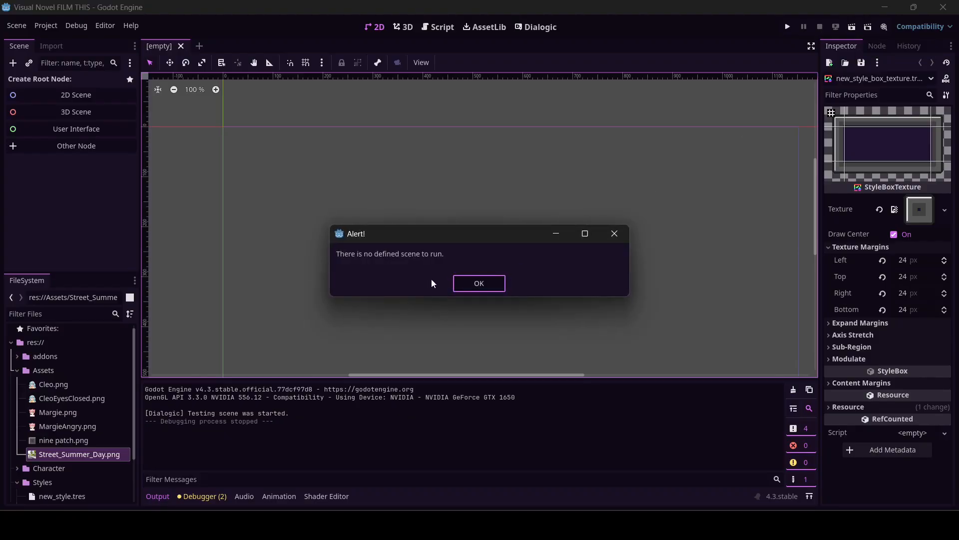
left_click(479, 283)
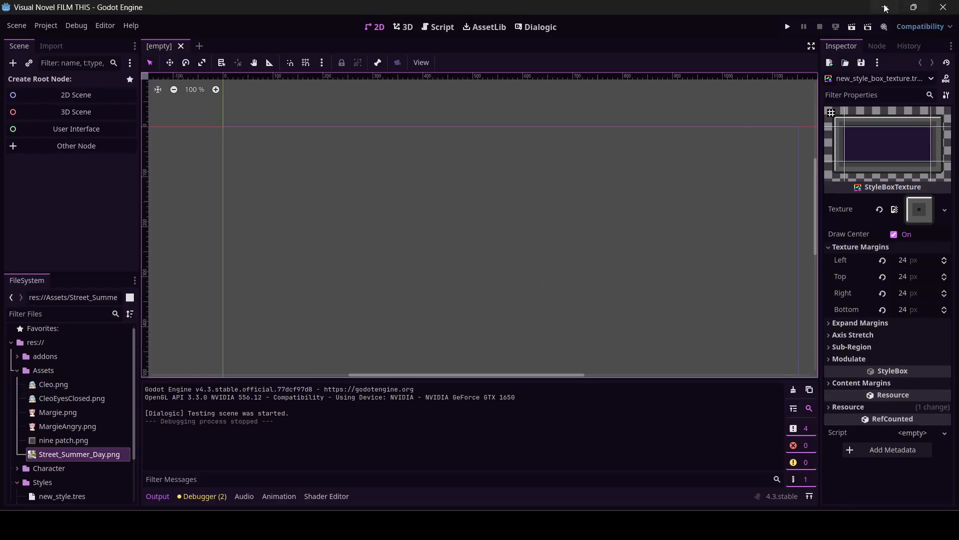
left_click(787, 26)
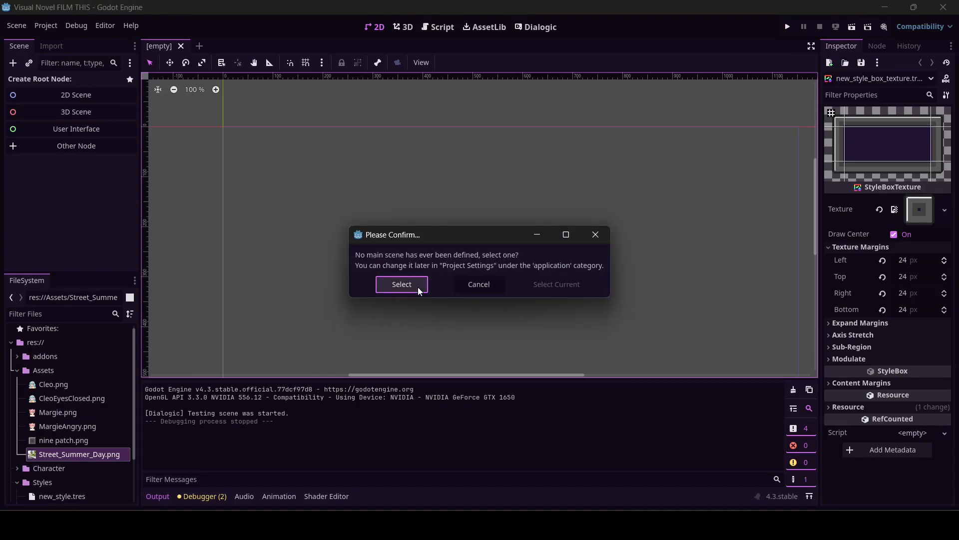
left_click(401, 284)
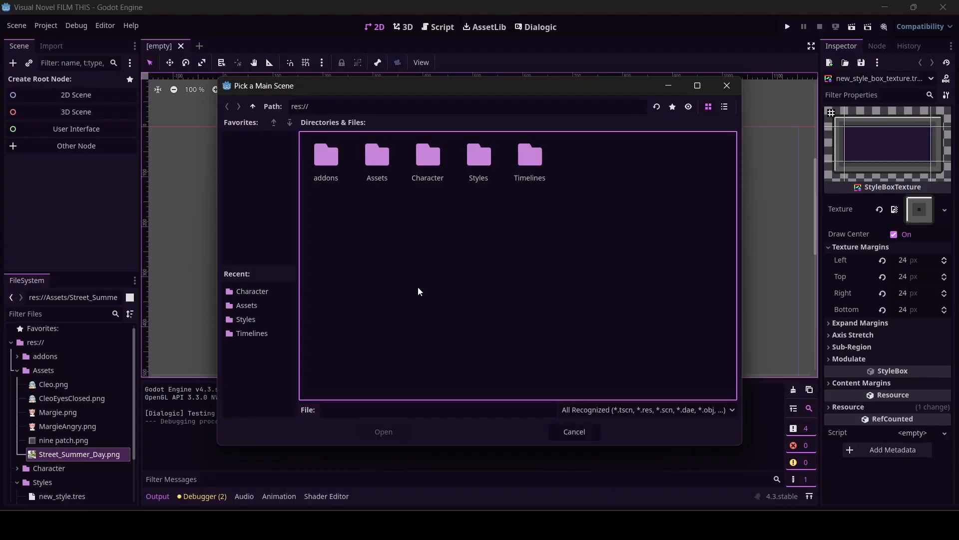
mouse_move(575, 431)
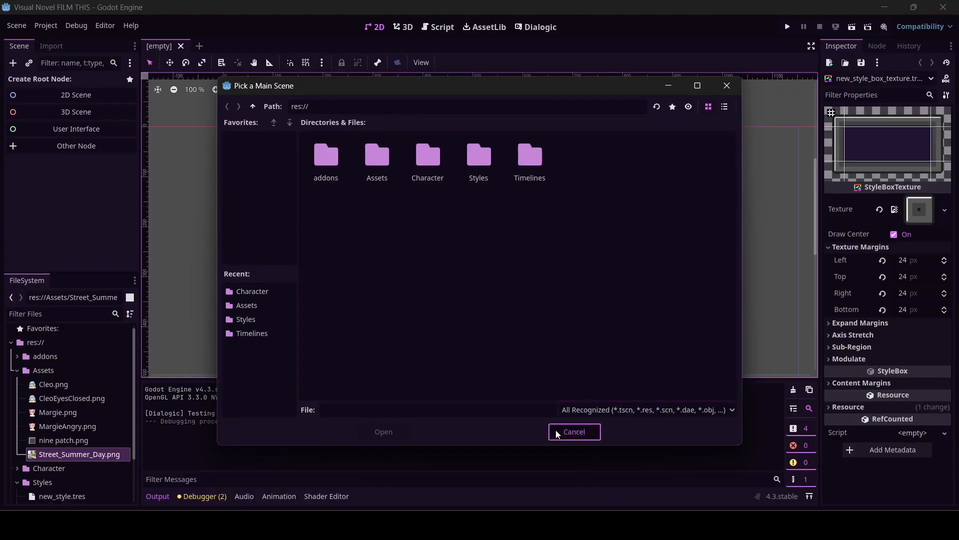
left_click(574, 432)
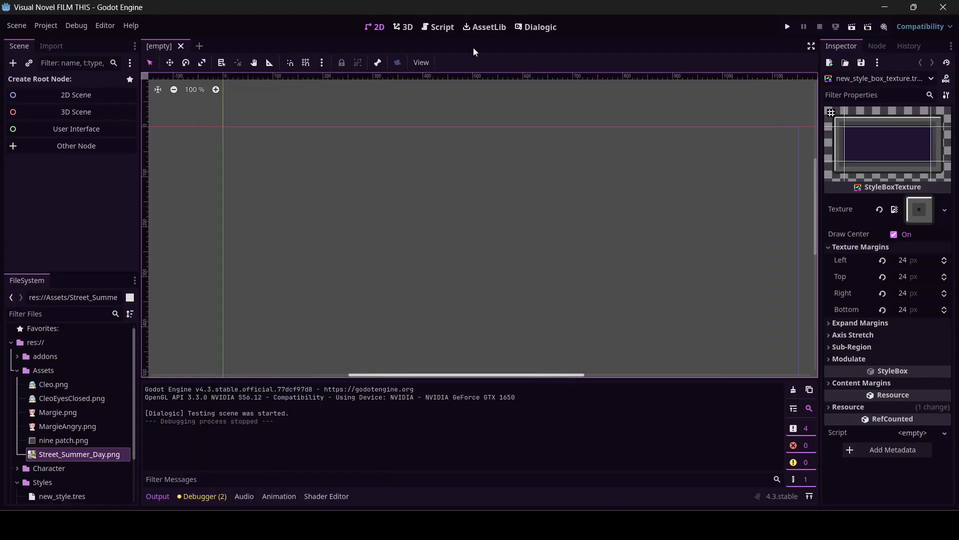
mouse_move(510, 96)
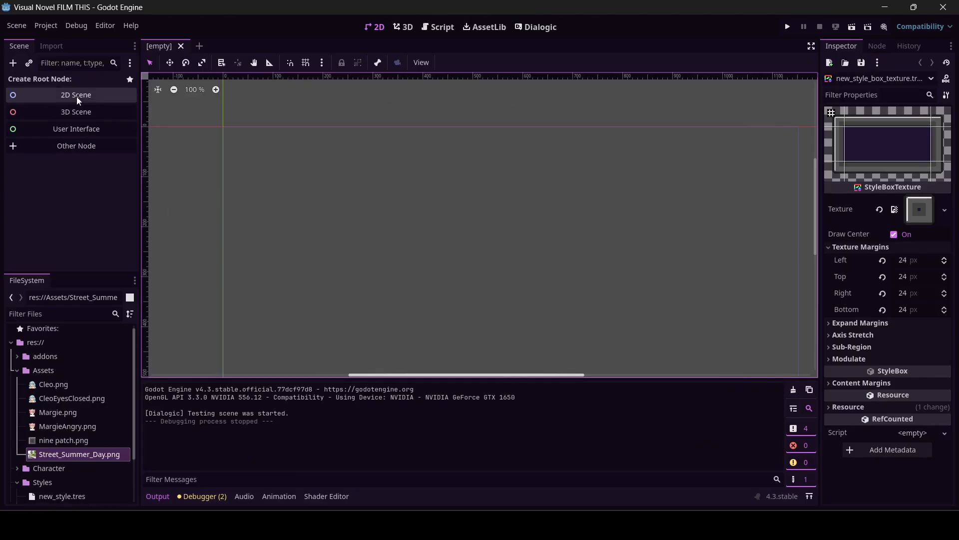
mouse_move(55, 100)
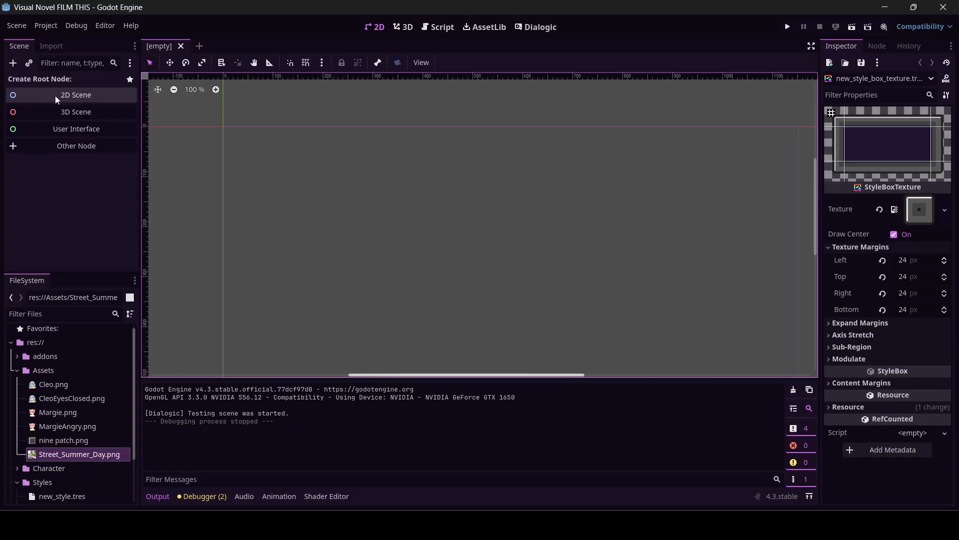
- Add a 2D Scene root, rename Node2D to Main, and save as main.tscn
left_click(75, 95)
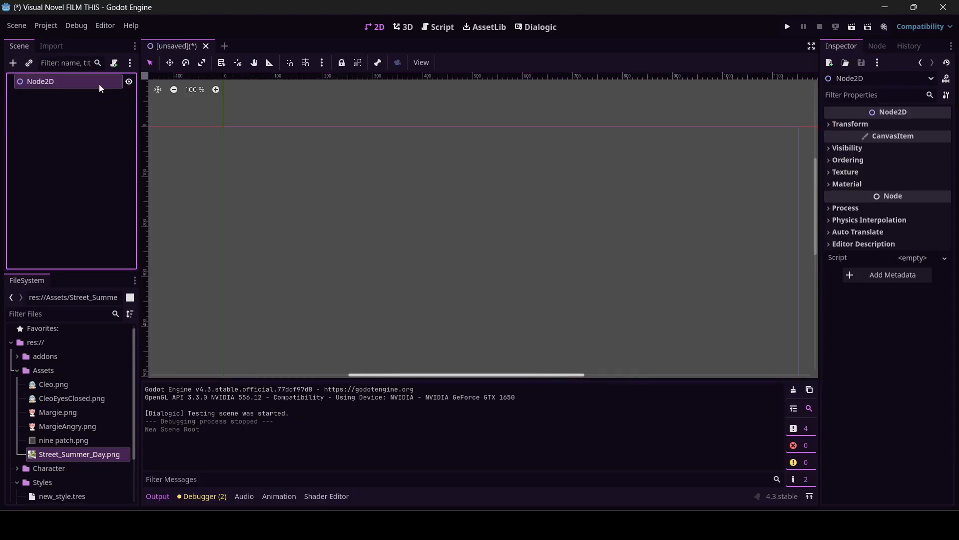
double_click(40, 81)
type("Main")
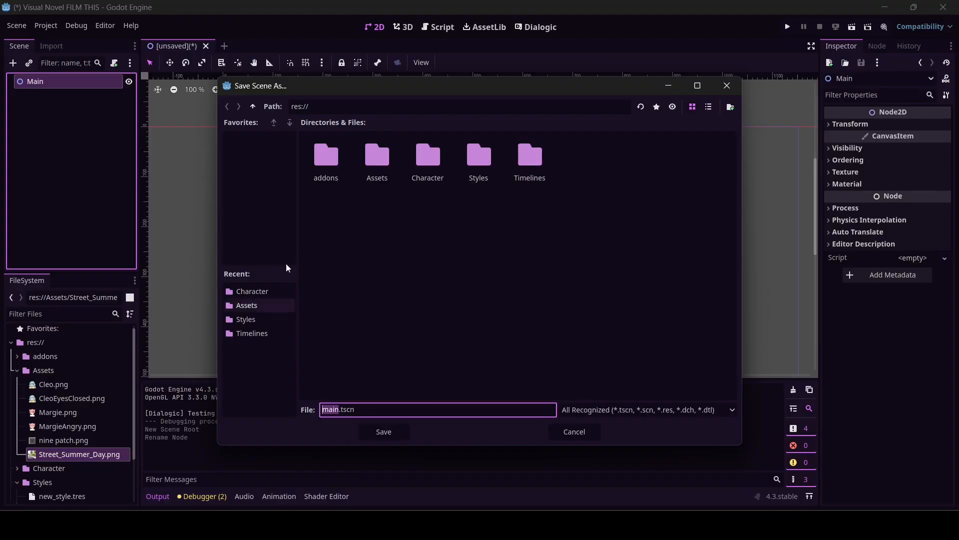
left_click(383, 431)
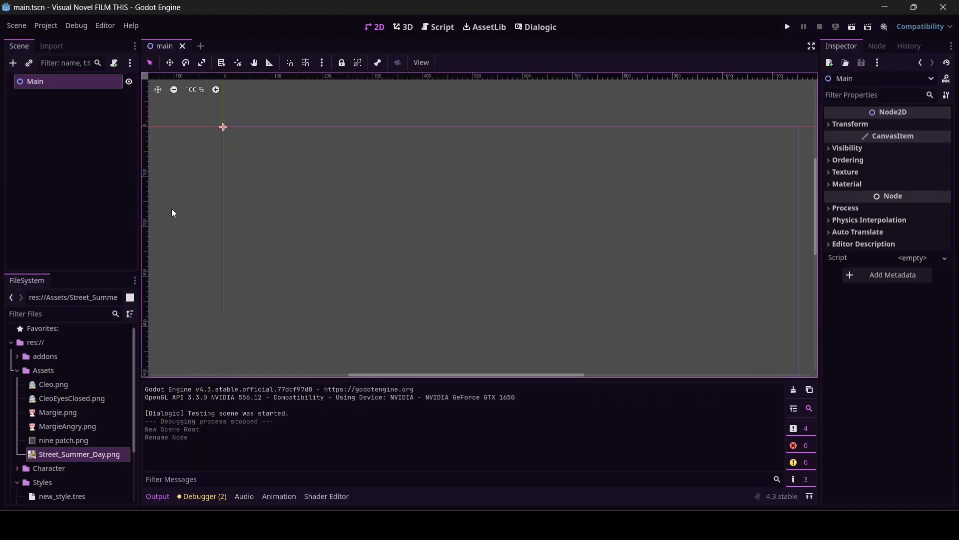
left_click(58, 107)
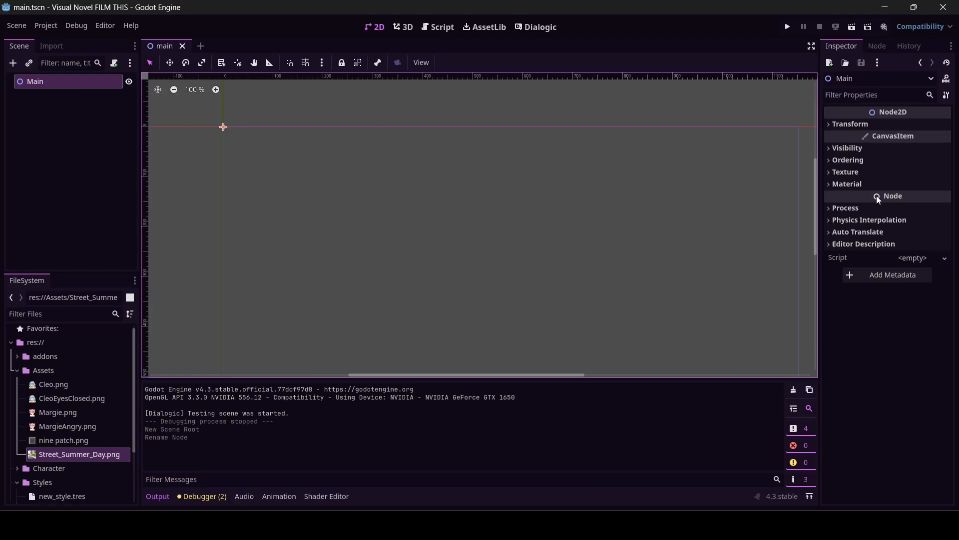
- Attach a GDScript at res://main.gd with the default template to the Main node
left_click(944, 258)
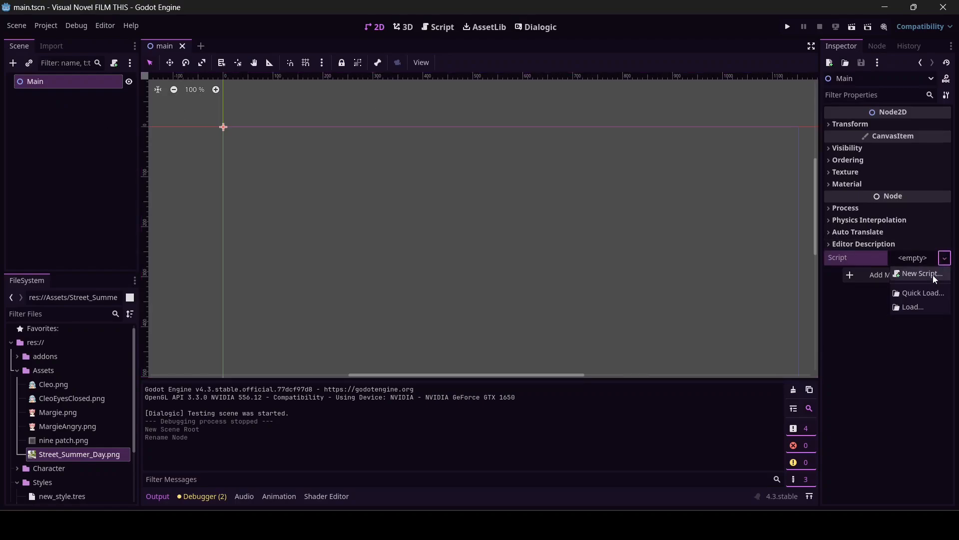
left_click(921, 273)
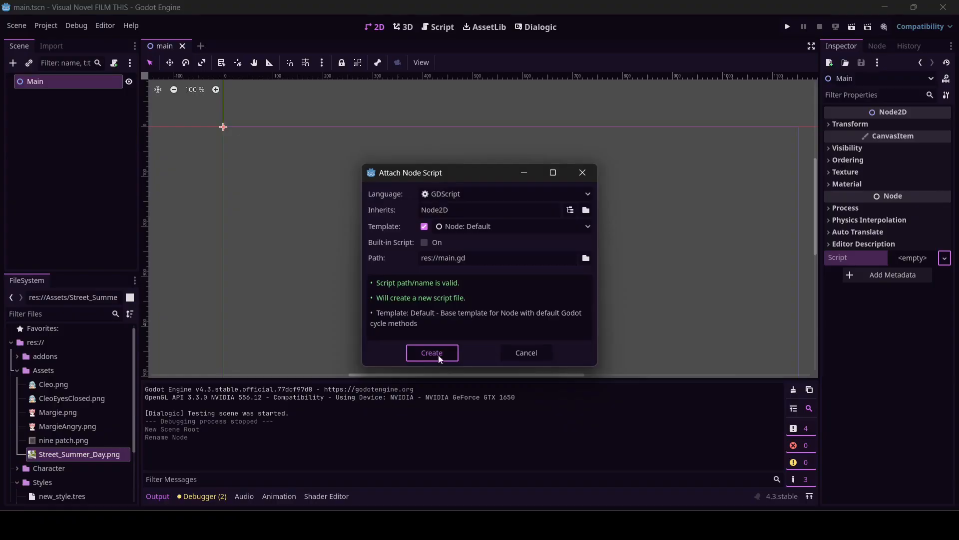
left_click(432, 352)
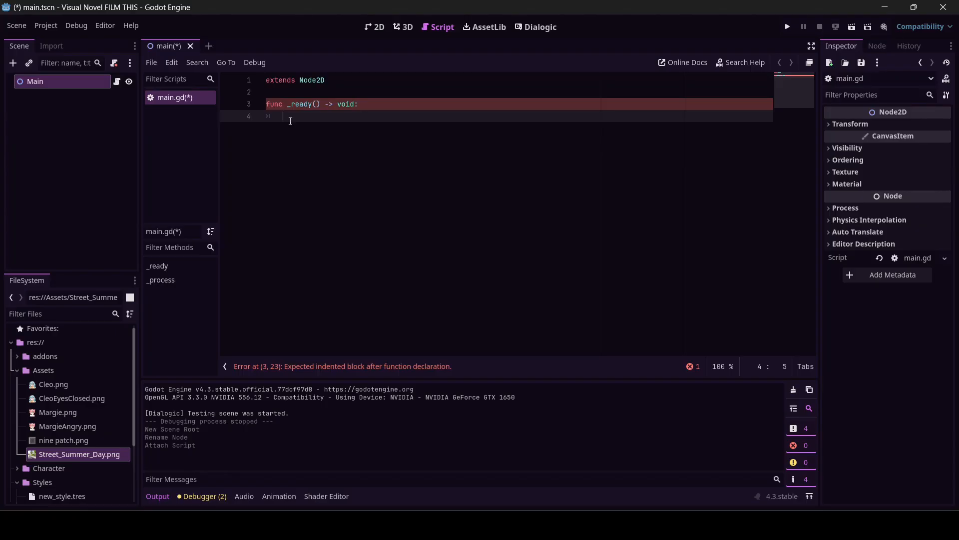
- Add Dialogic.start("timeline1") to main.gd's _ready function and save the script
type("Dialogic")
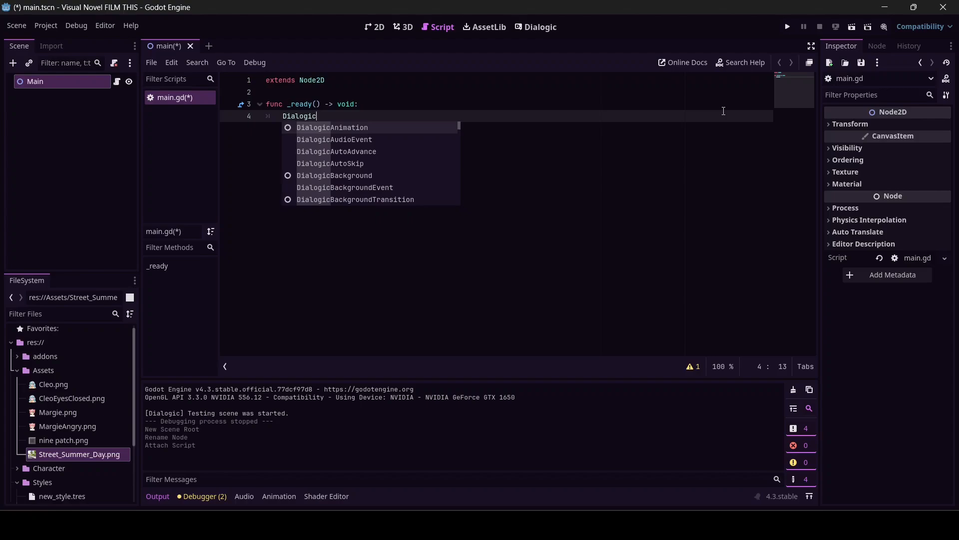
type(".")
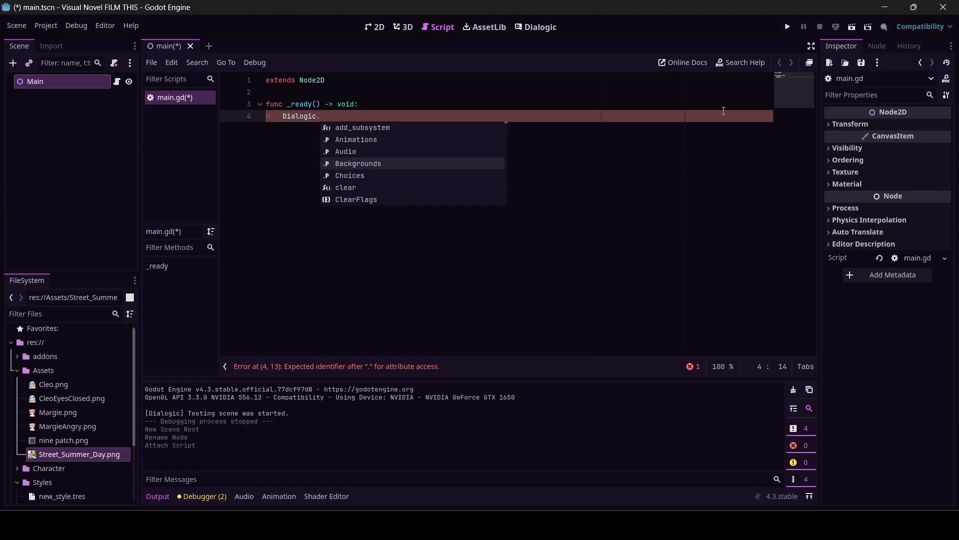
scroll("down", 3)
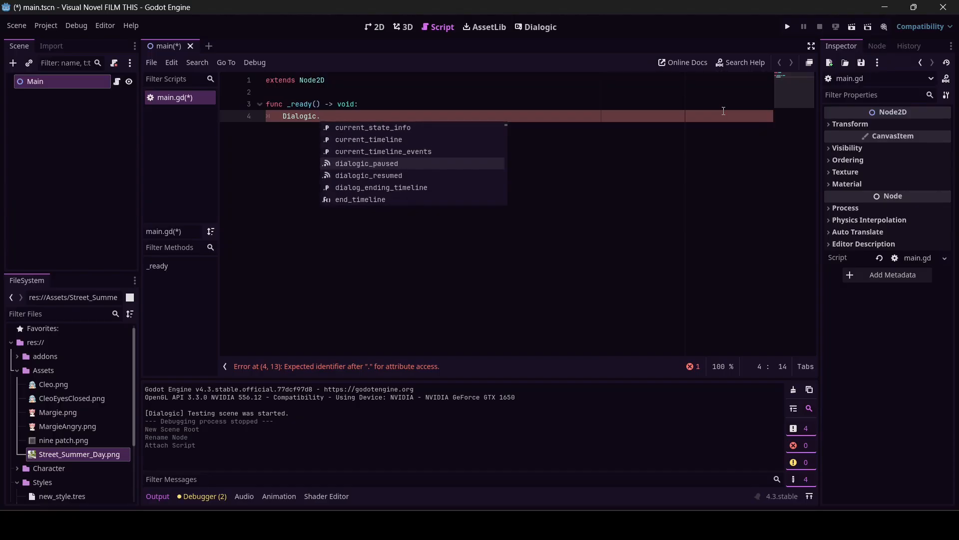
scroll("down", 3)
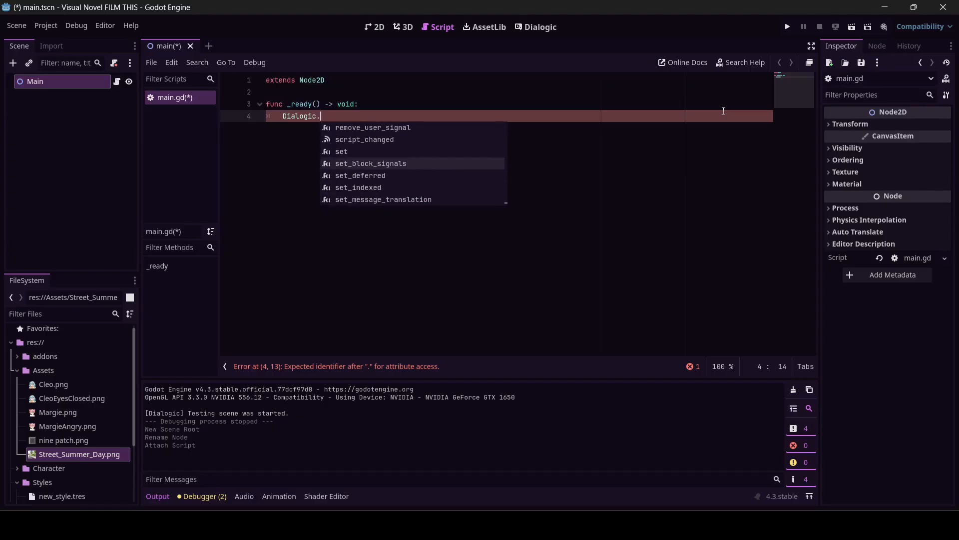
type("start(")
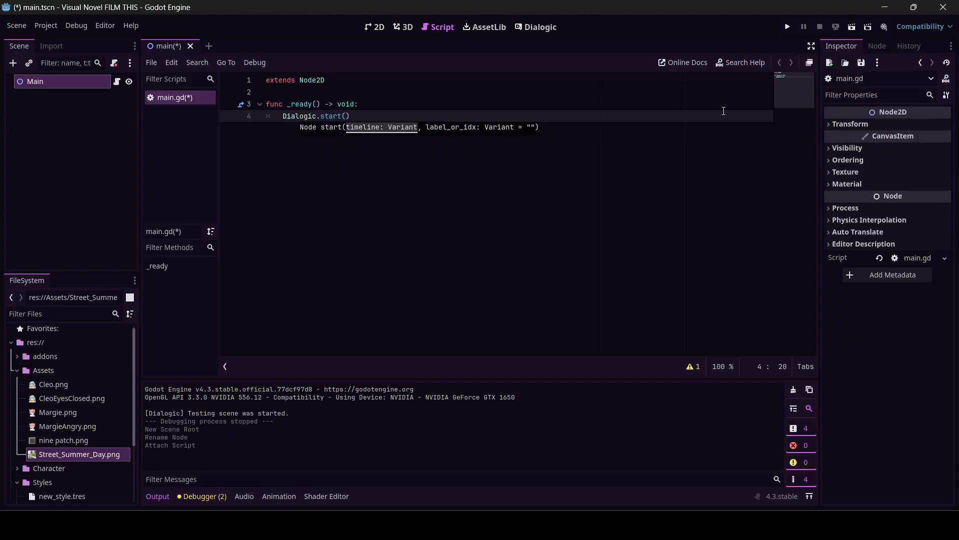
type("\"\"")
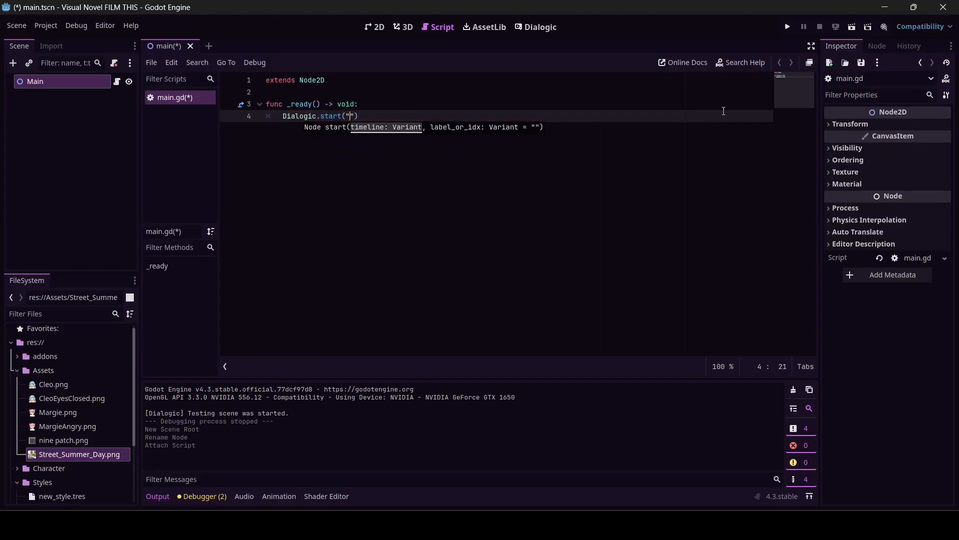
type("timeline1")
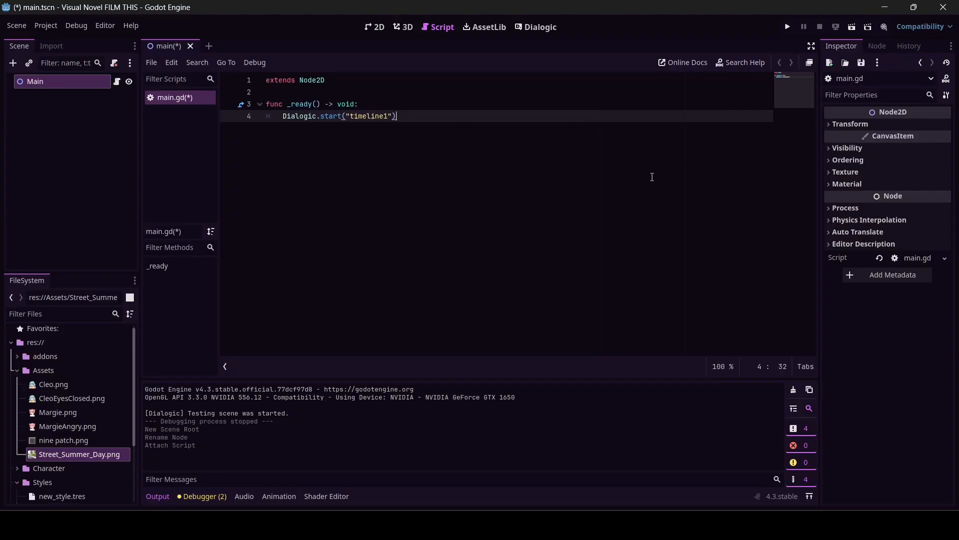
key("ctrl+s")
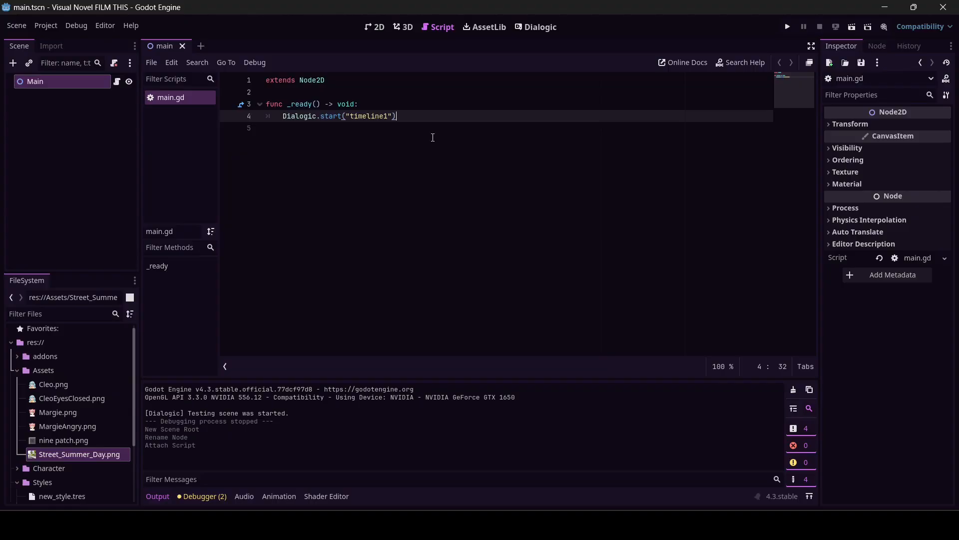
mouse_move(374, 27)
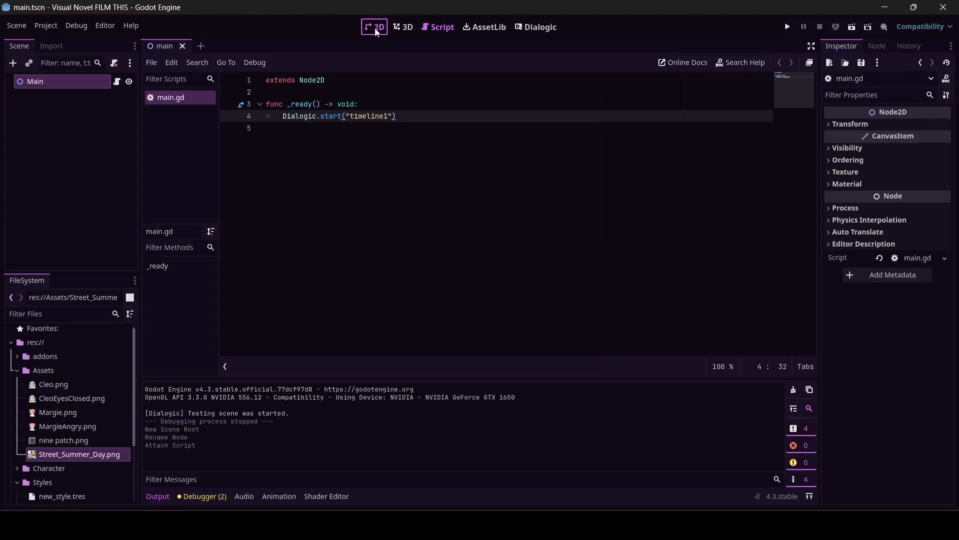
- Run the project from the 2D view, setting the current main.tscn as main scene
left_click(374, 27)
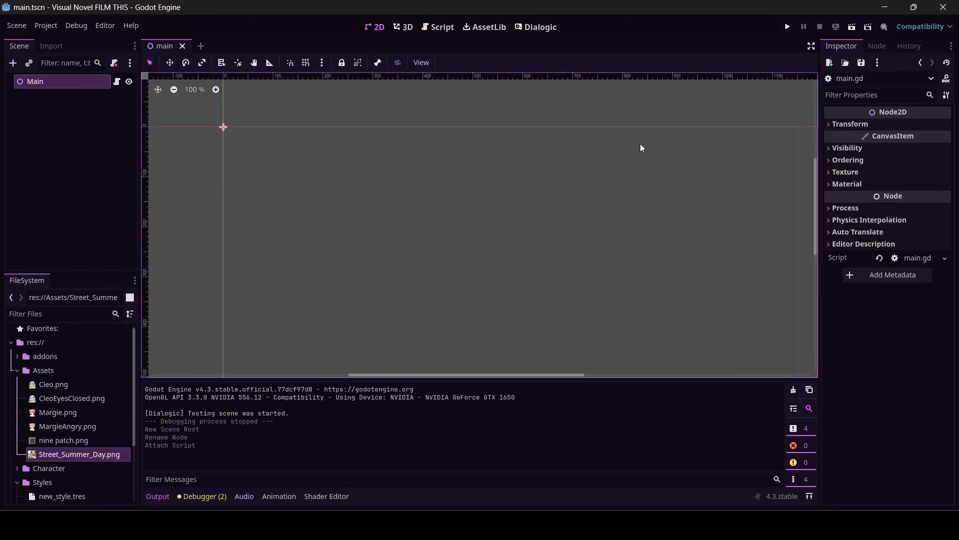
left_click(787, 27)
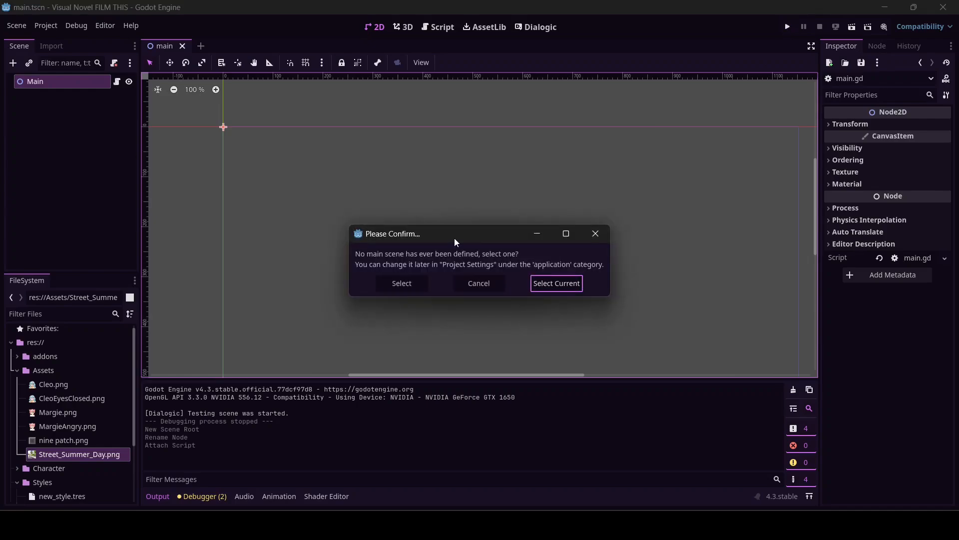
mouse_move(401, 271)
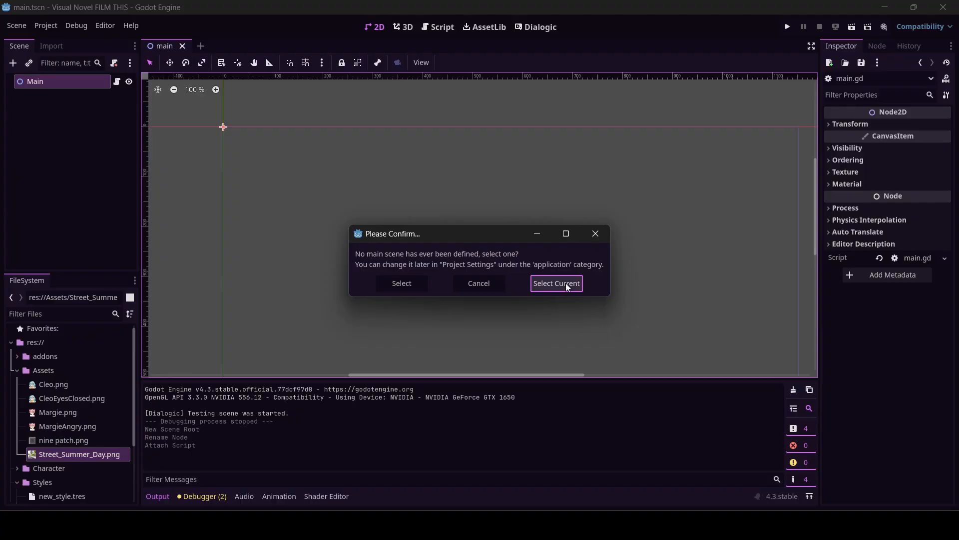
left_click(555, 282)
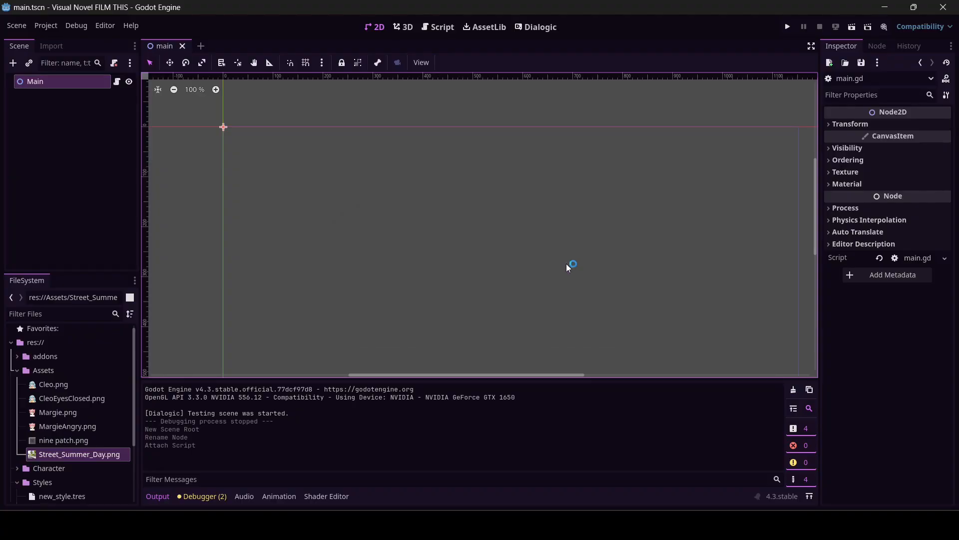
left_click(788, 26)
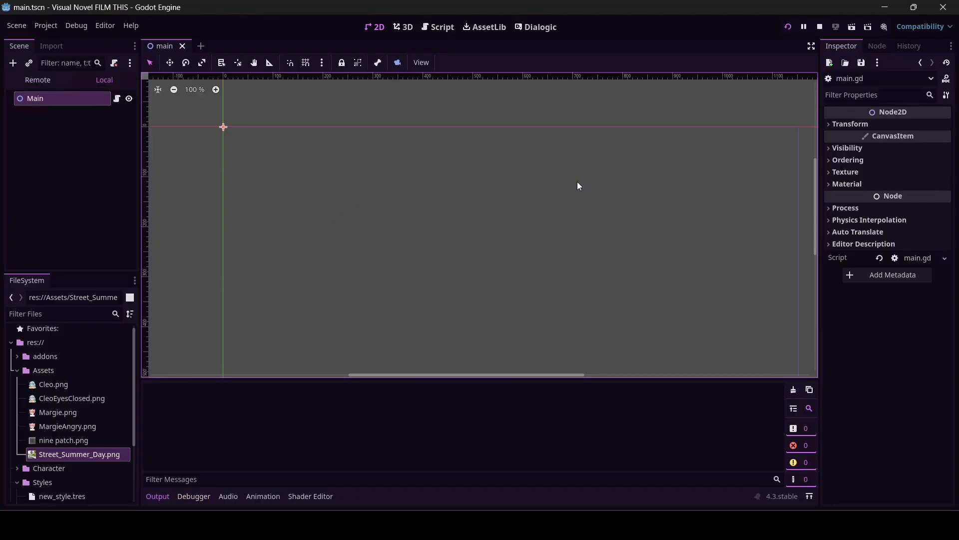
left_click(787, 26)
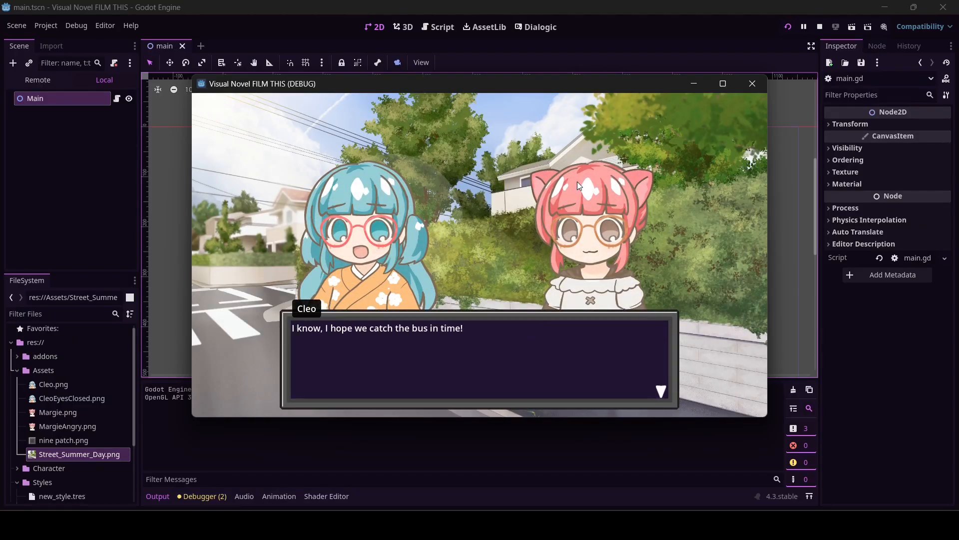
- Advance Cleo and Margie's dialogue, then close the running game window
left_click(479, 358)
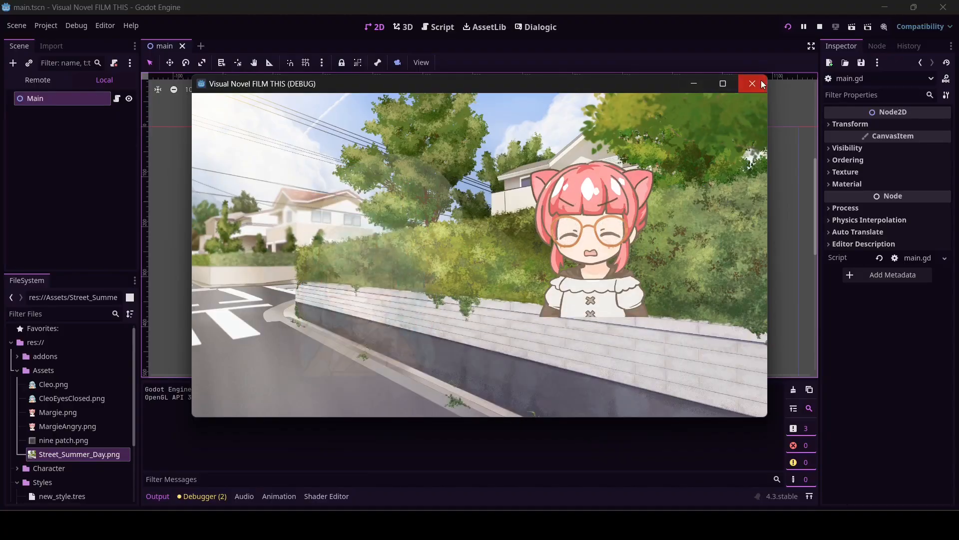
left_click(752, 84)
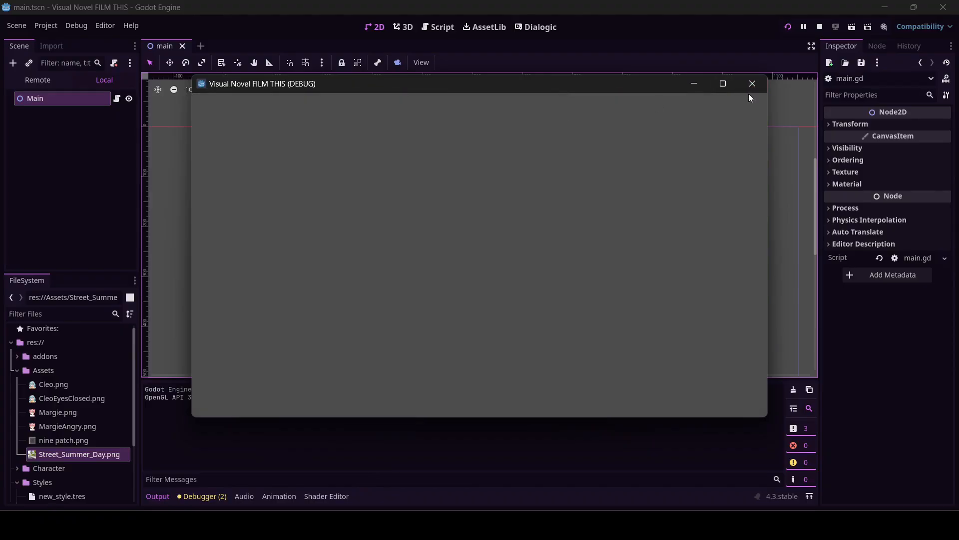
left_click(752, 83)
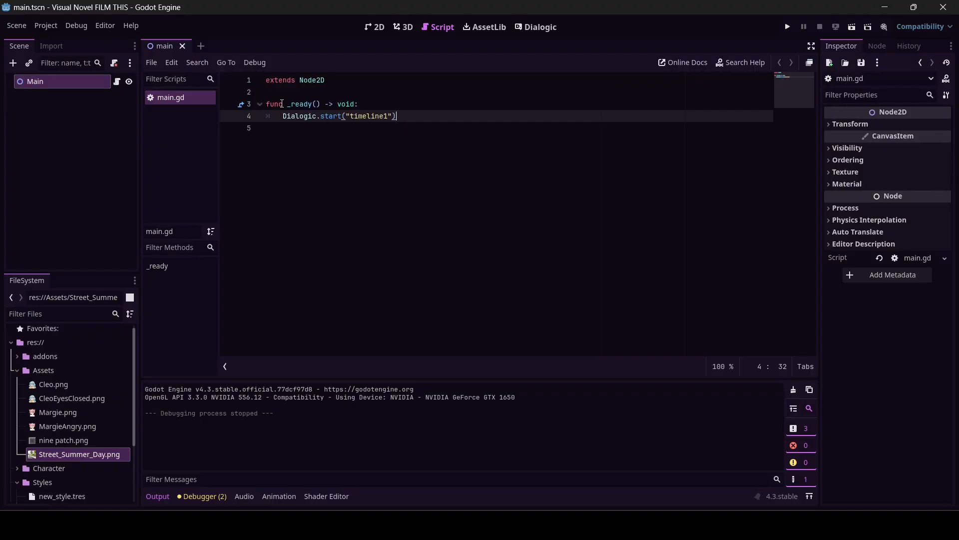
key("Return")
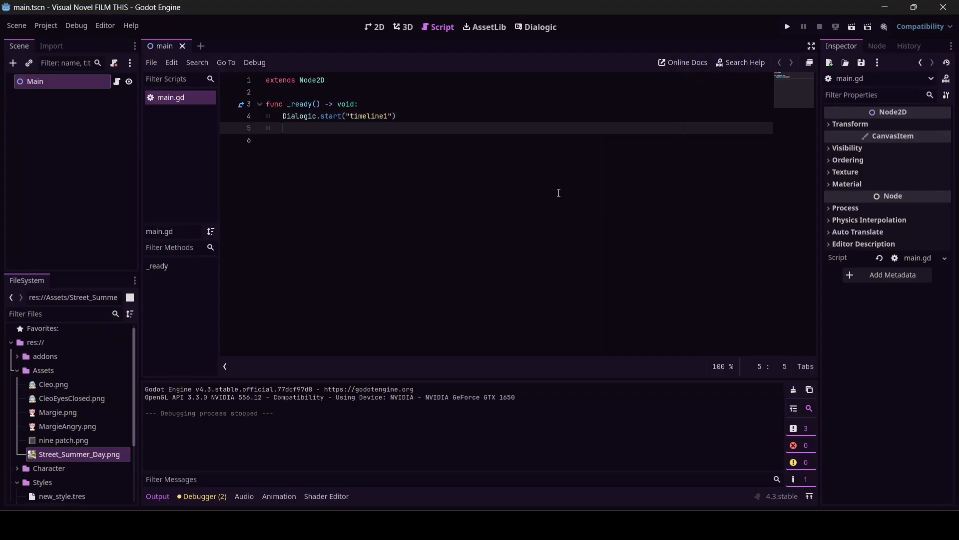
type("func _")
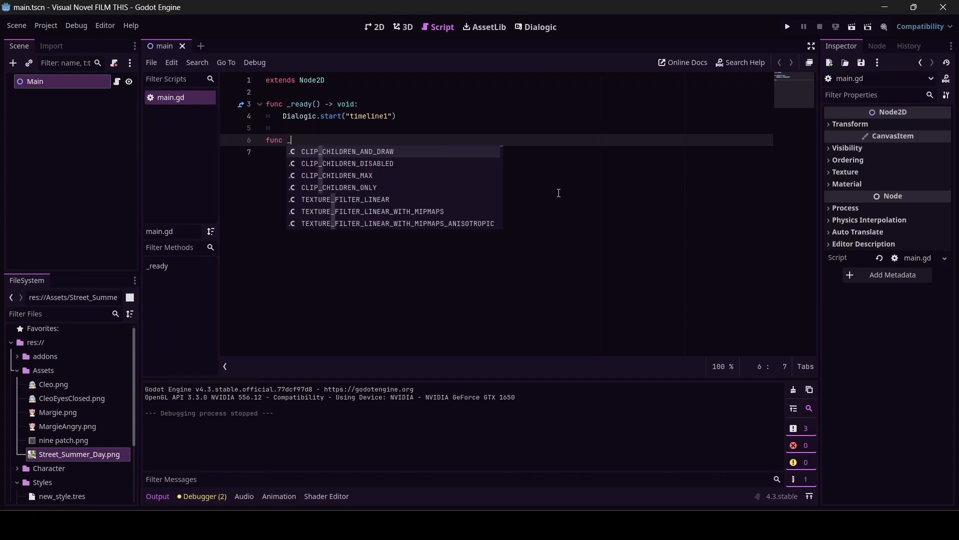
type("in")
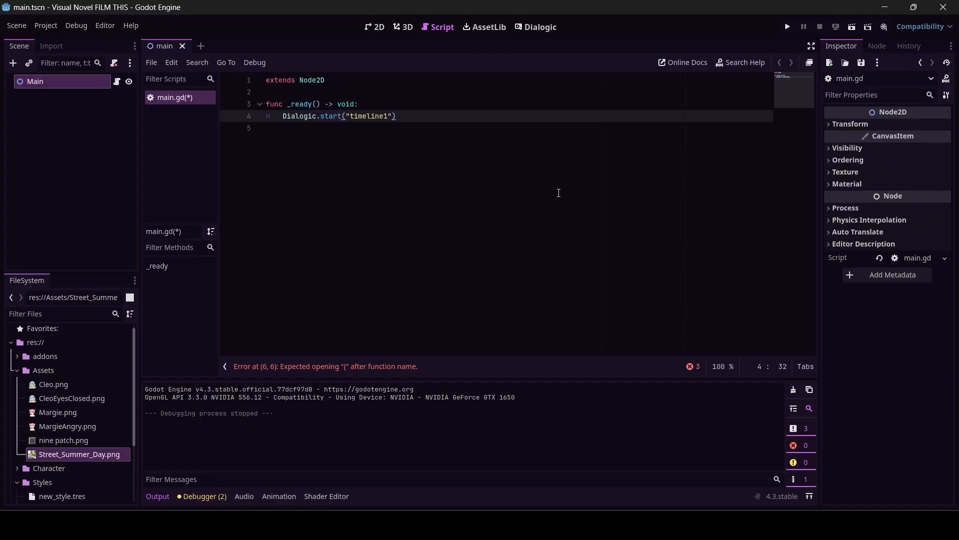
key("ctrl+s")
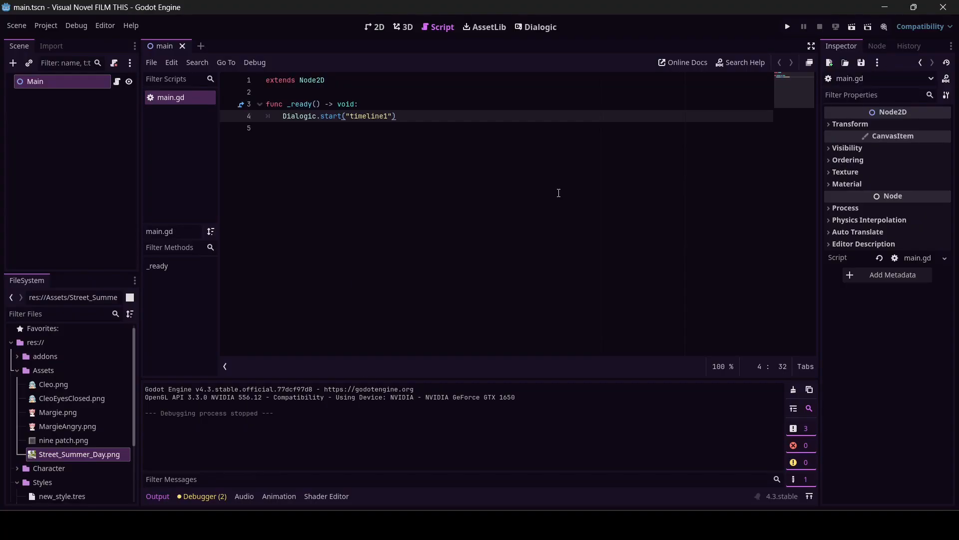
mouse_move(620, 335)
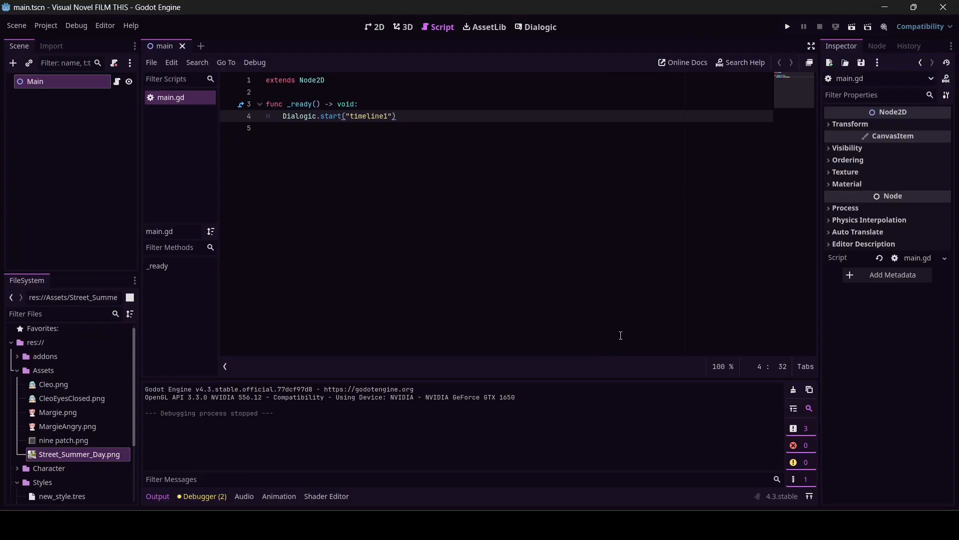